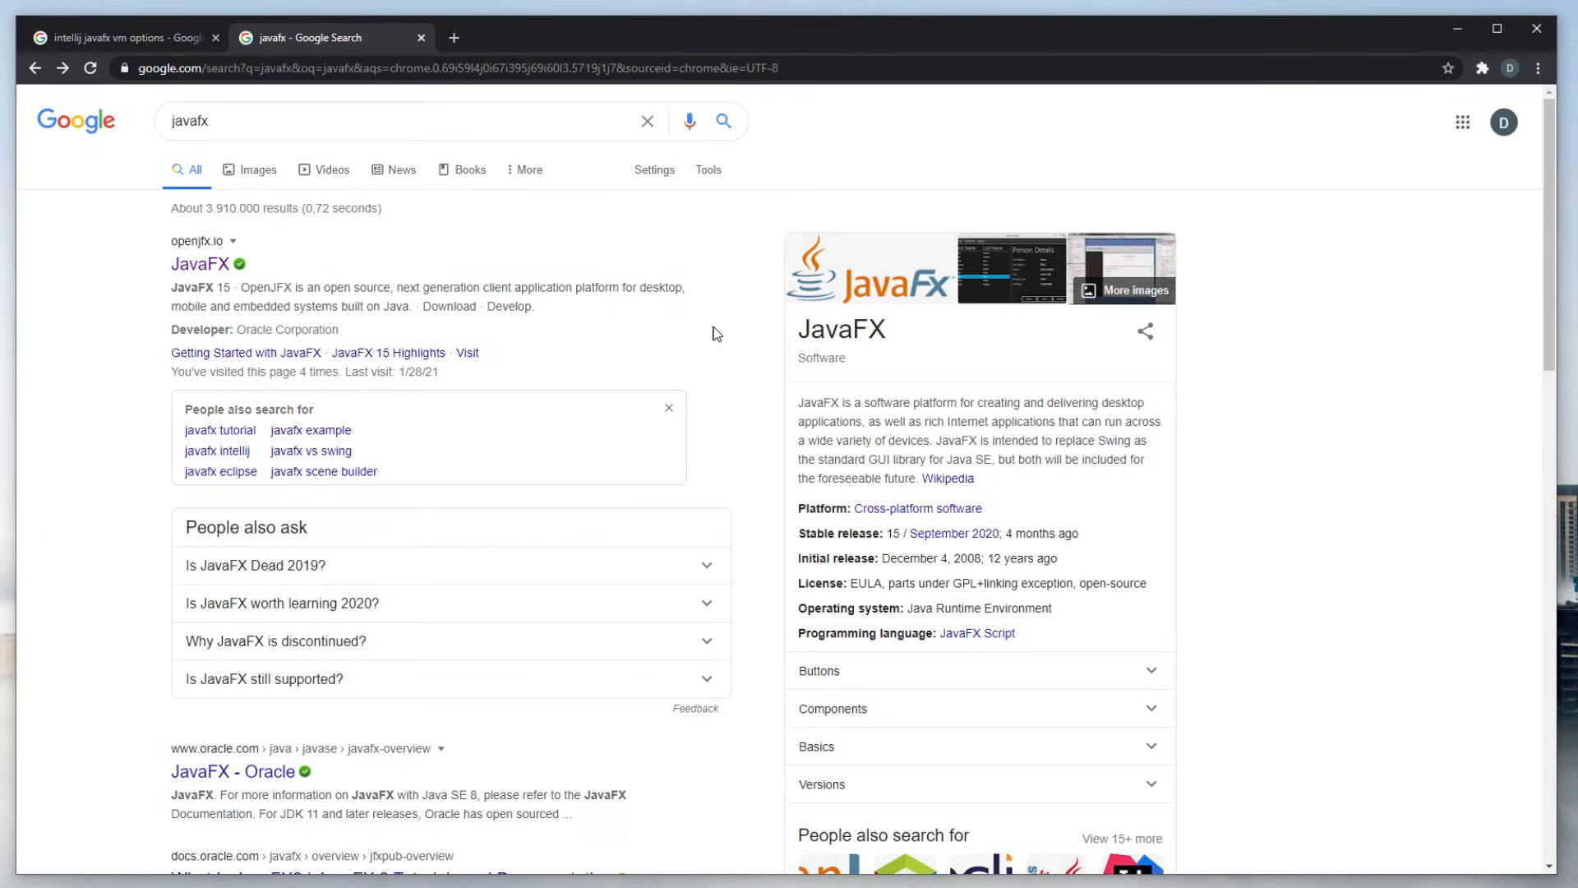
pyautogui.moveTo(645, 416)
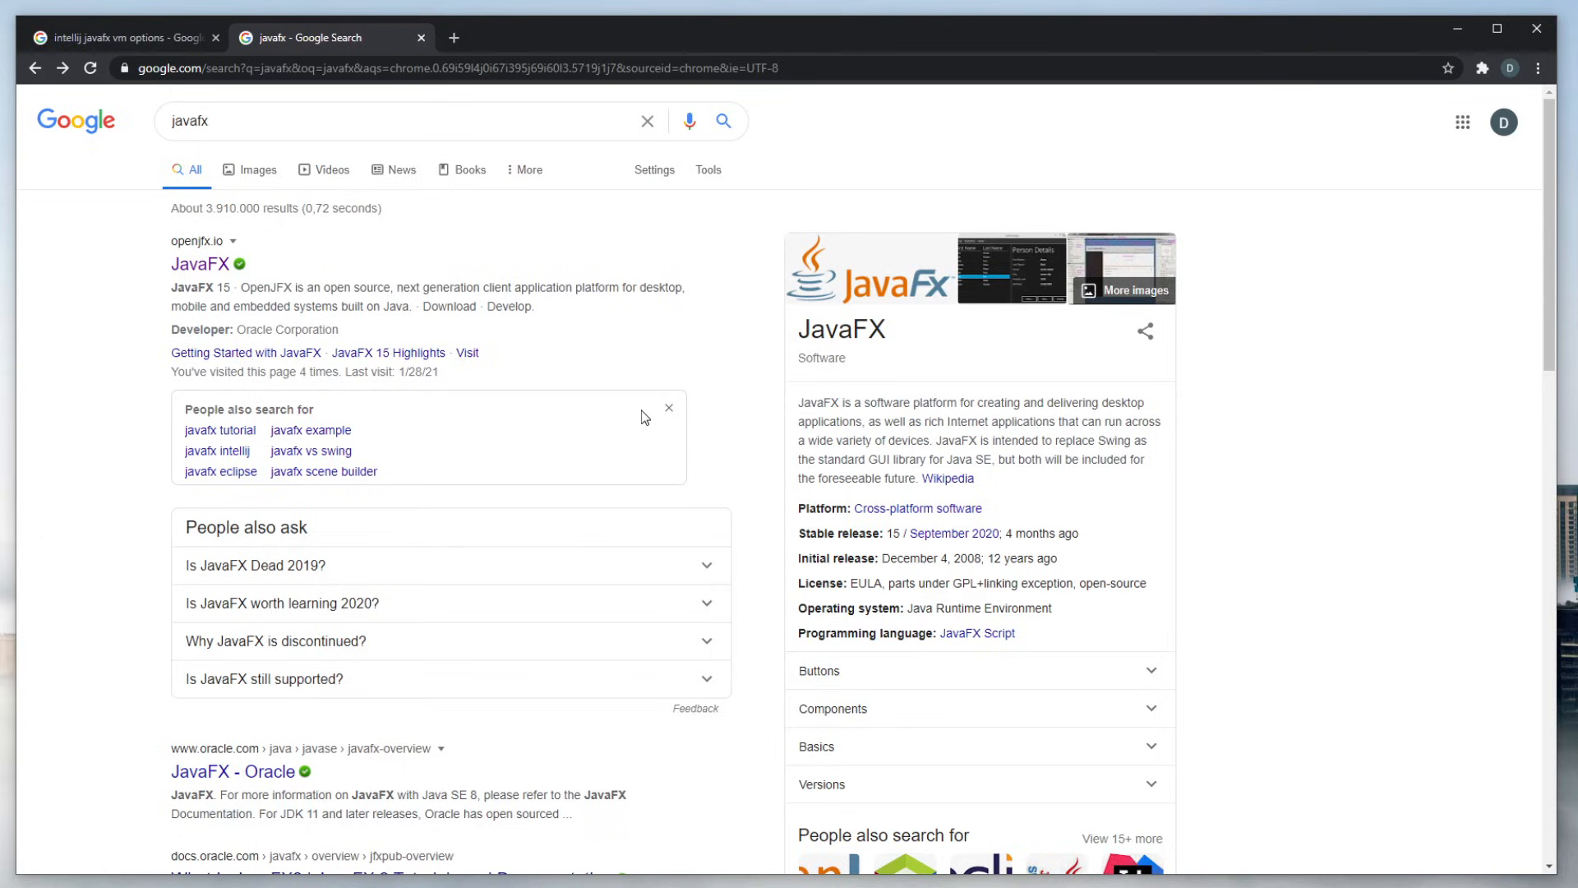
pyautogui.moveTo(233, 168)
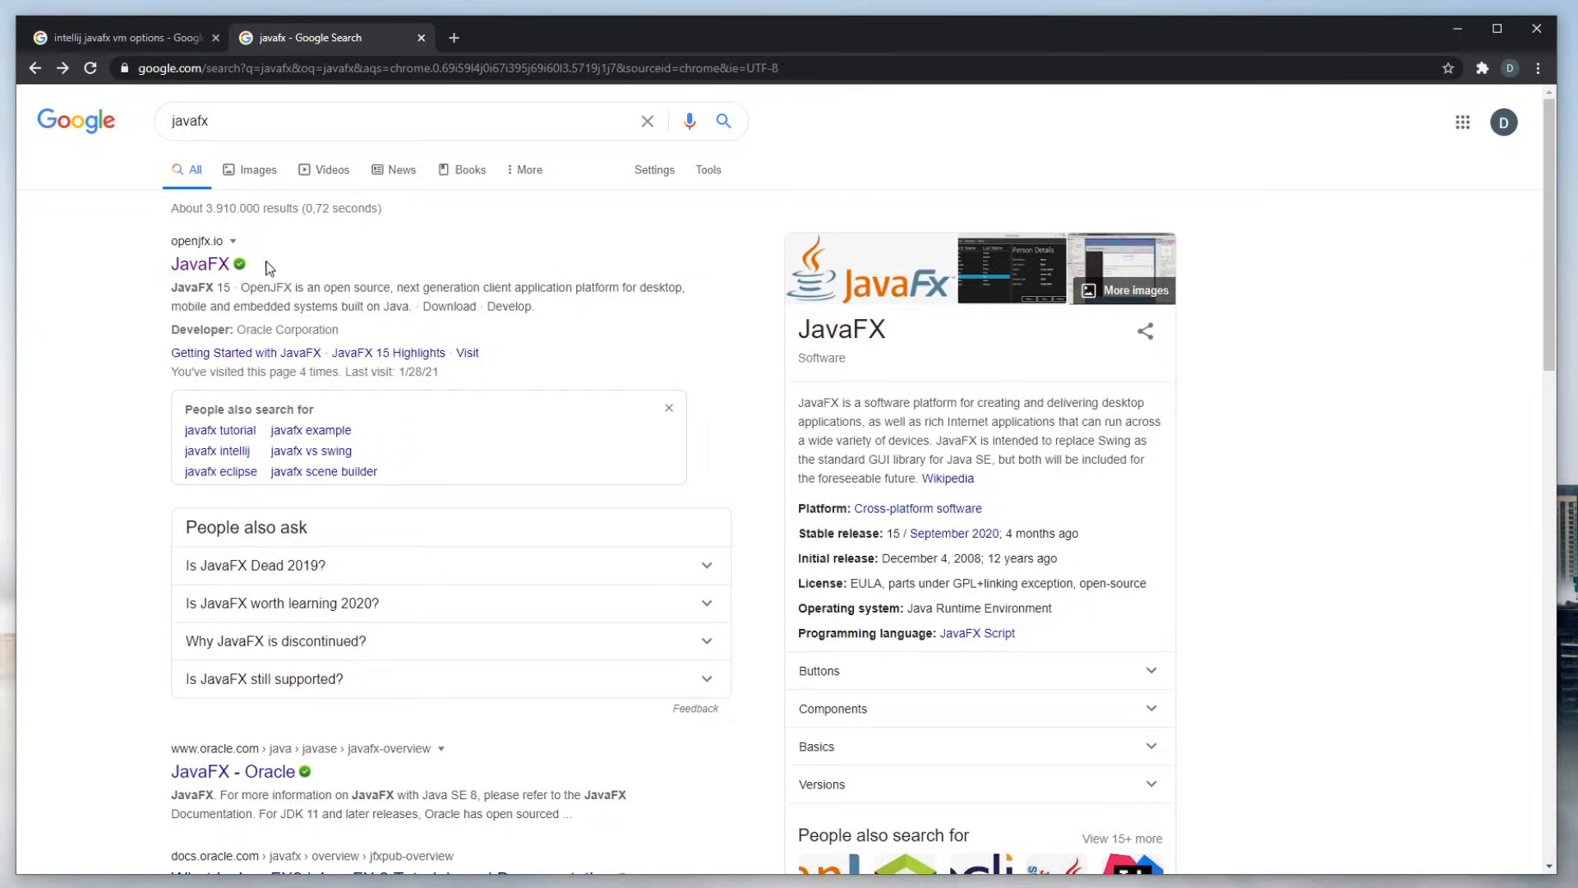
# - Download the JavaFX 15.0.1 Windows x64 SDK from openjfx.io's Latest Release list
pyautogui.click(199, 265)
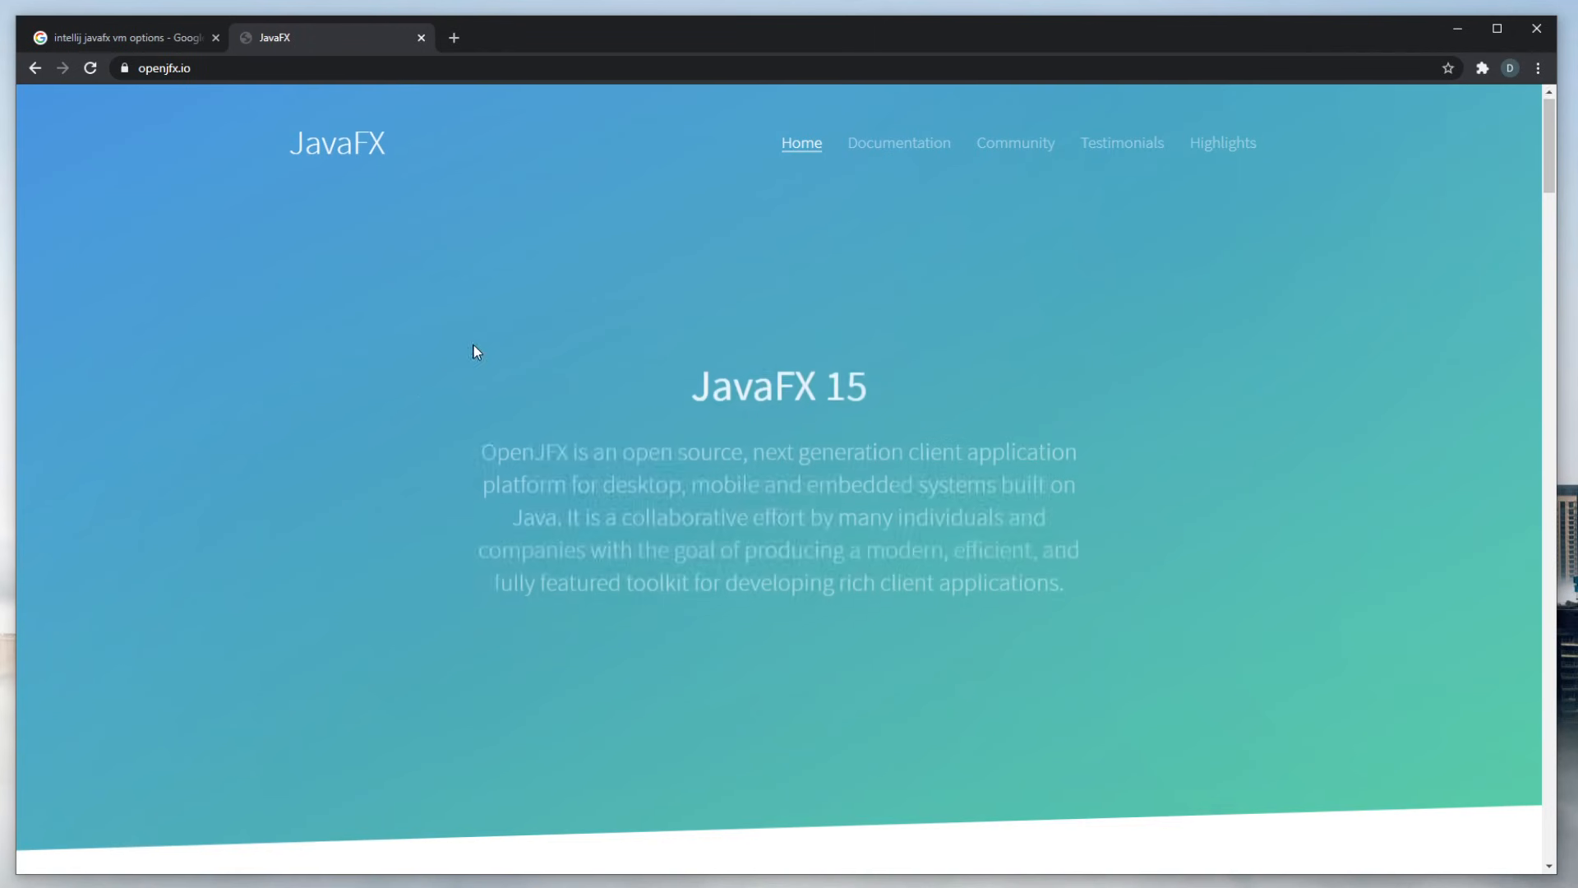
pyautogui.scroll(-3)
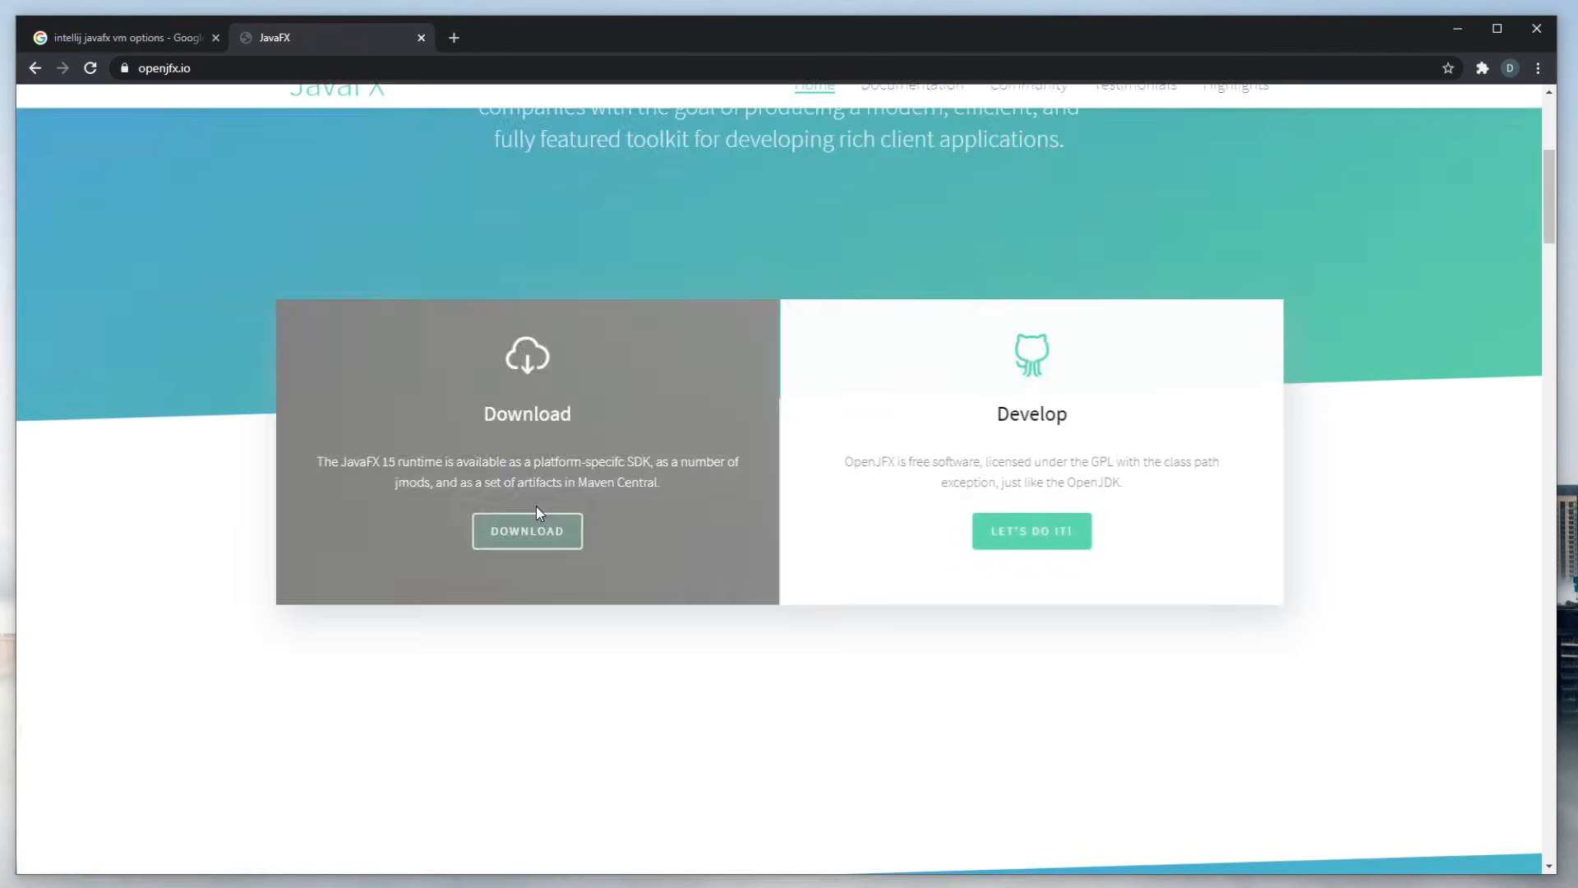
pyautogui.click(527, 531)
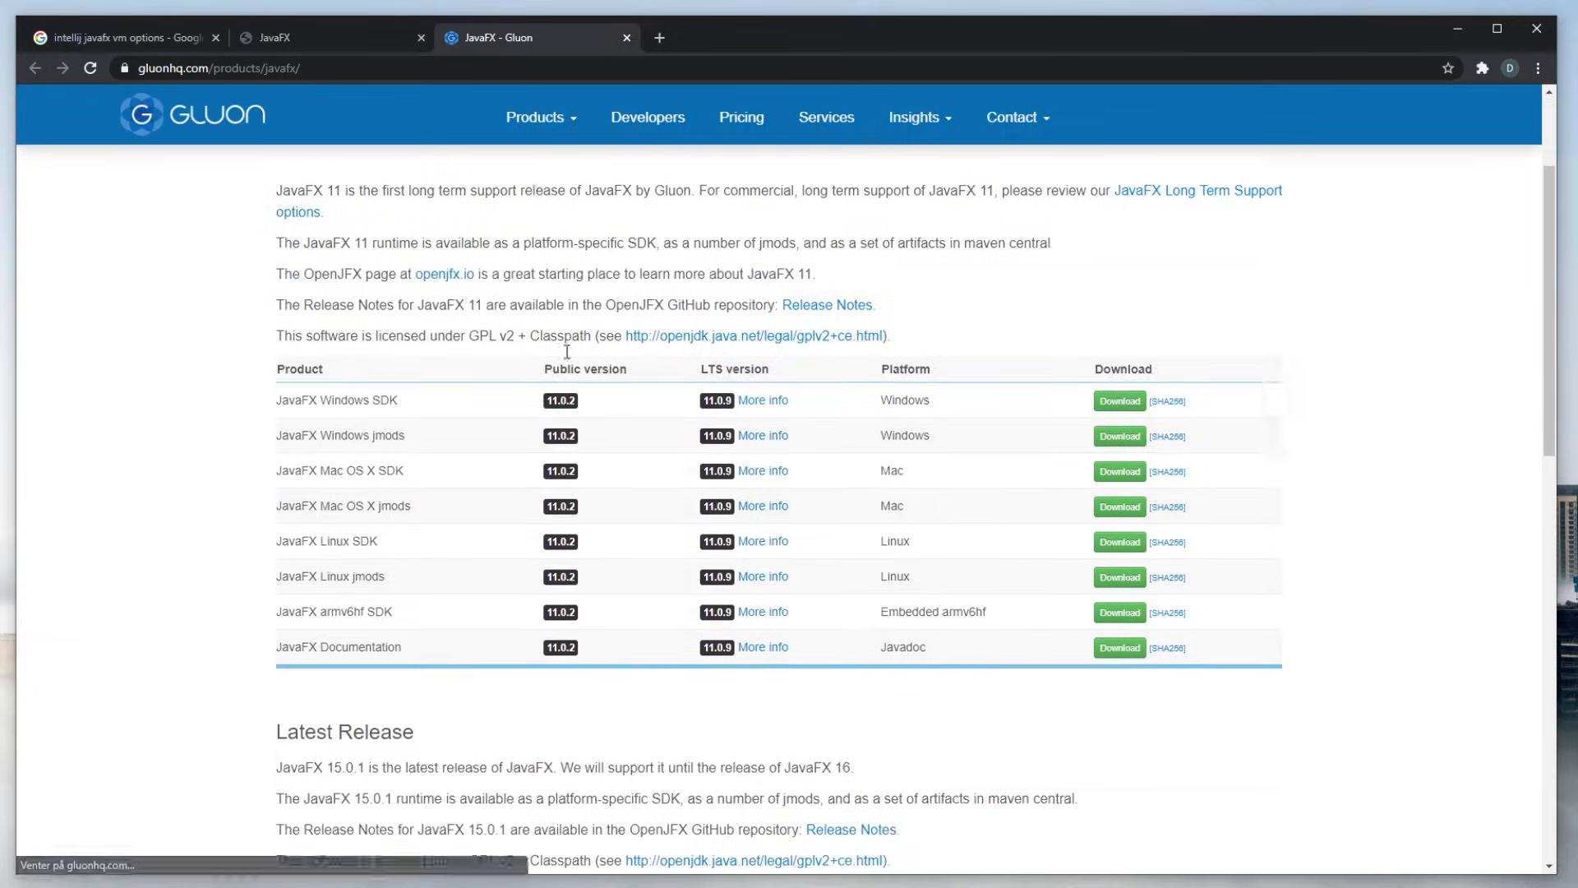
pyautogui.scroll(-3)
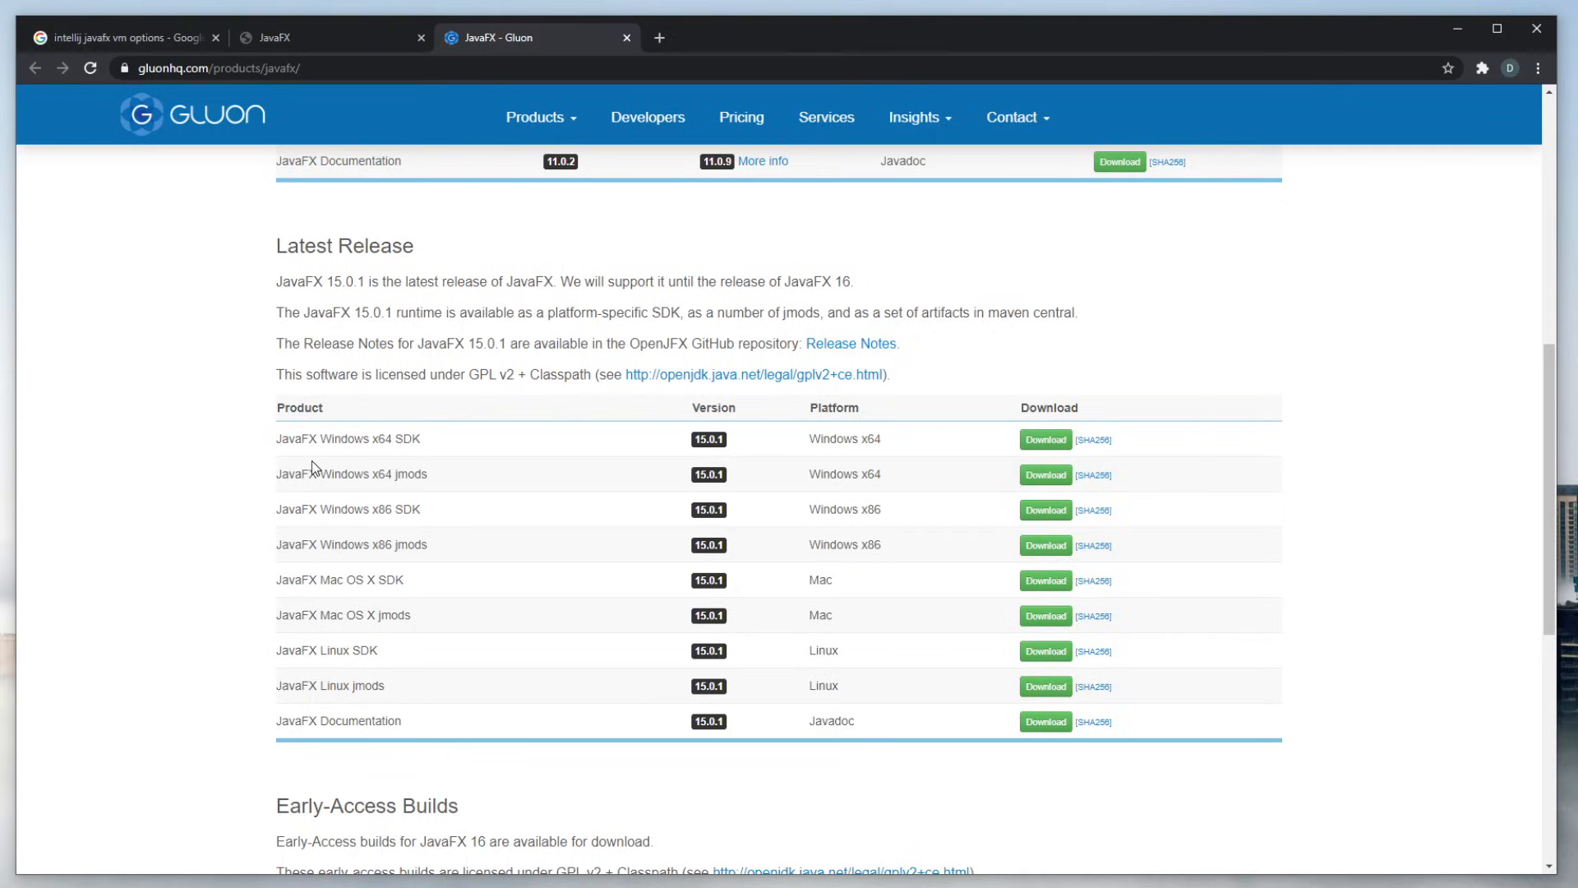
pyautogui.doubleClick(358, 438)
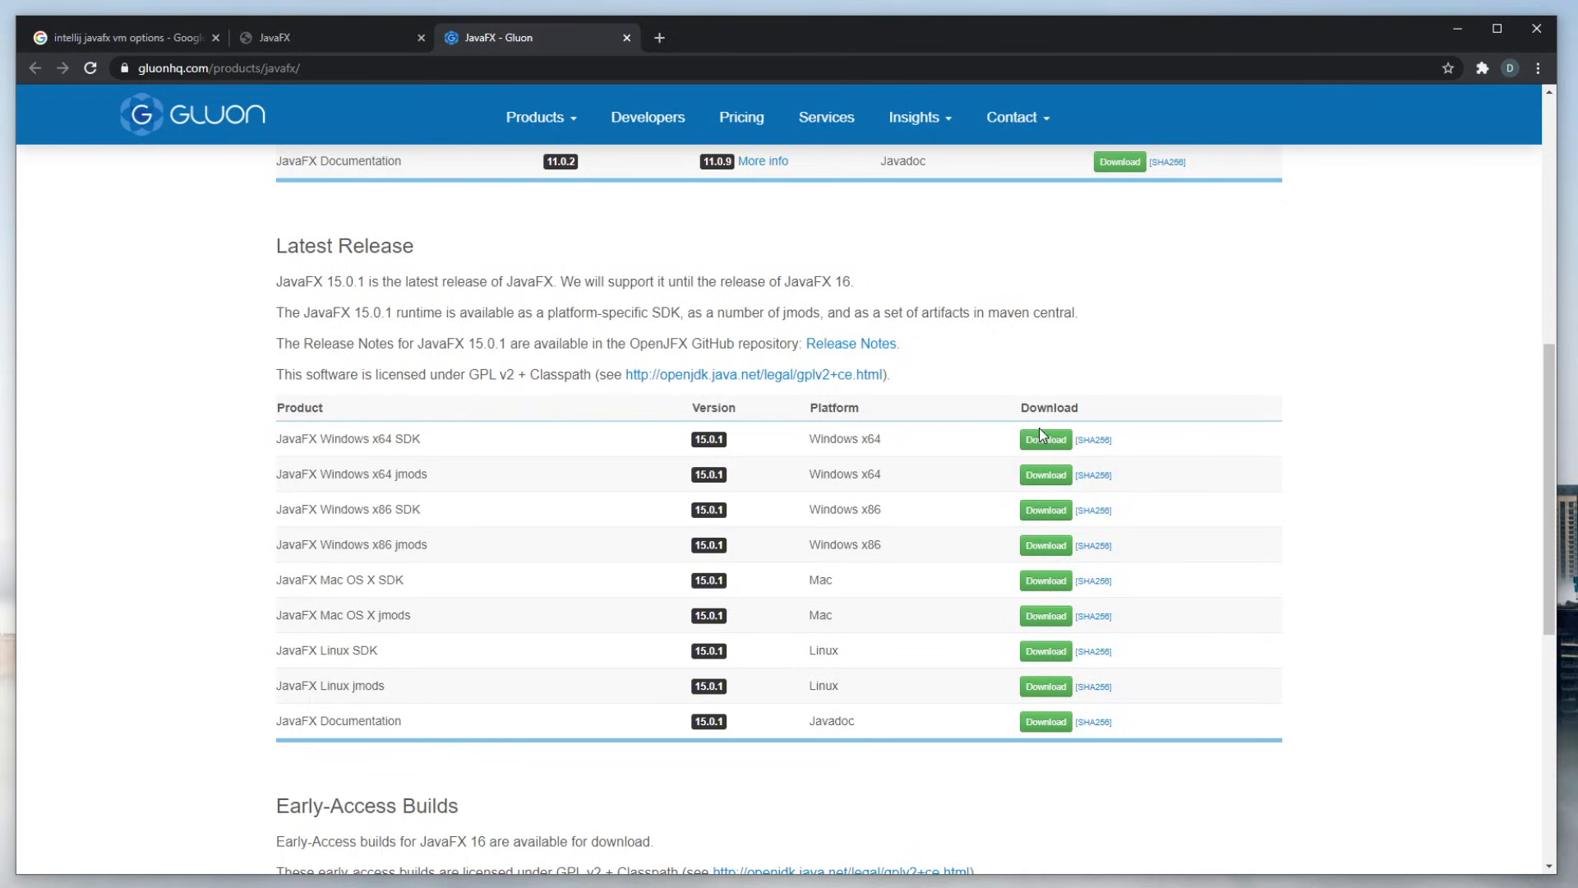
pyautogui.click(1045, 439)
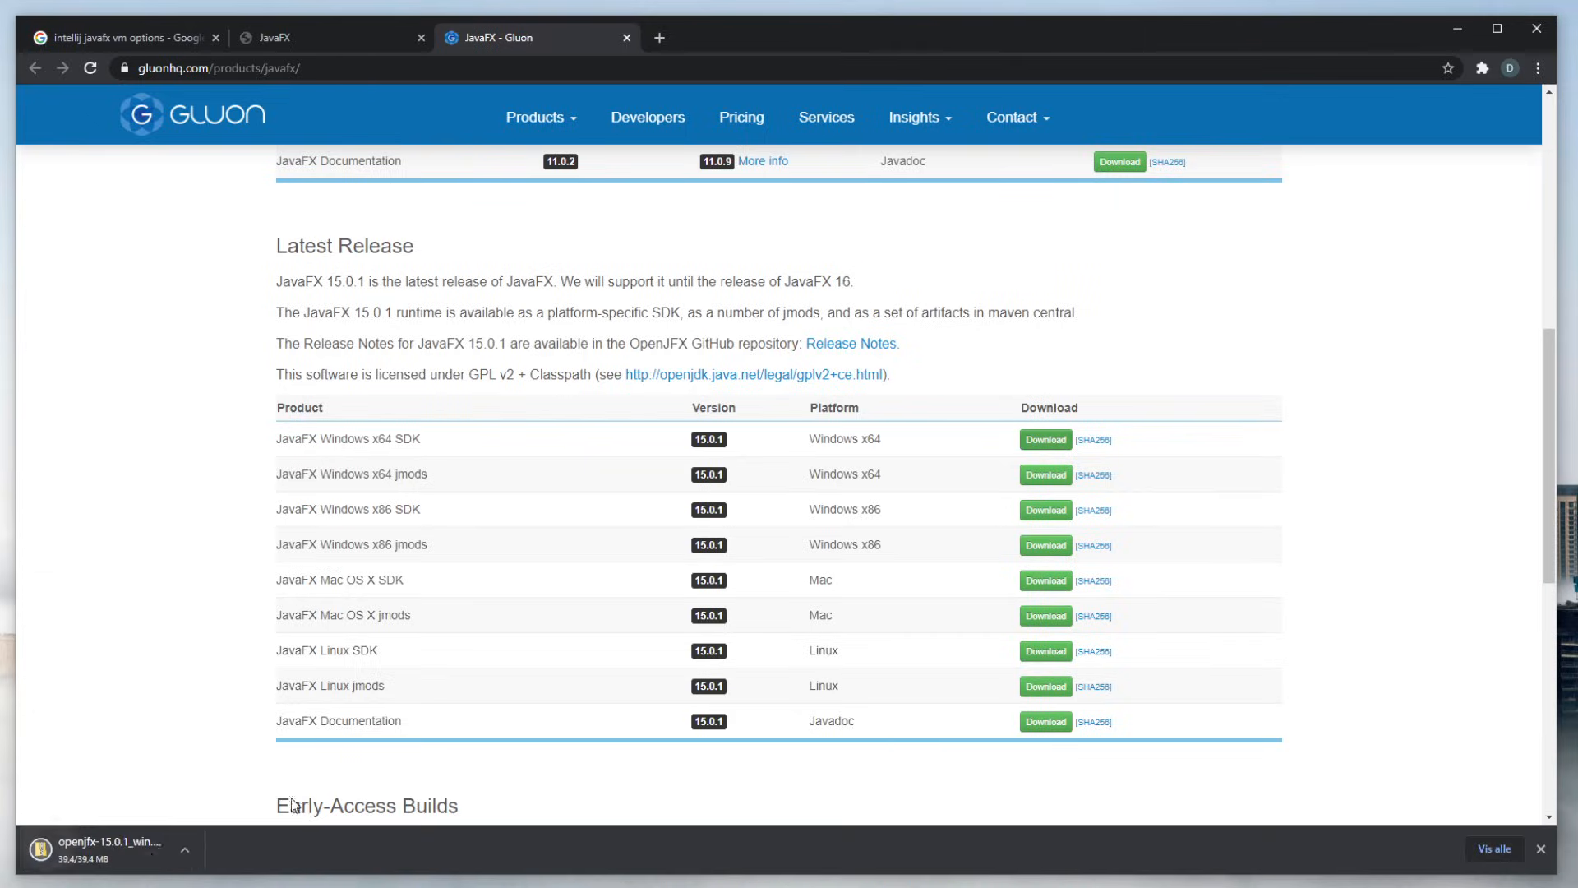
# - Extract the downloaded JavaFX SDK archive into its suggested folder
pyautogui.click(99, 849)
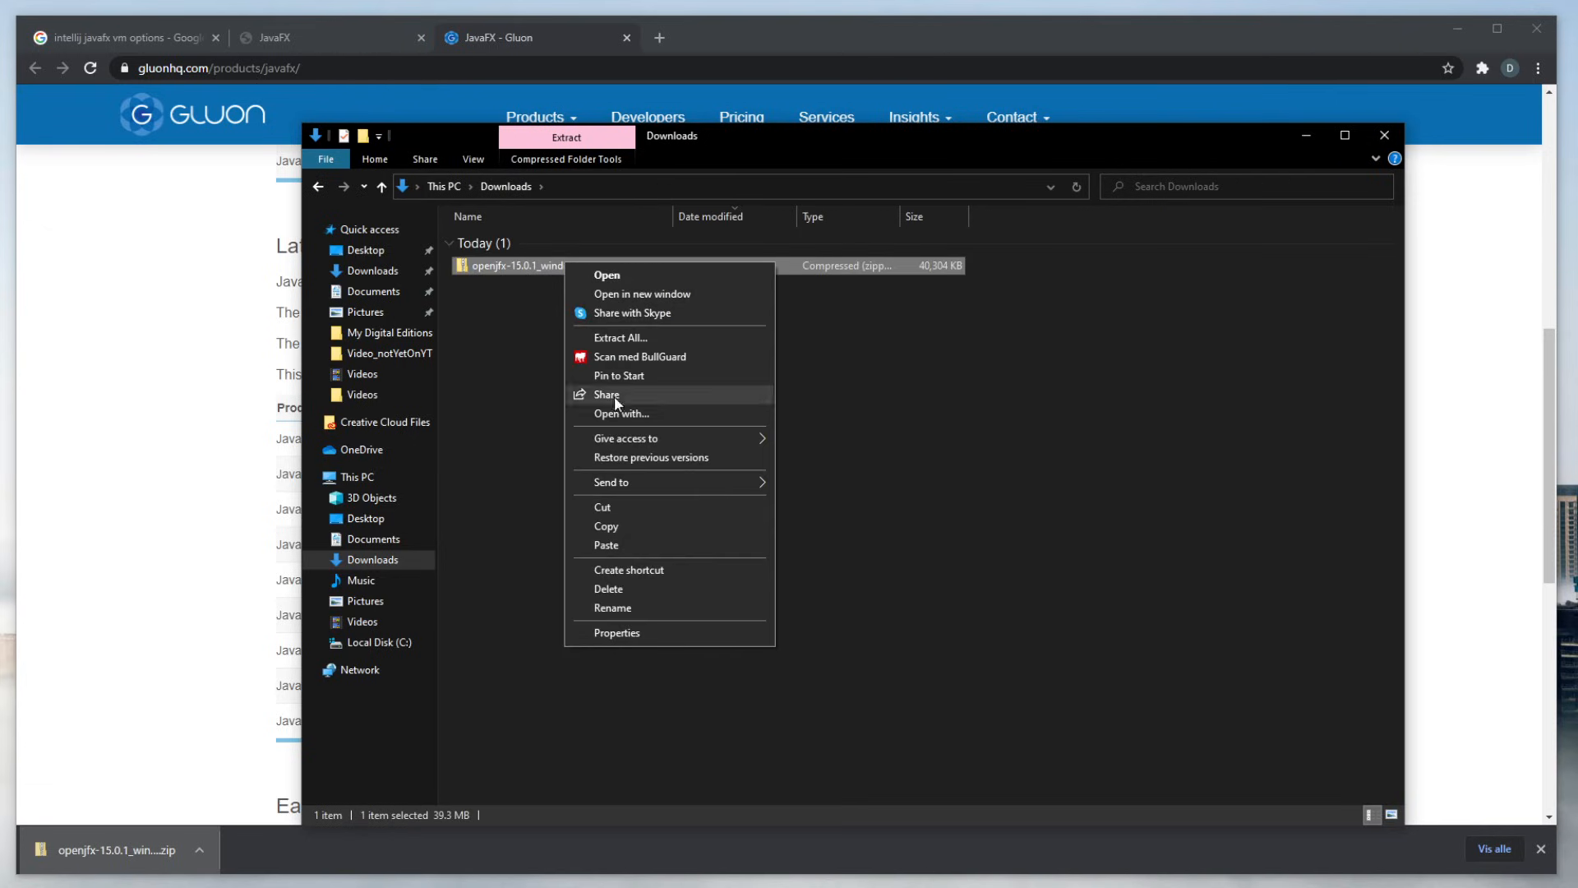
pyautogui.click(620, 337)
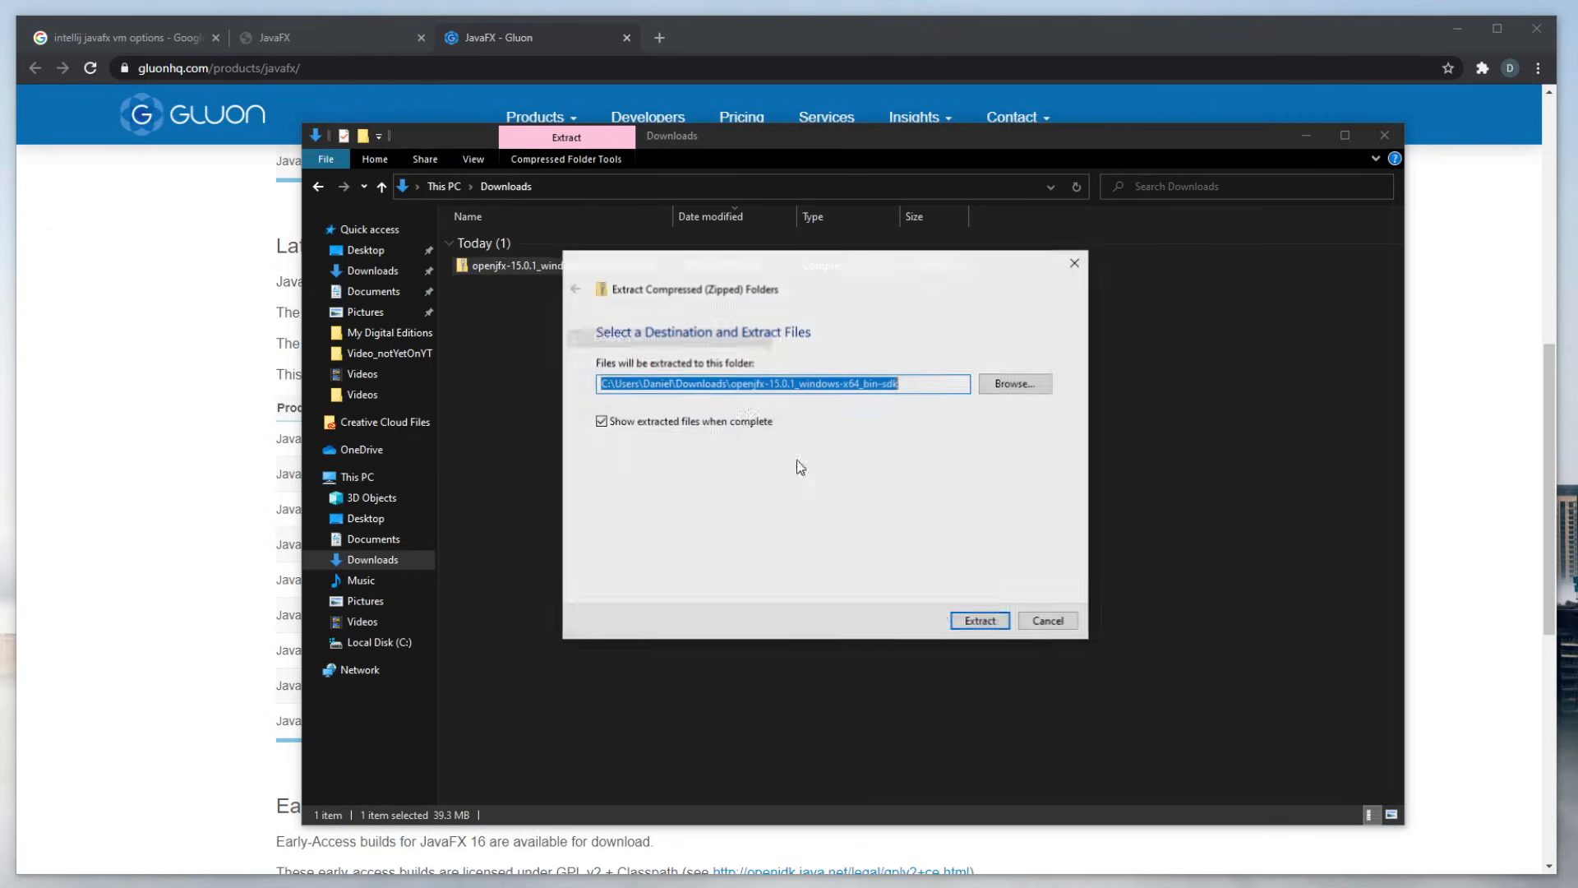
pyautogui.click(980, 620)
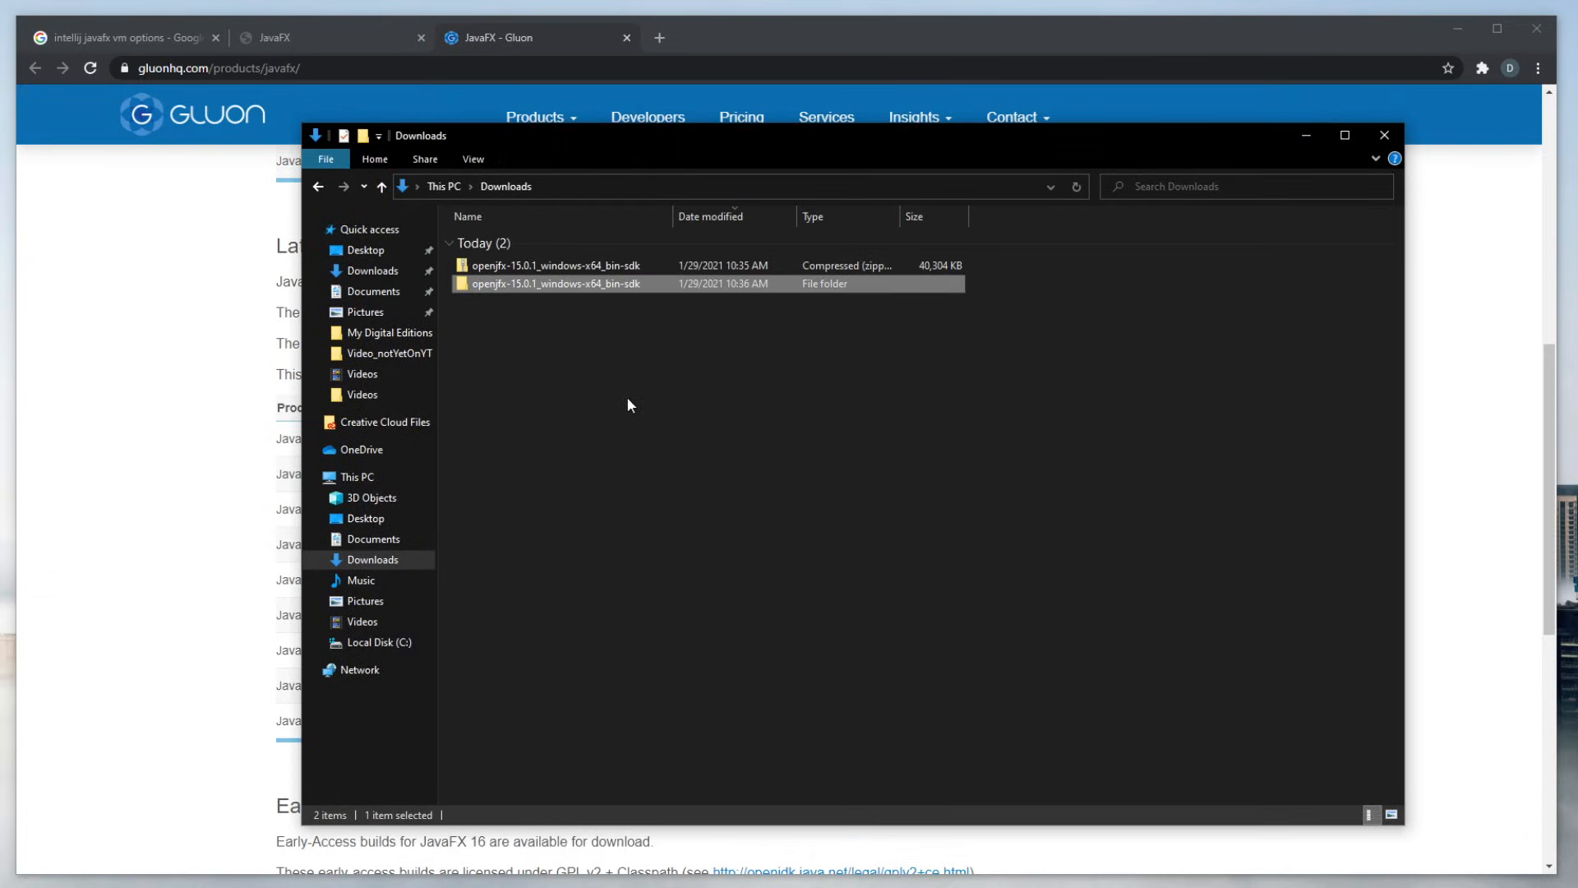
# - Copy the extracted openjfx-15.0.1_windows-x64_bin-sdk folder into Local Disk (C:)
pyautogui.rightClick(555, 283)
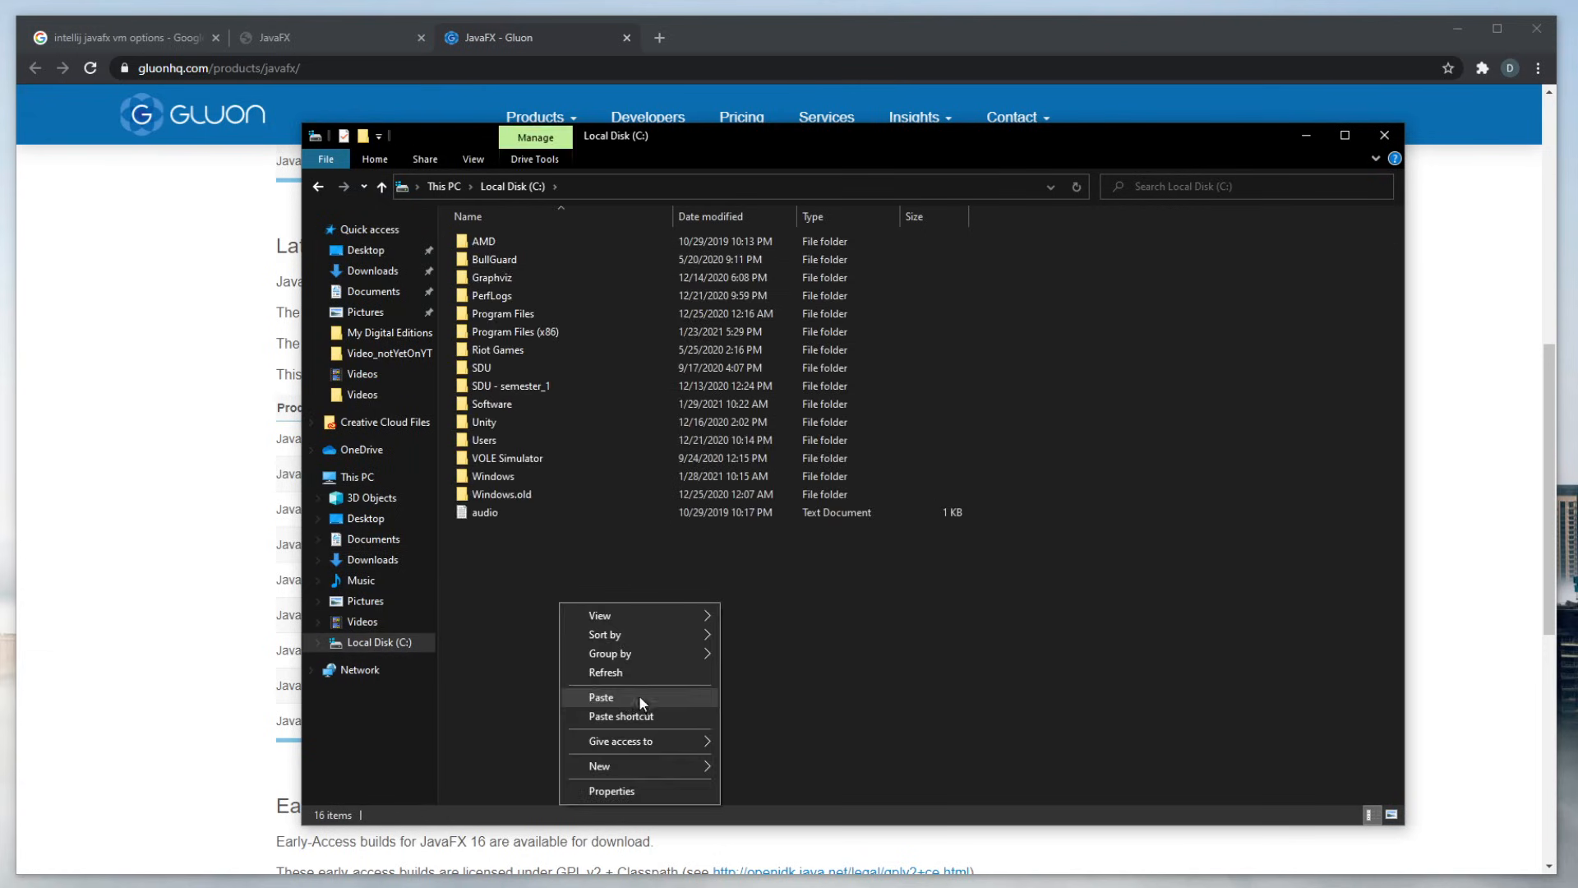
pyautogui.moveTo(655, 702)
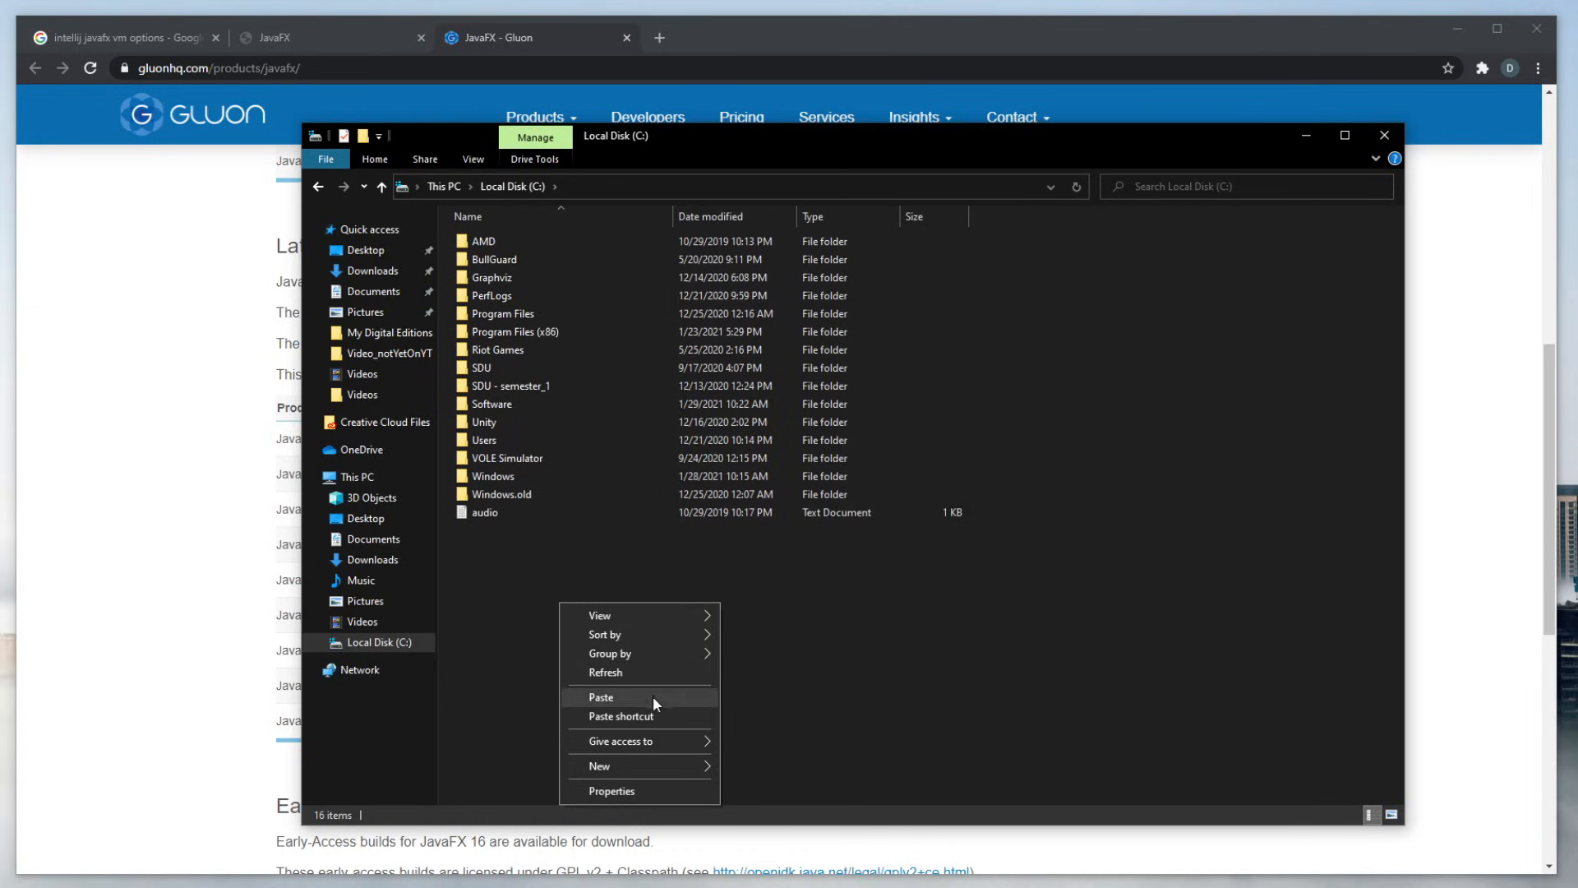
pyautogui.click(600, 697)
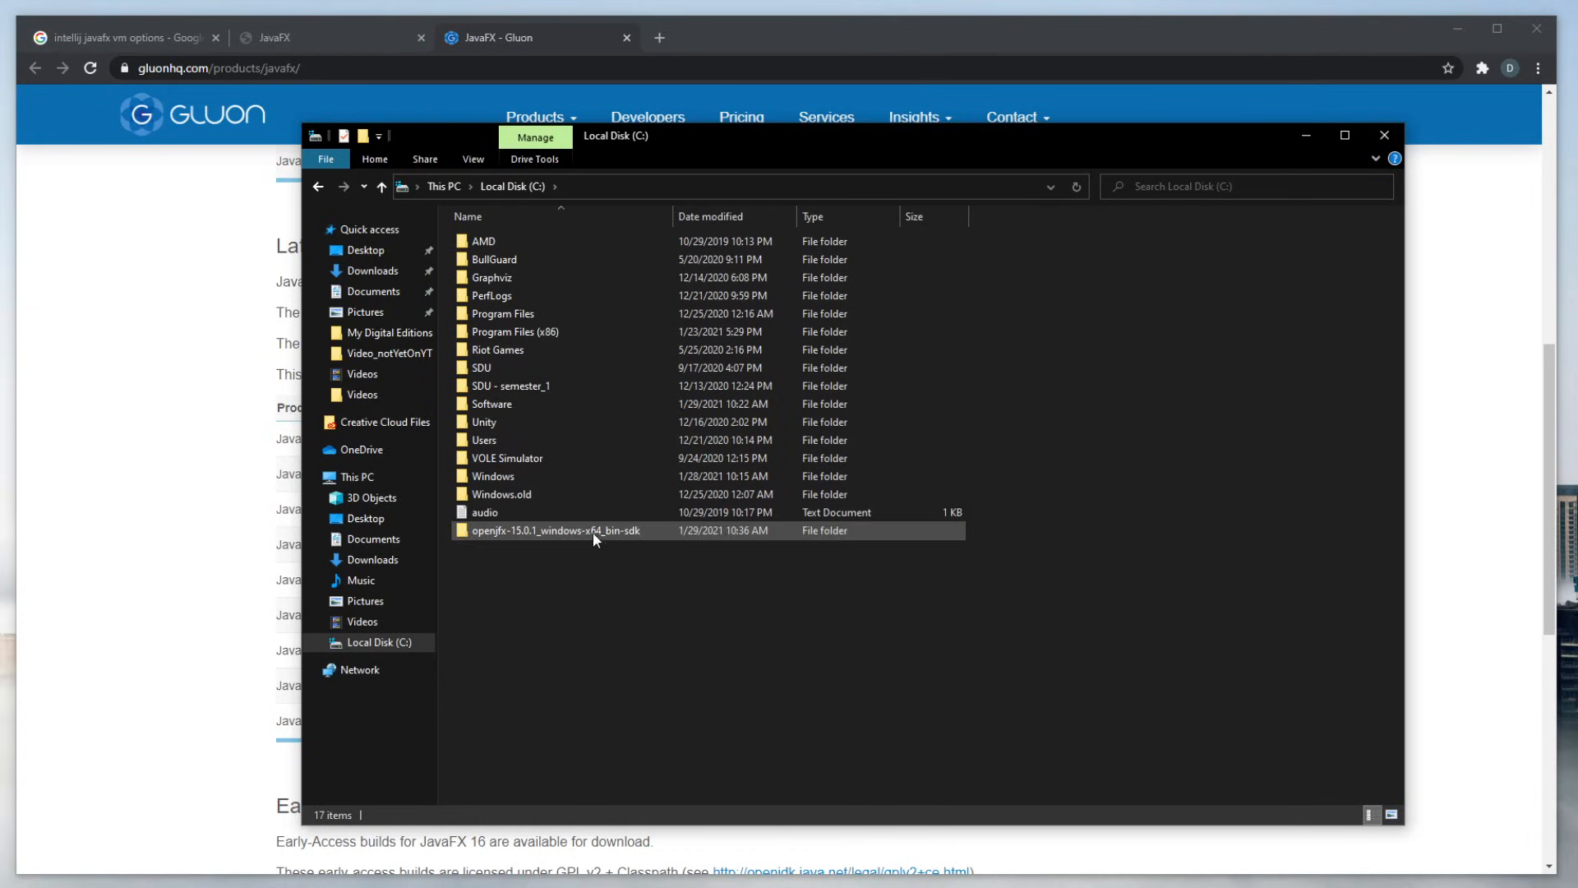
pyautogui.click(1384, 134)
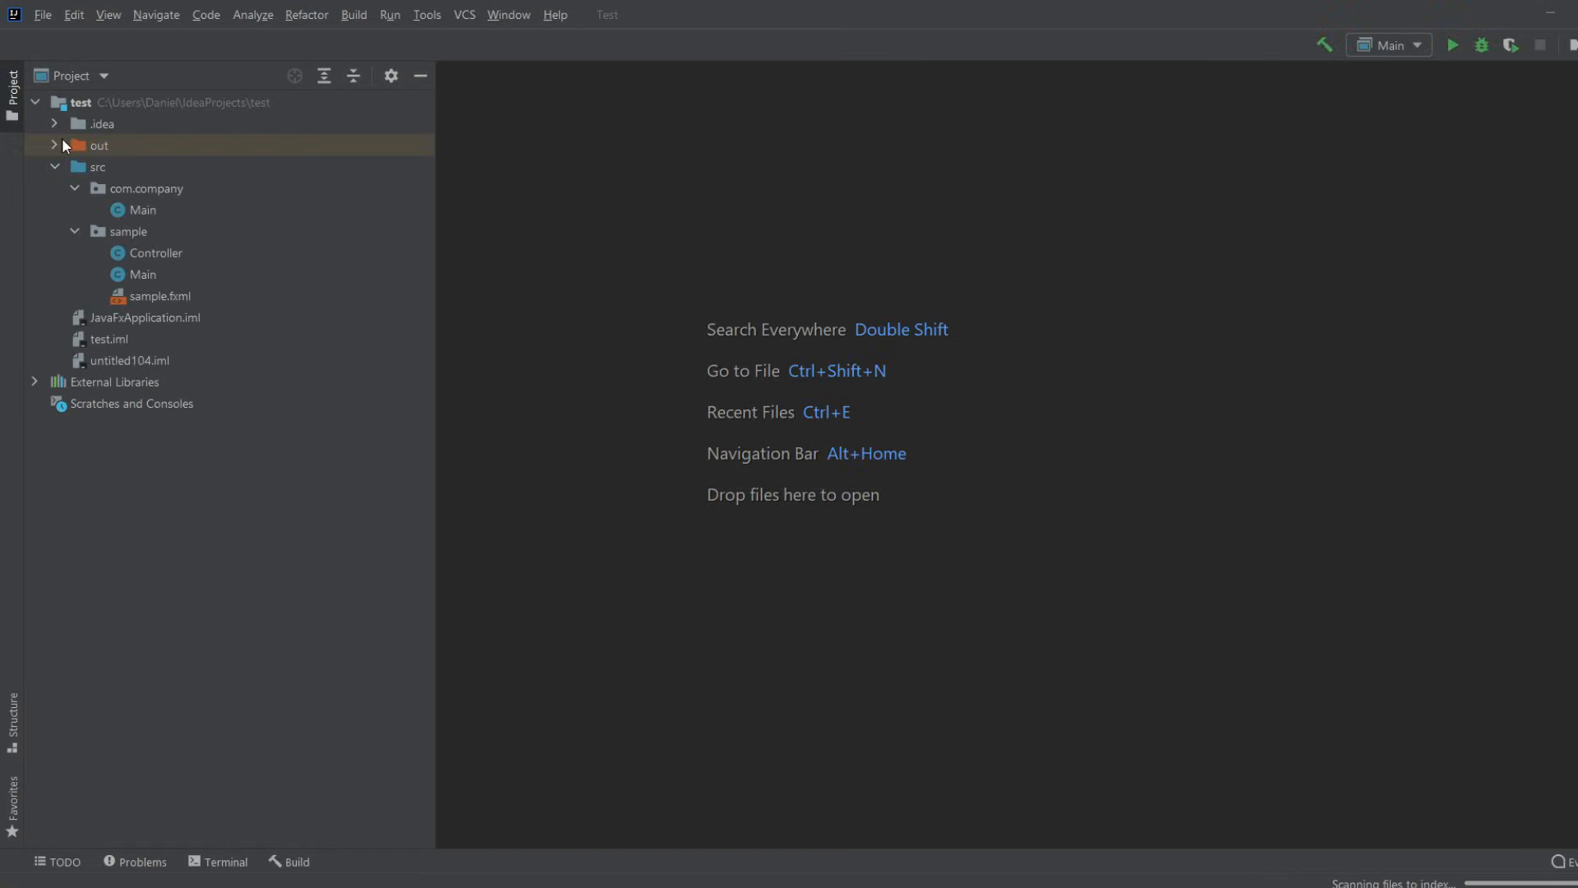
# - Create a JavaFX project named FirstJavaFX and open it in the current window
pyautogui.click(54, 167)
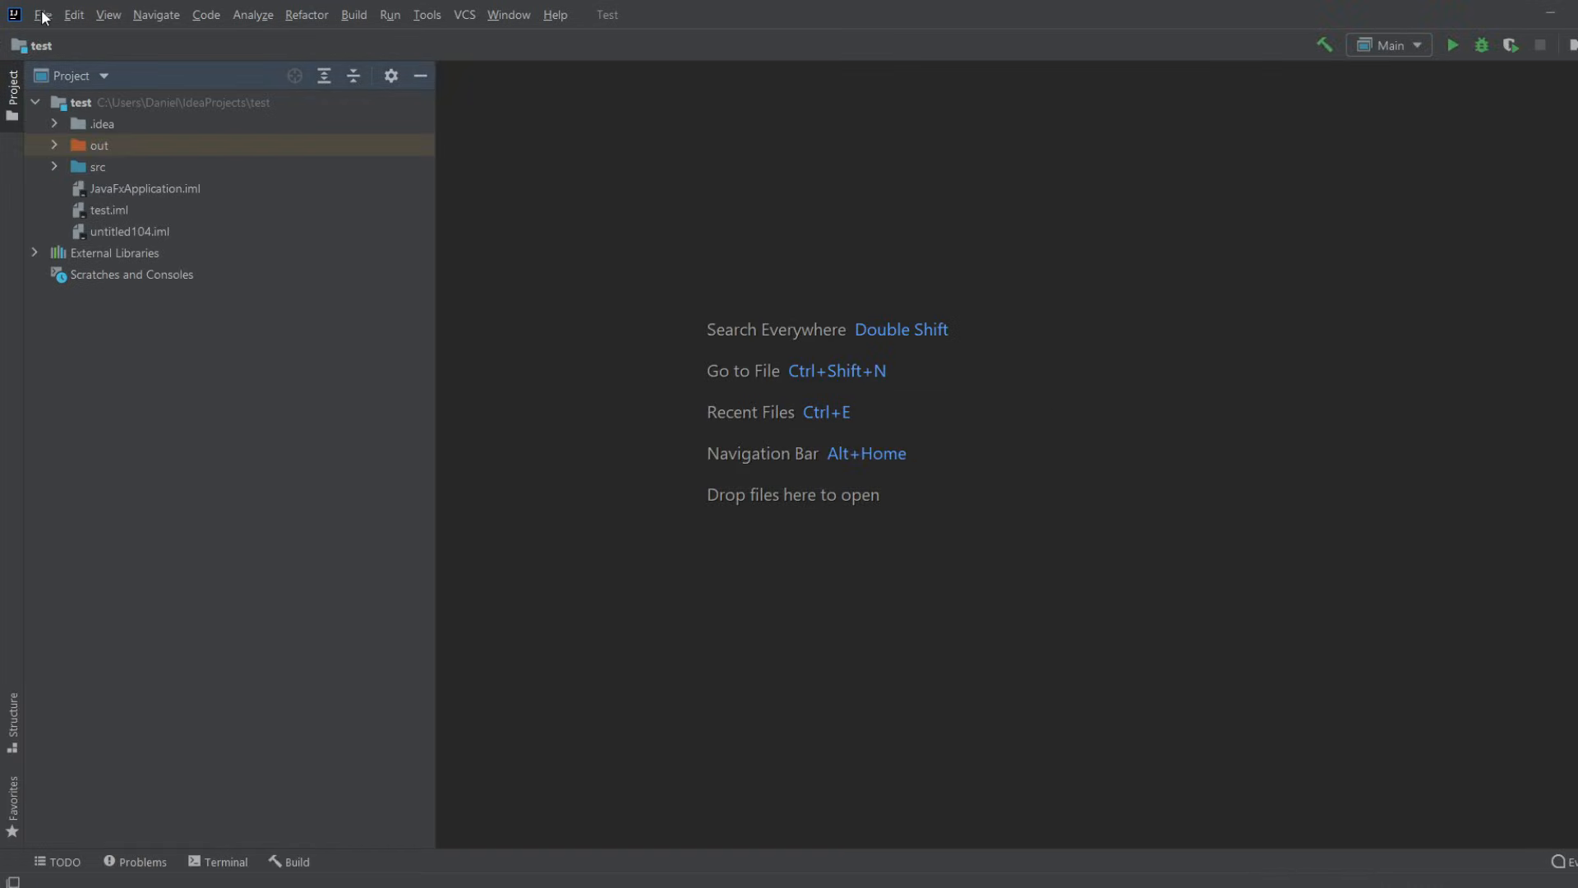
pyautogui.click(45, 15)
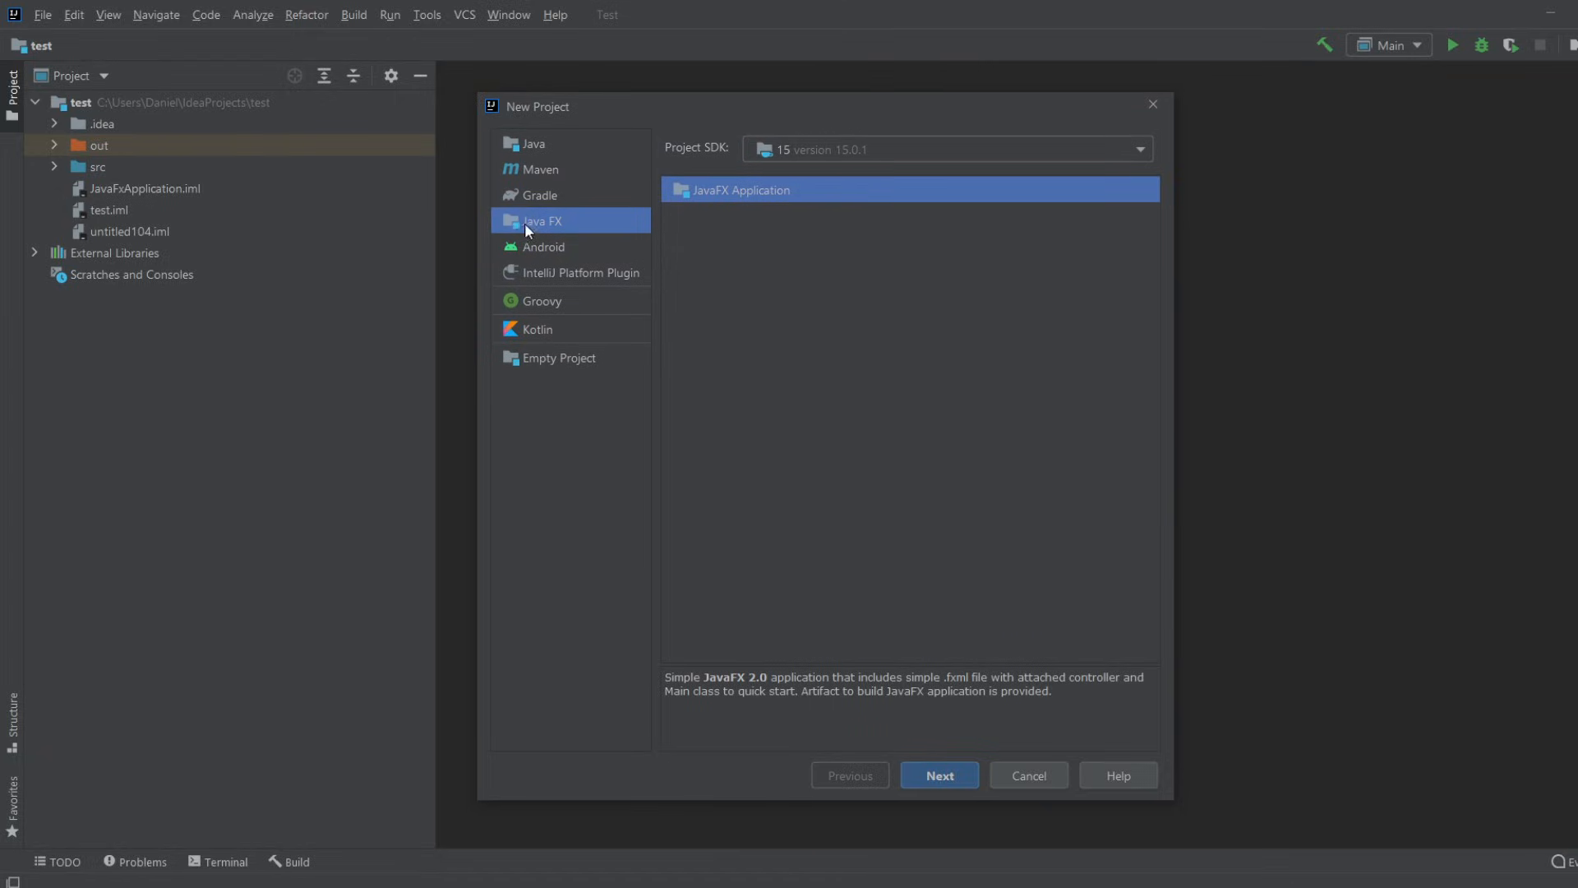
pyautogui.click(939, 775)
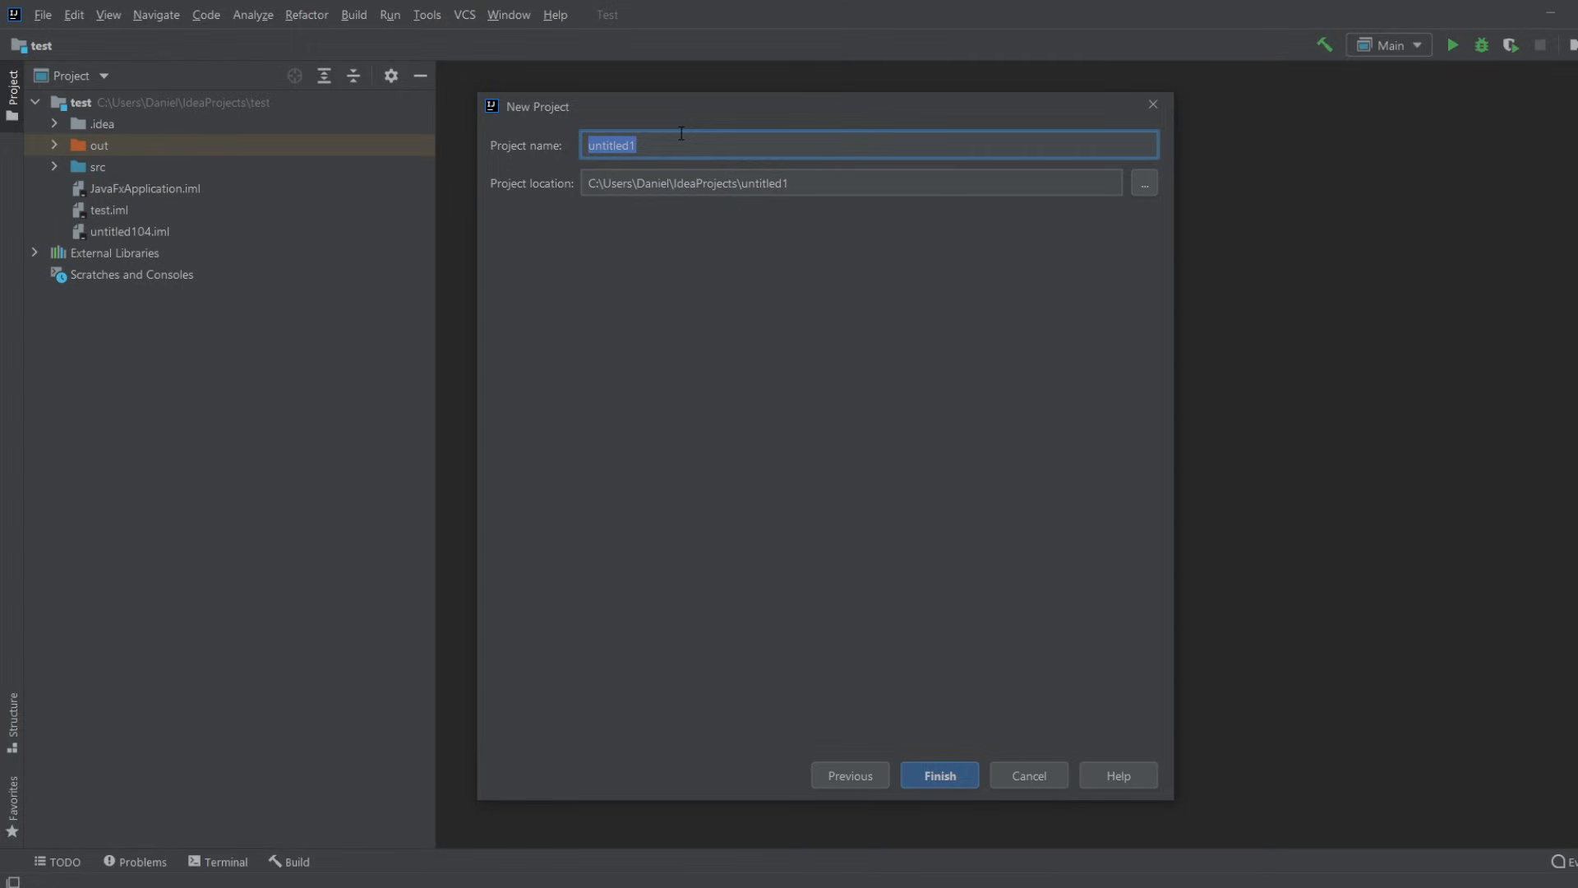
pyautogui.write('Firs')
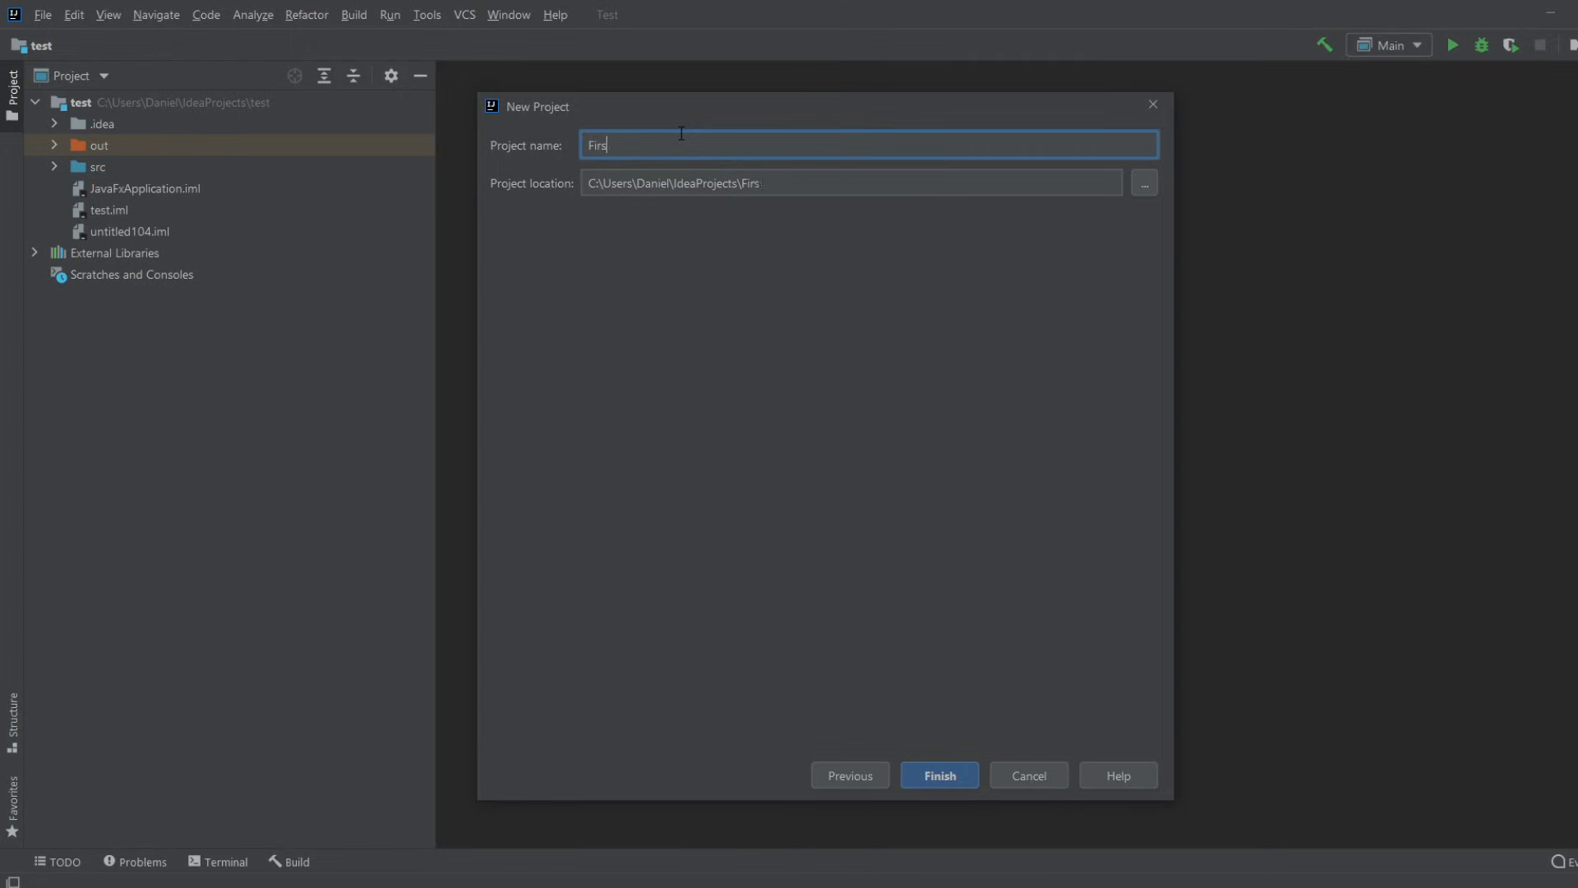
pyautogui.write('tJava')
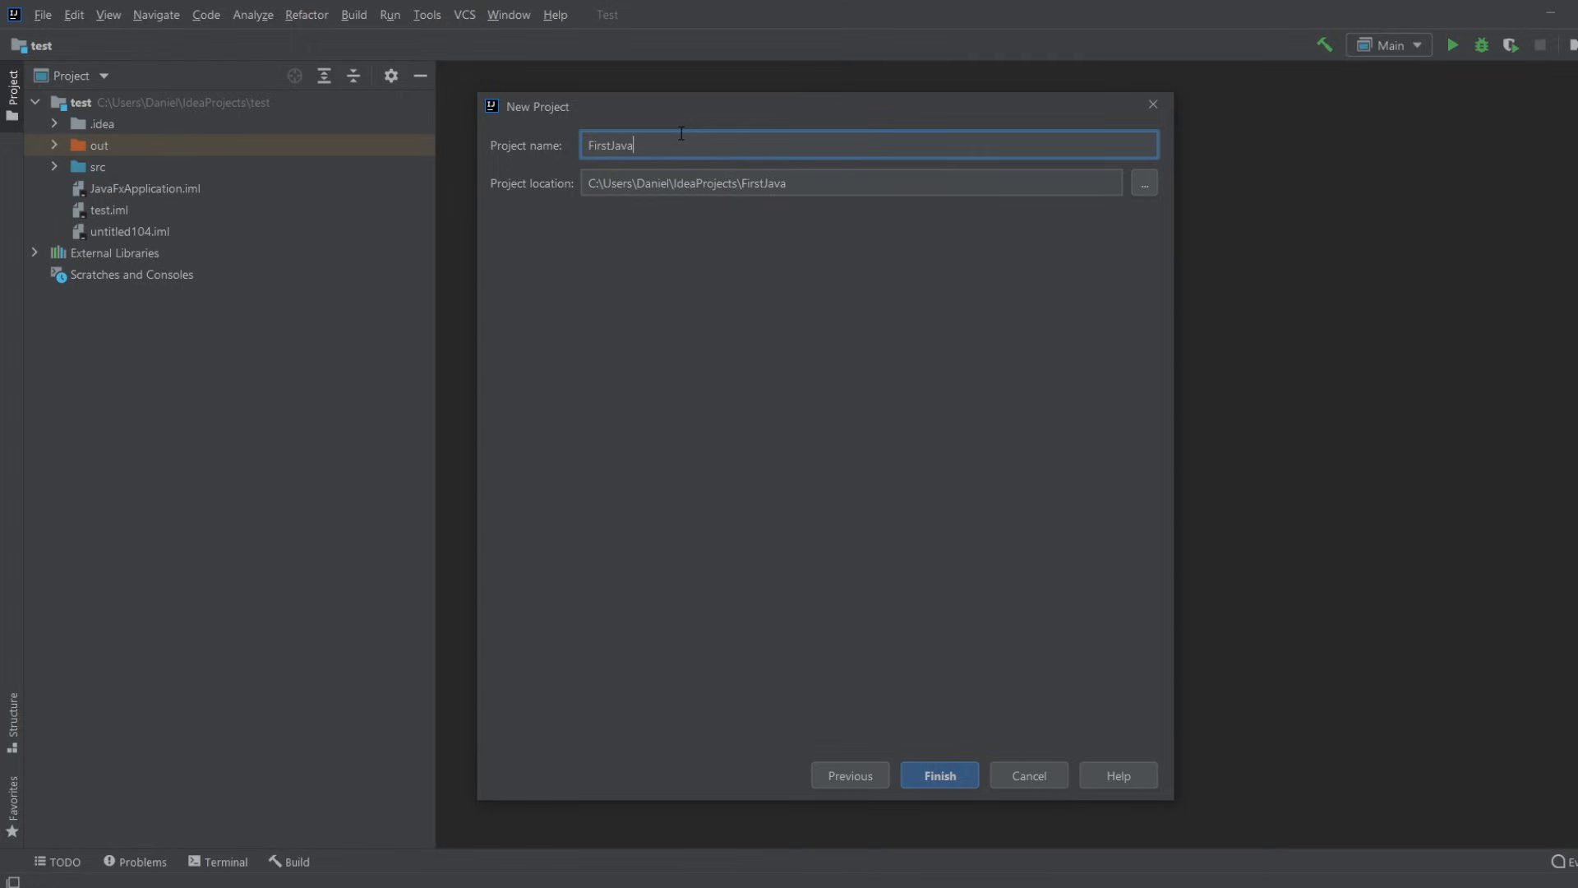
pyautogui.write('FX')
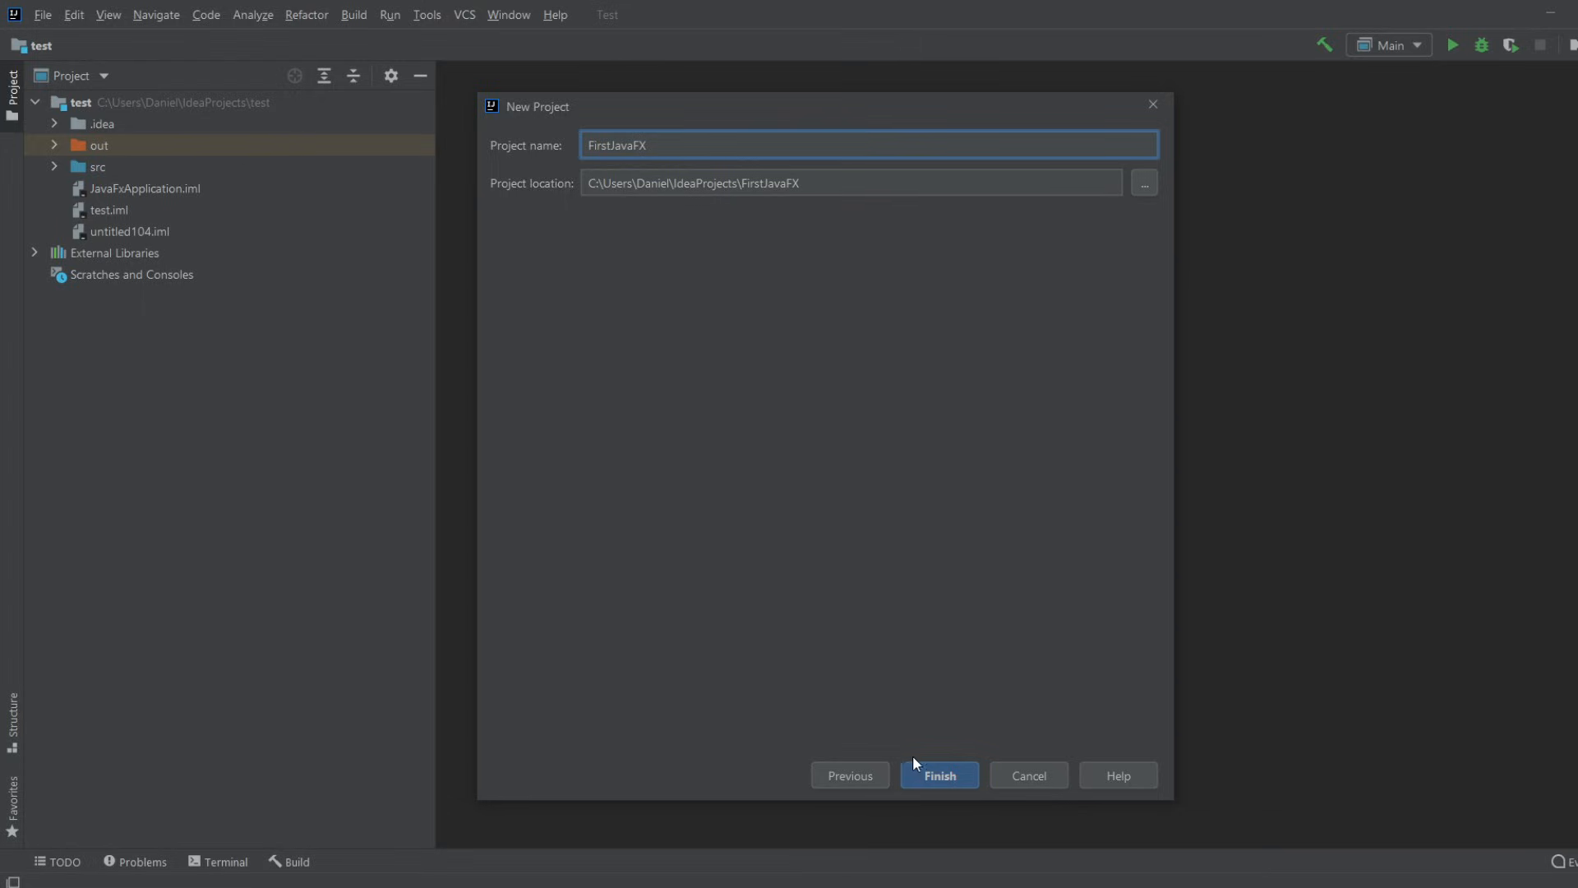
pyautogui.click(939, 775)
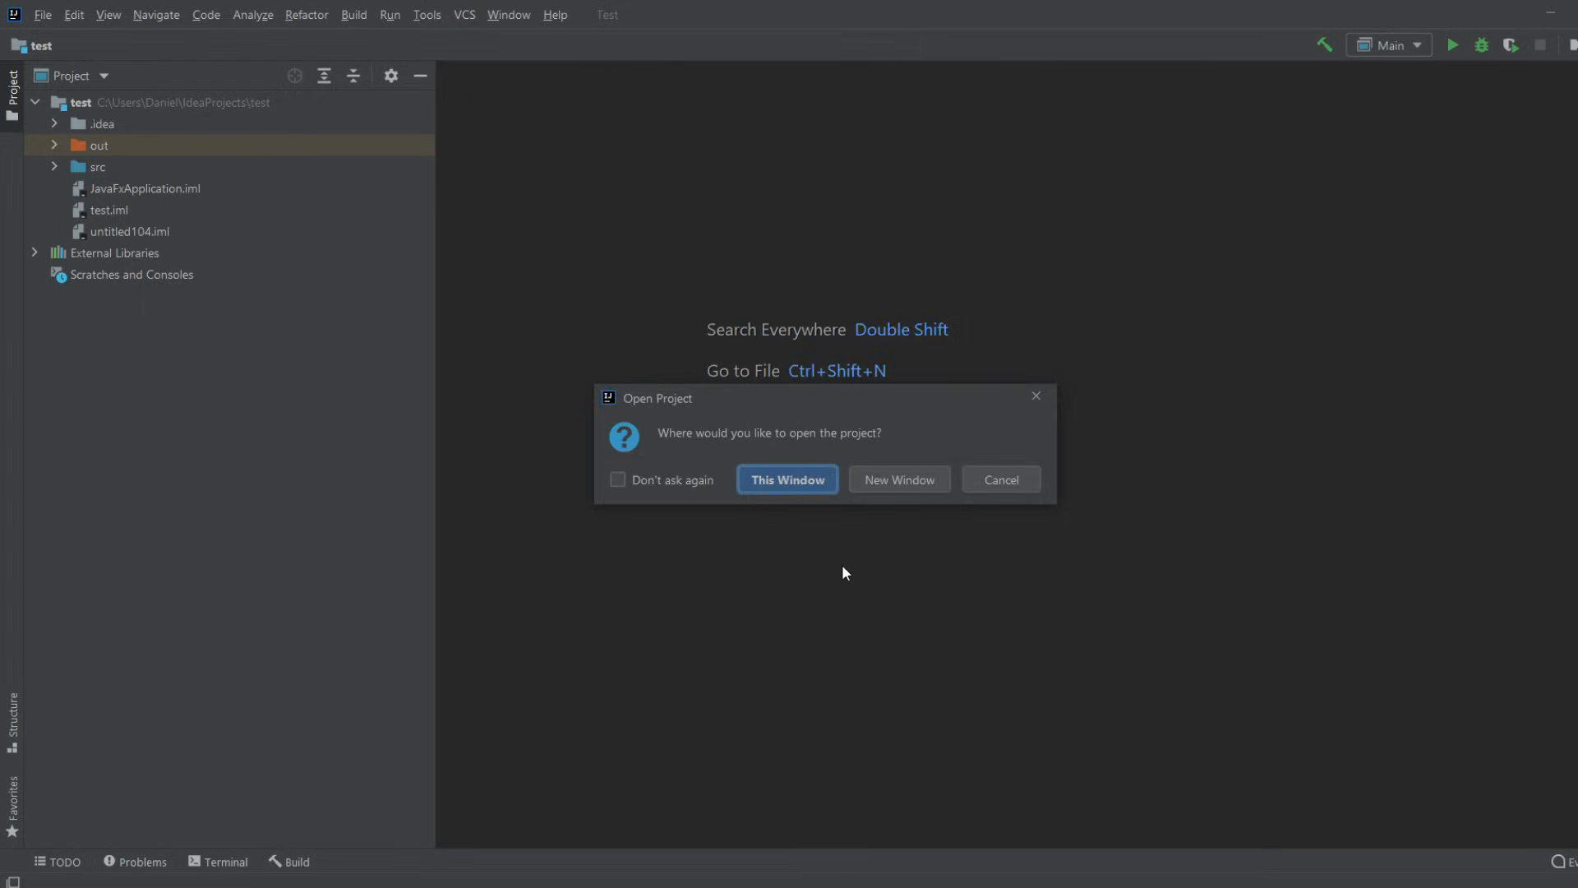
pyautogui.click(787, 479)
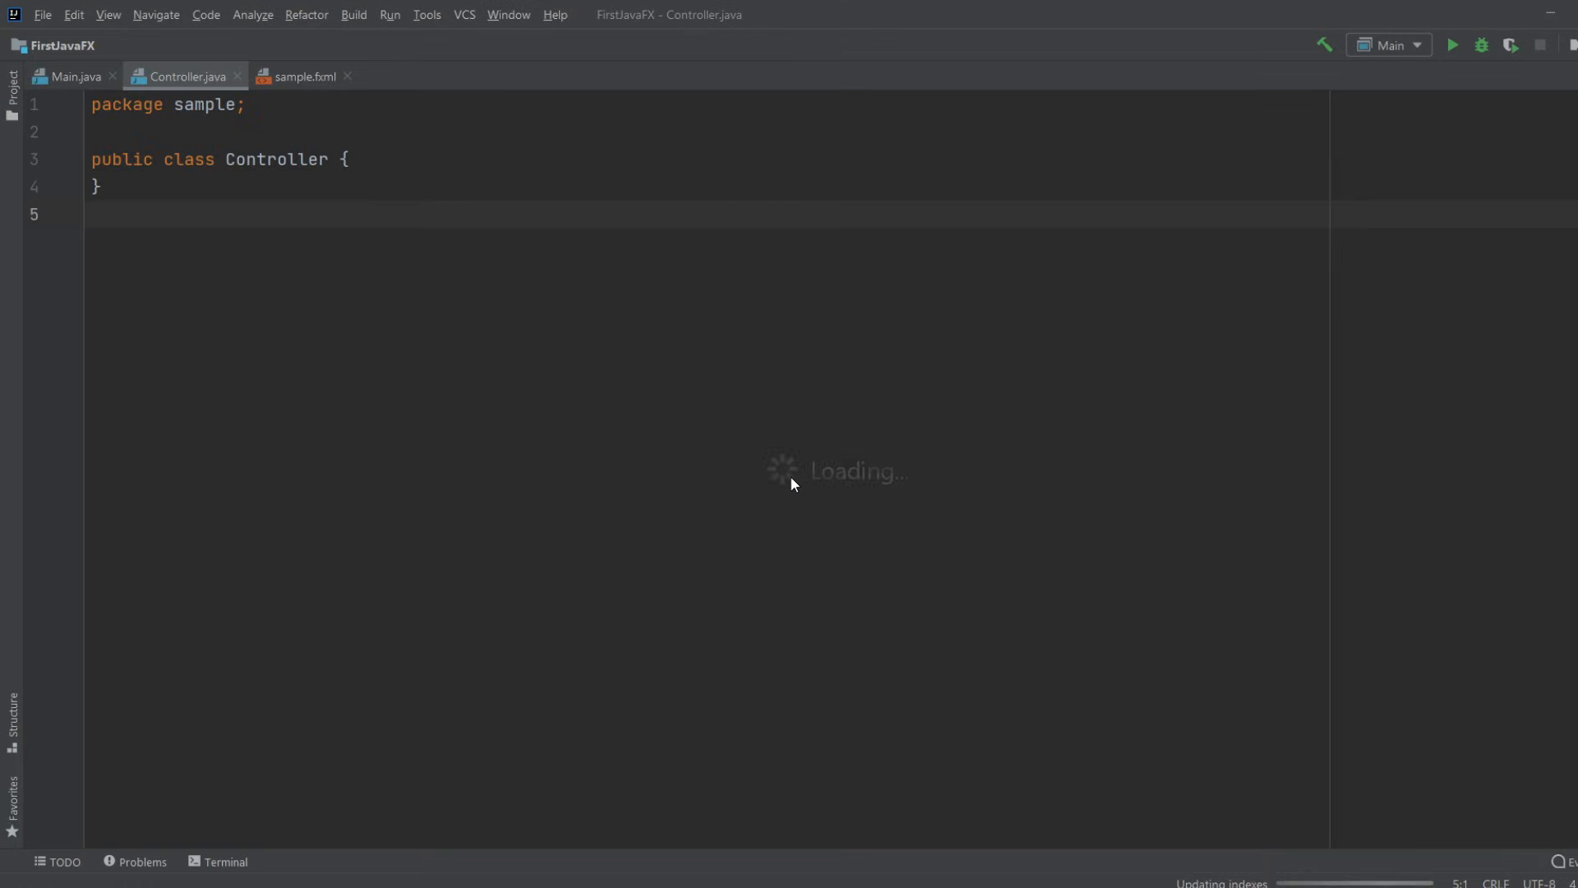
# - Expand src > sample in the FirstJavaFX project tree and open Main.java
pyautogui.click(11, 81)
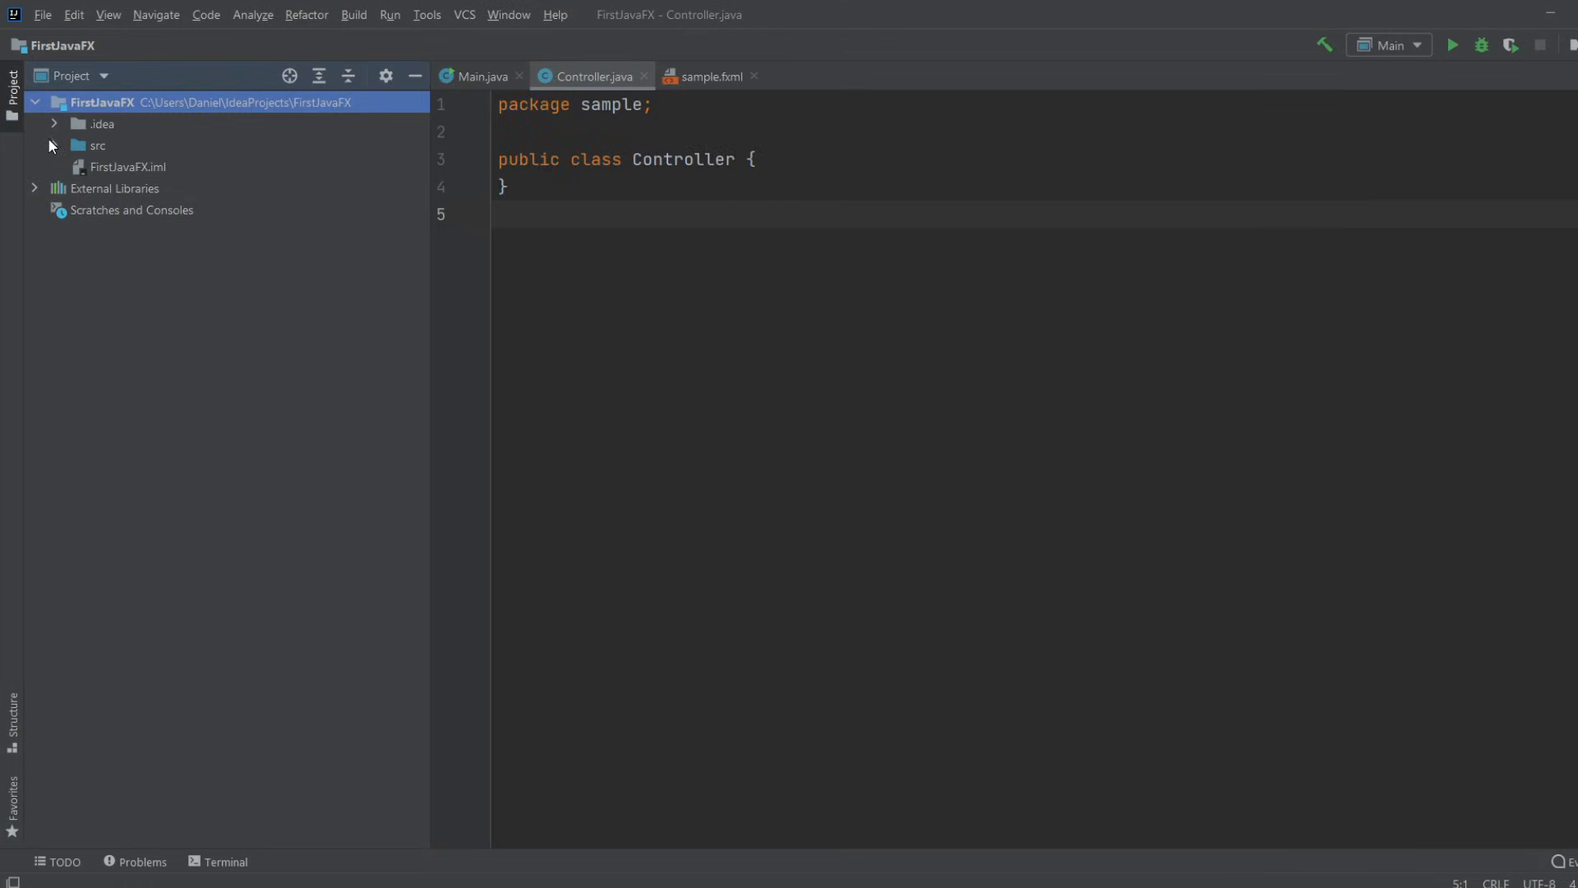
pyautogui.click(53, 145)
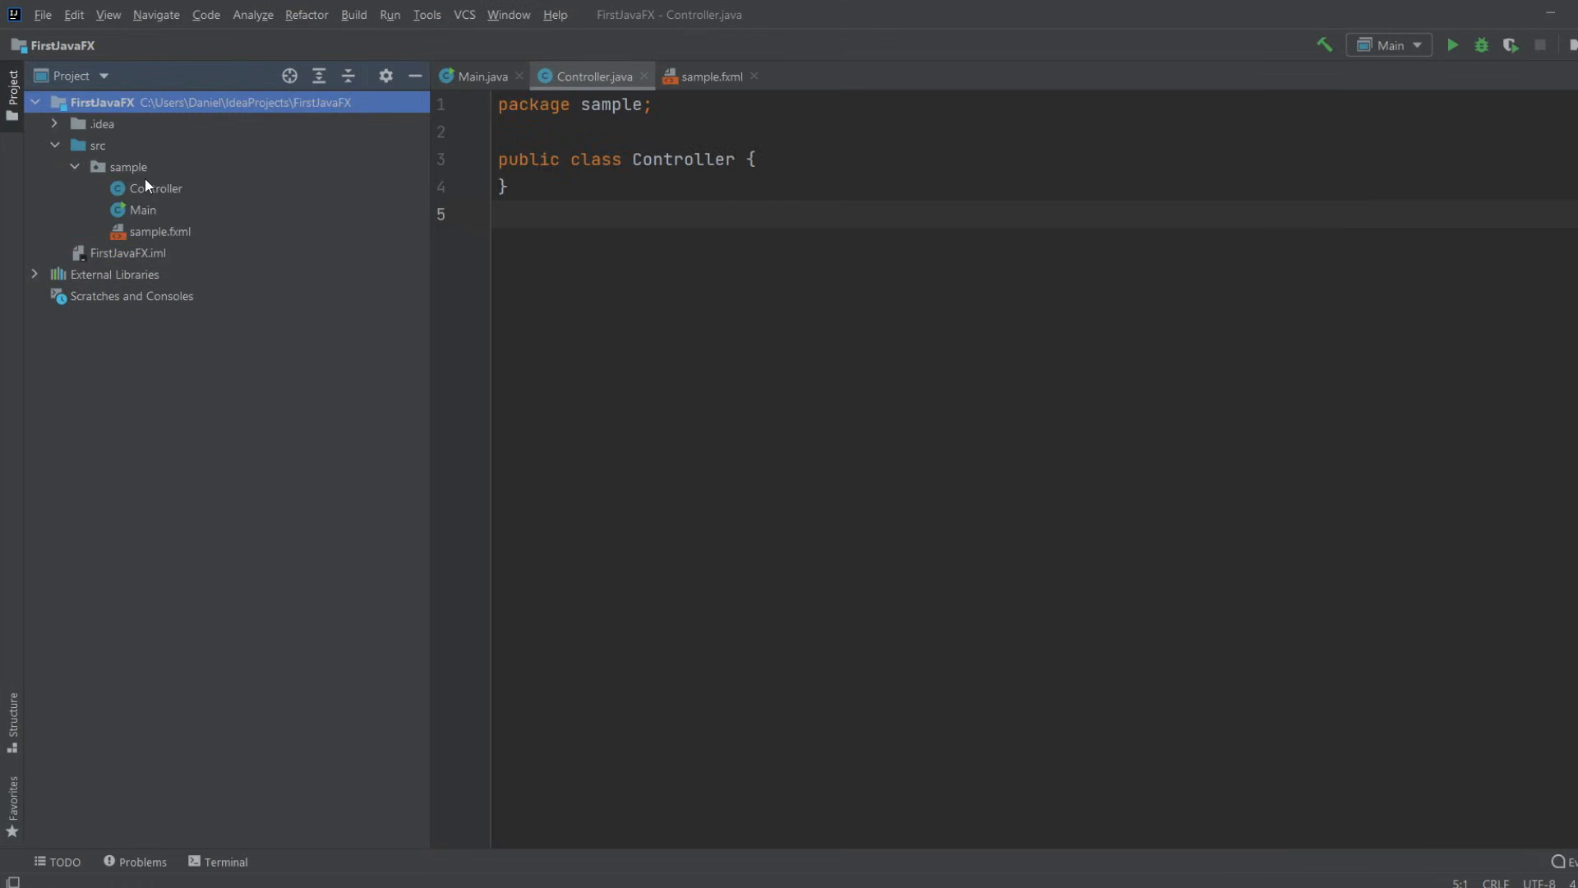
pyautogui.click(128, 167)
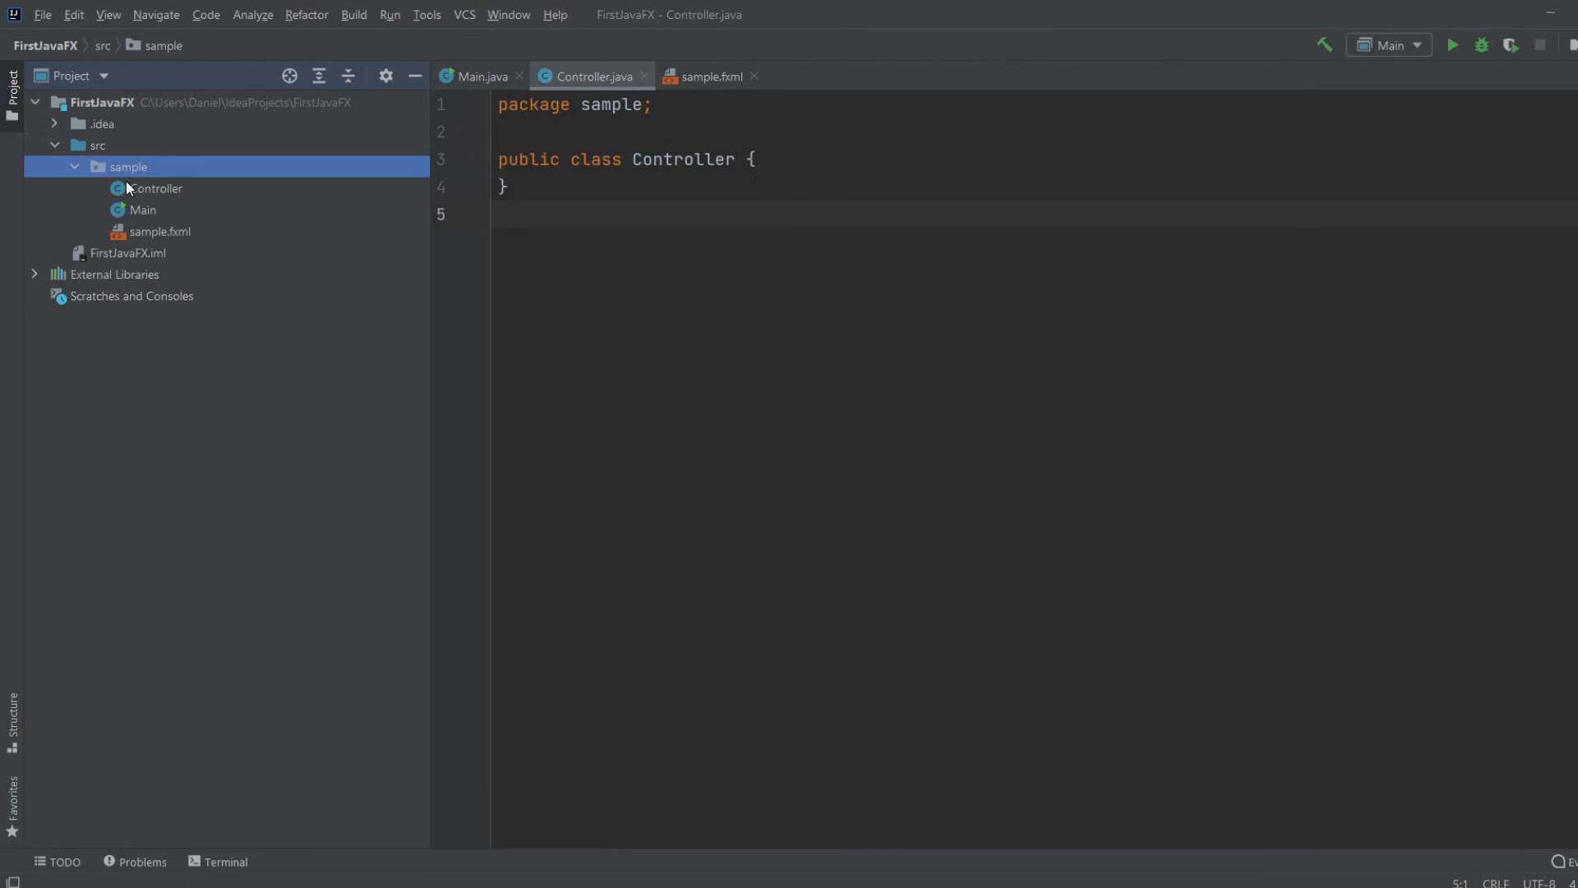
pyautogui.click(479, 76)
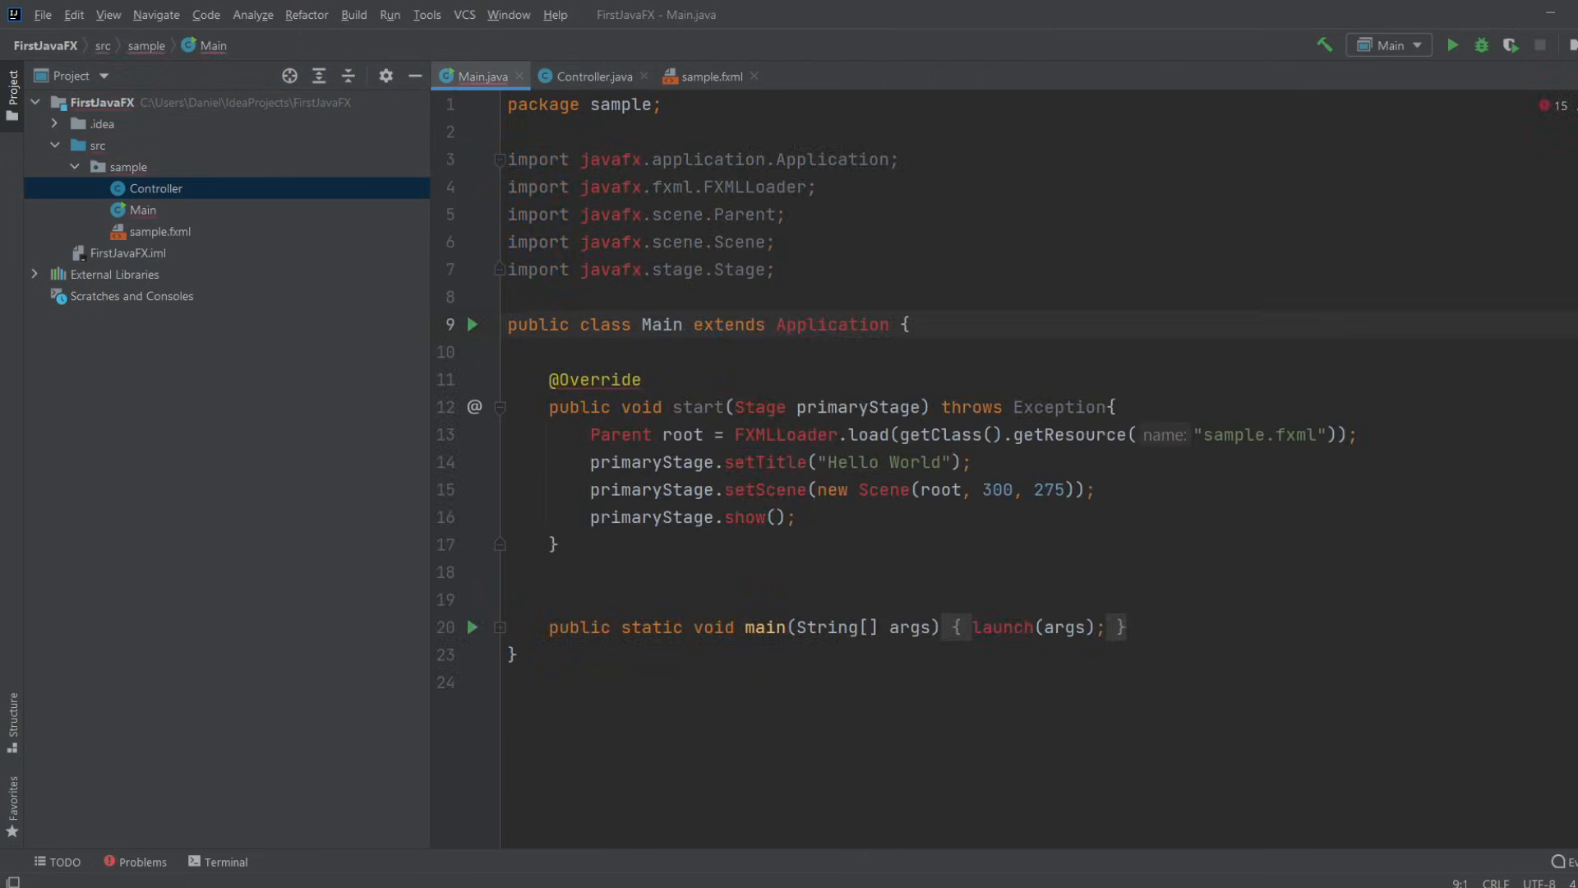
pyautogui.moveTo(1198, 494)
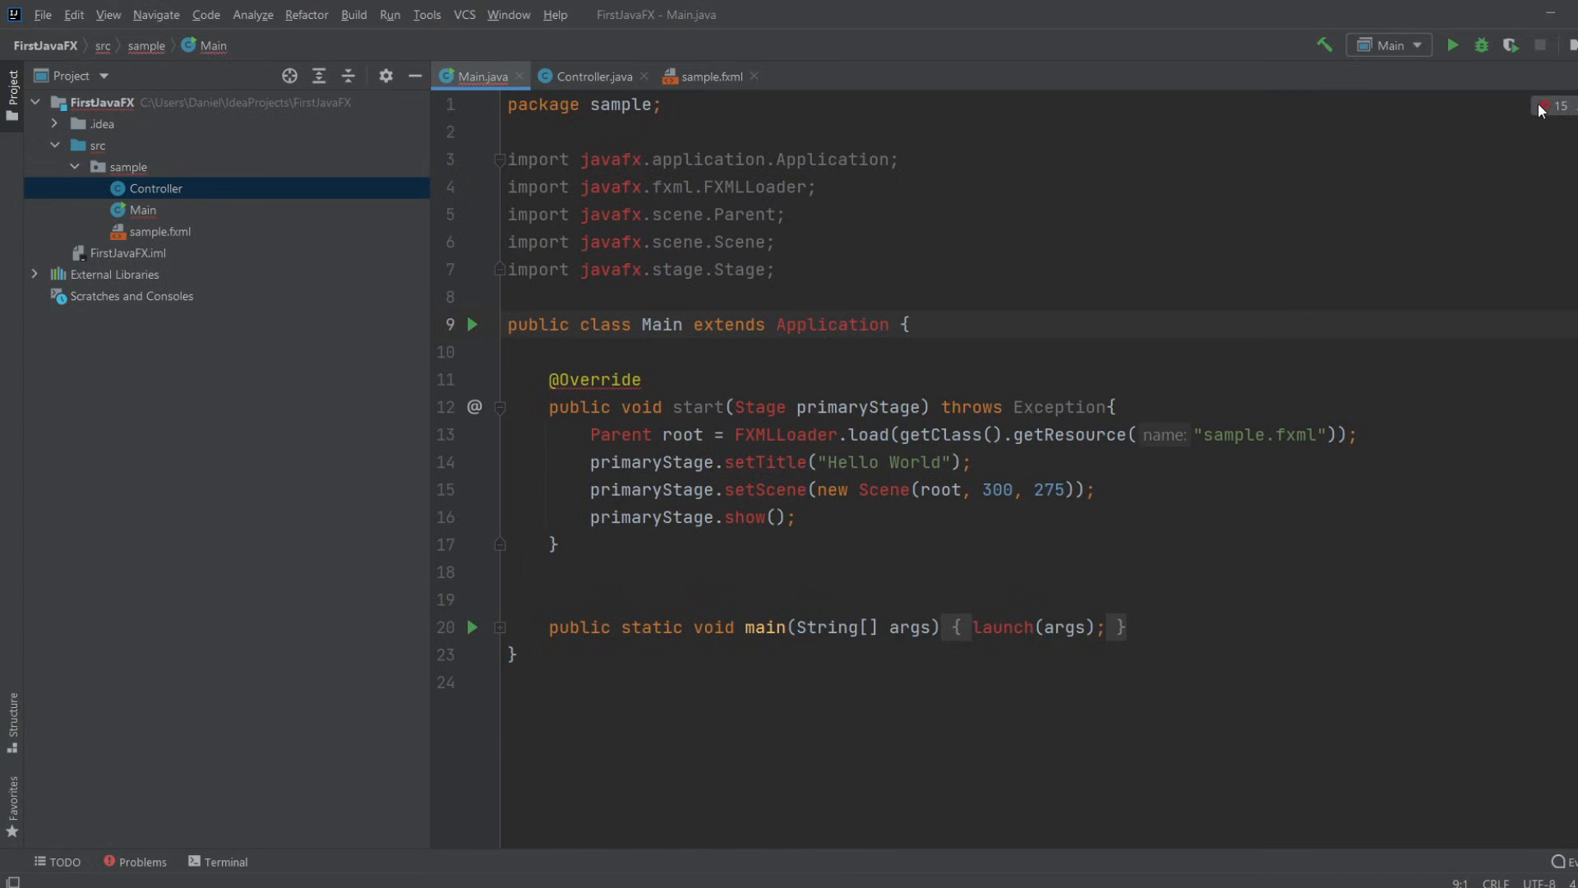
# - Add the javafx-sdk-15.0.1\lib folder on C: as a Java project library
pyautogui.click(50, 17)
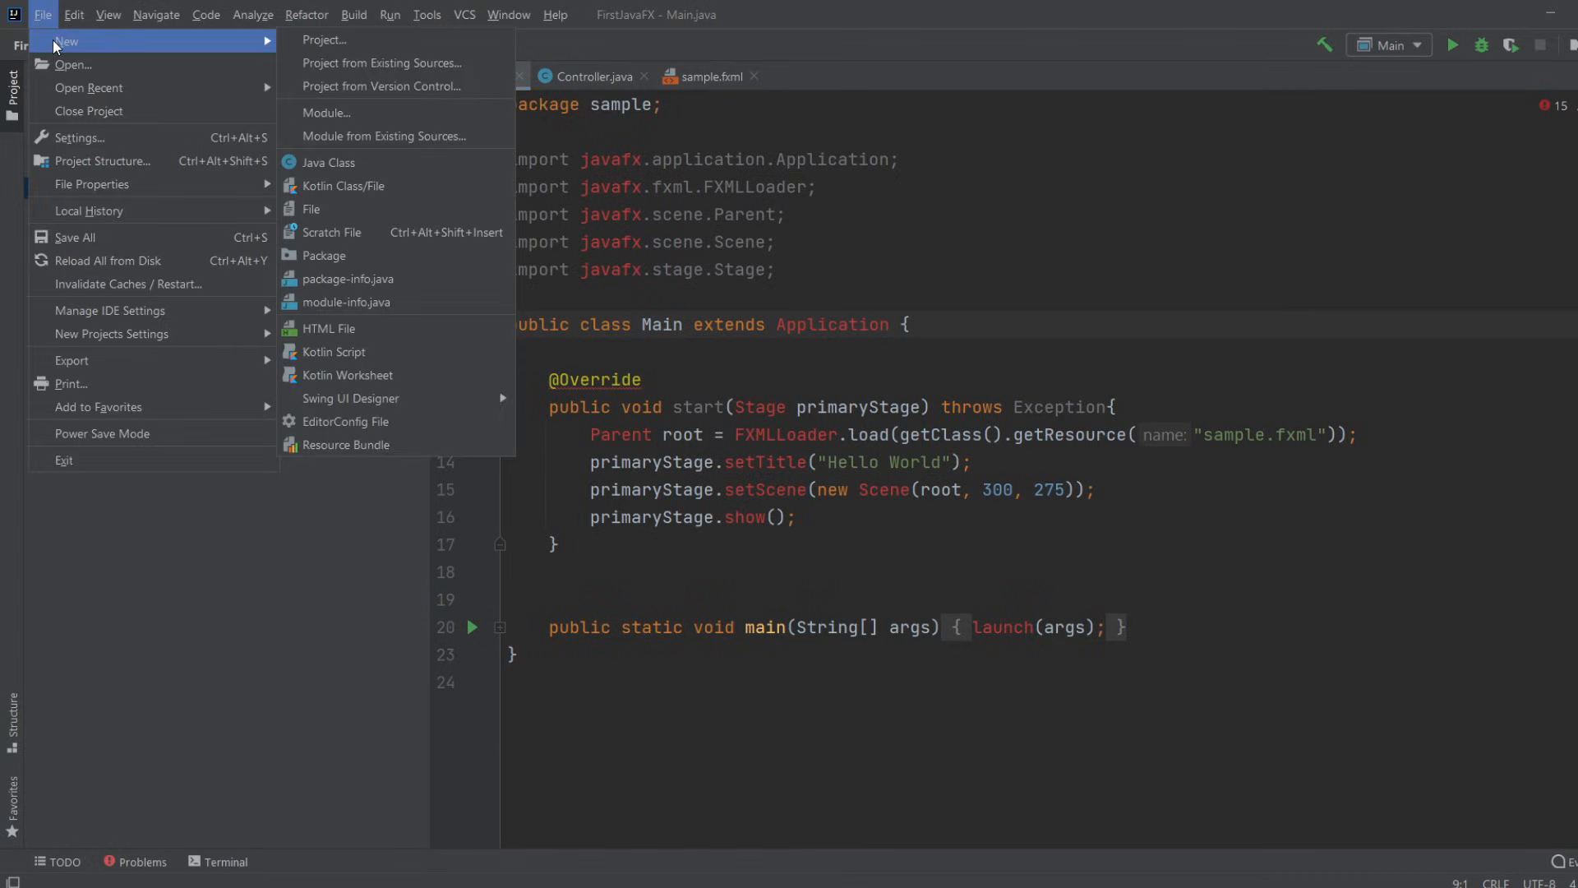
pyautogui.moveTo(146, 160)
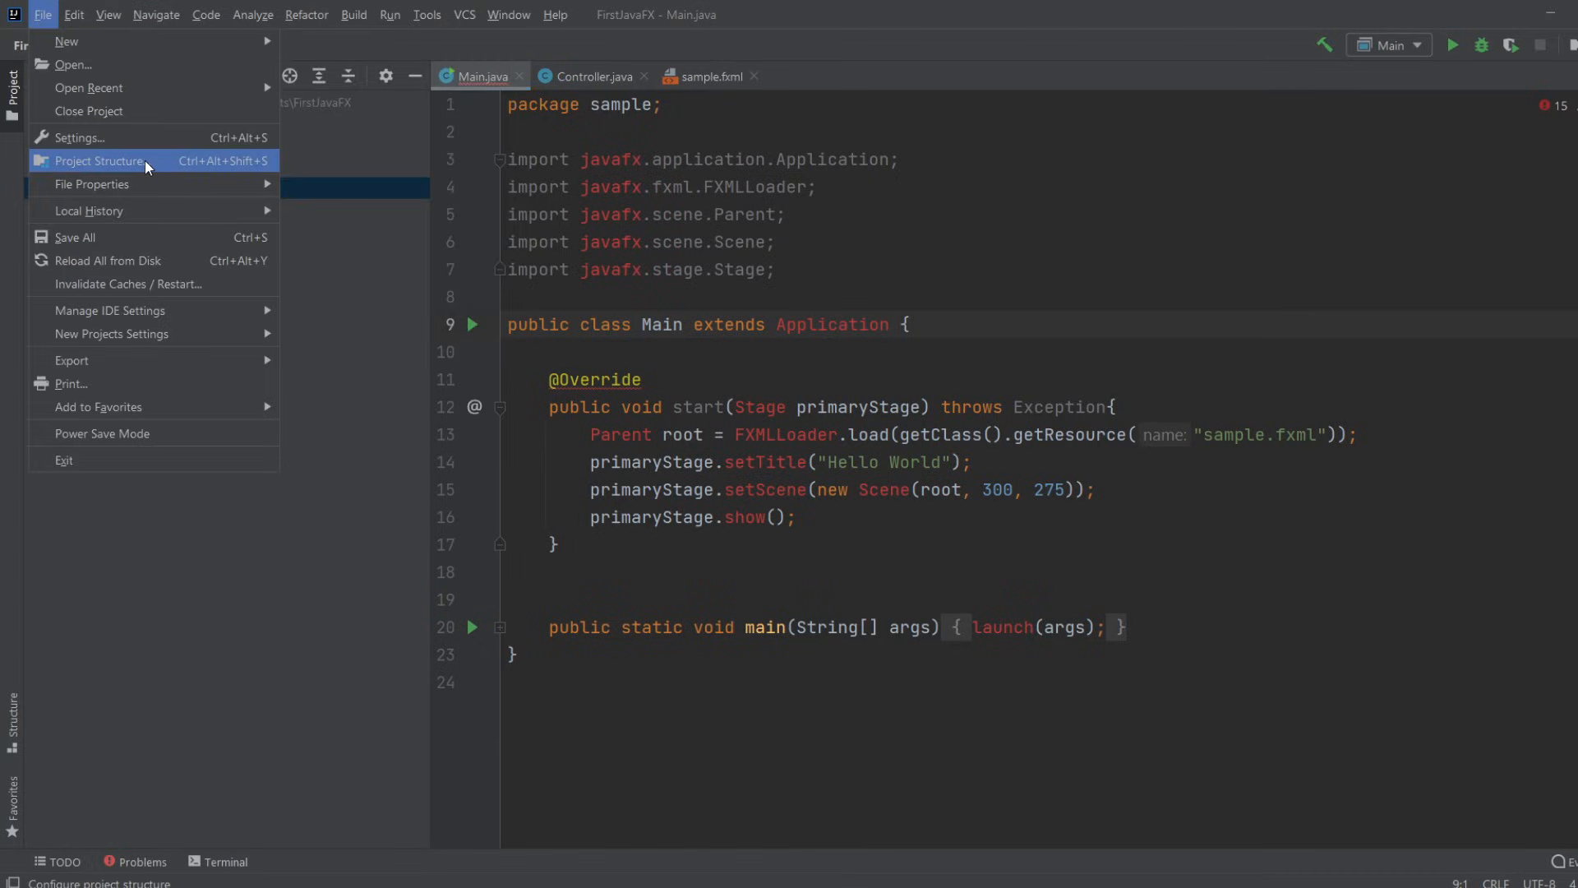
pyautogui.moveTo(134, 167)
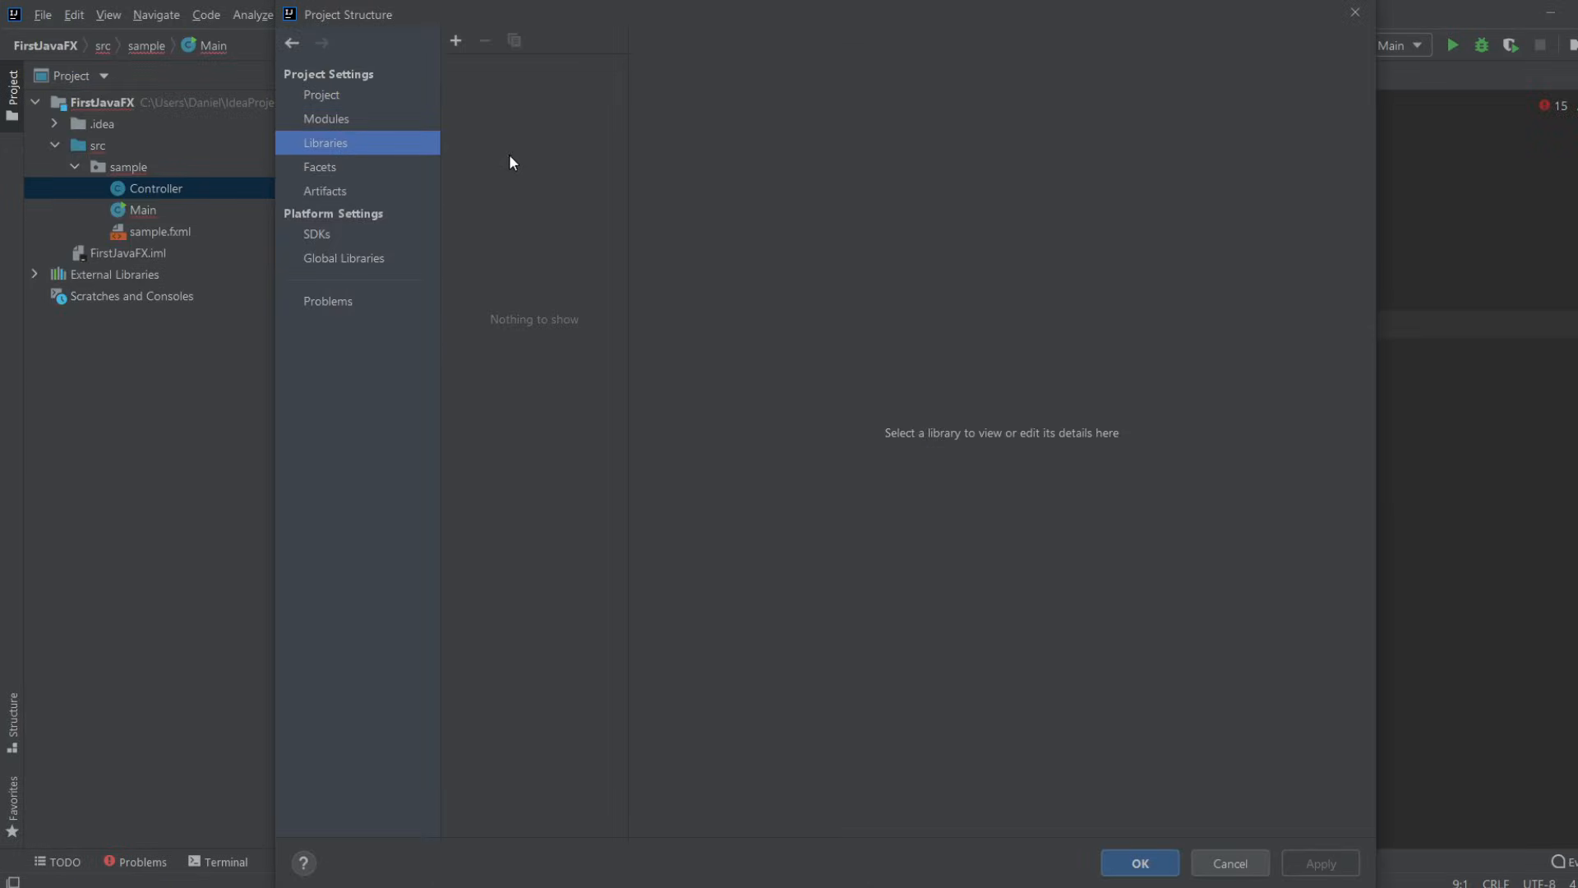
pyautogui.click(456, 40)
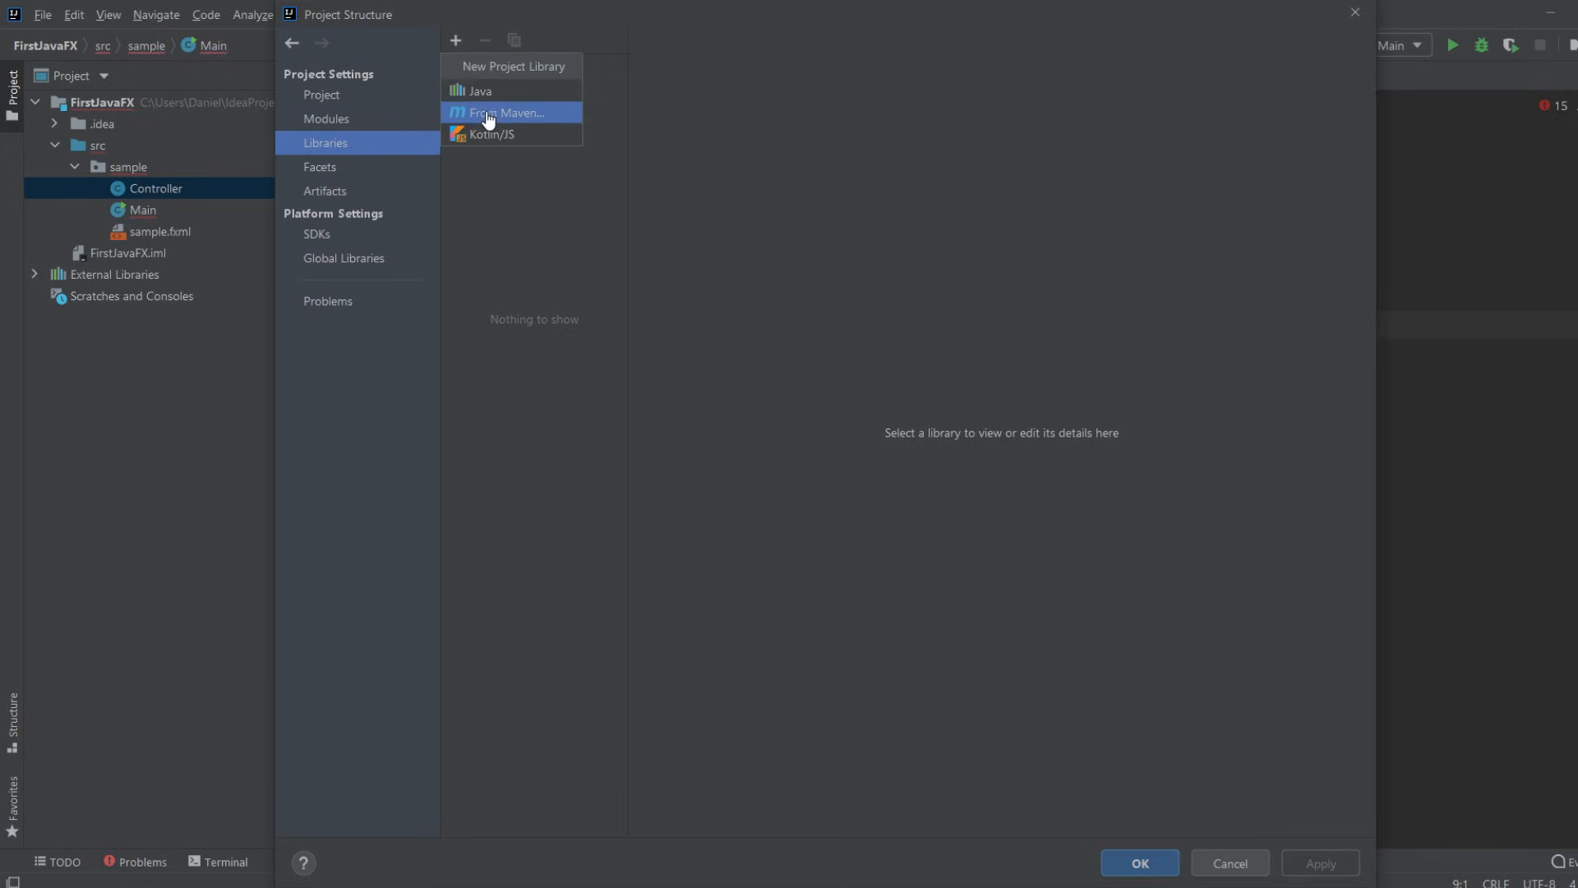
pyautogui.click(482, 91)
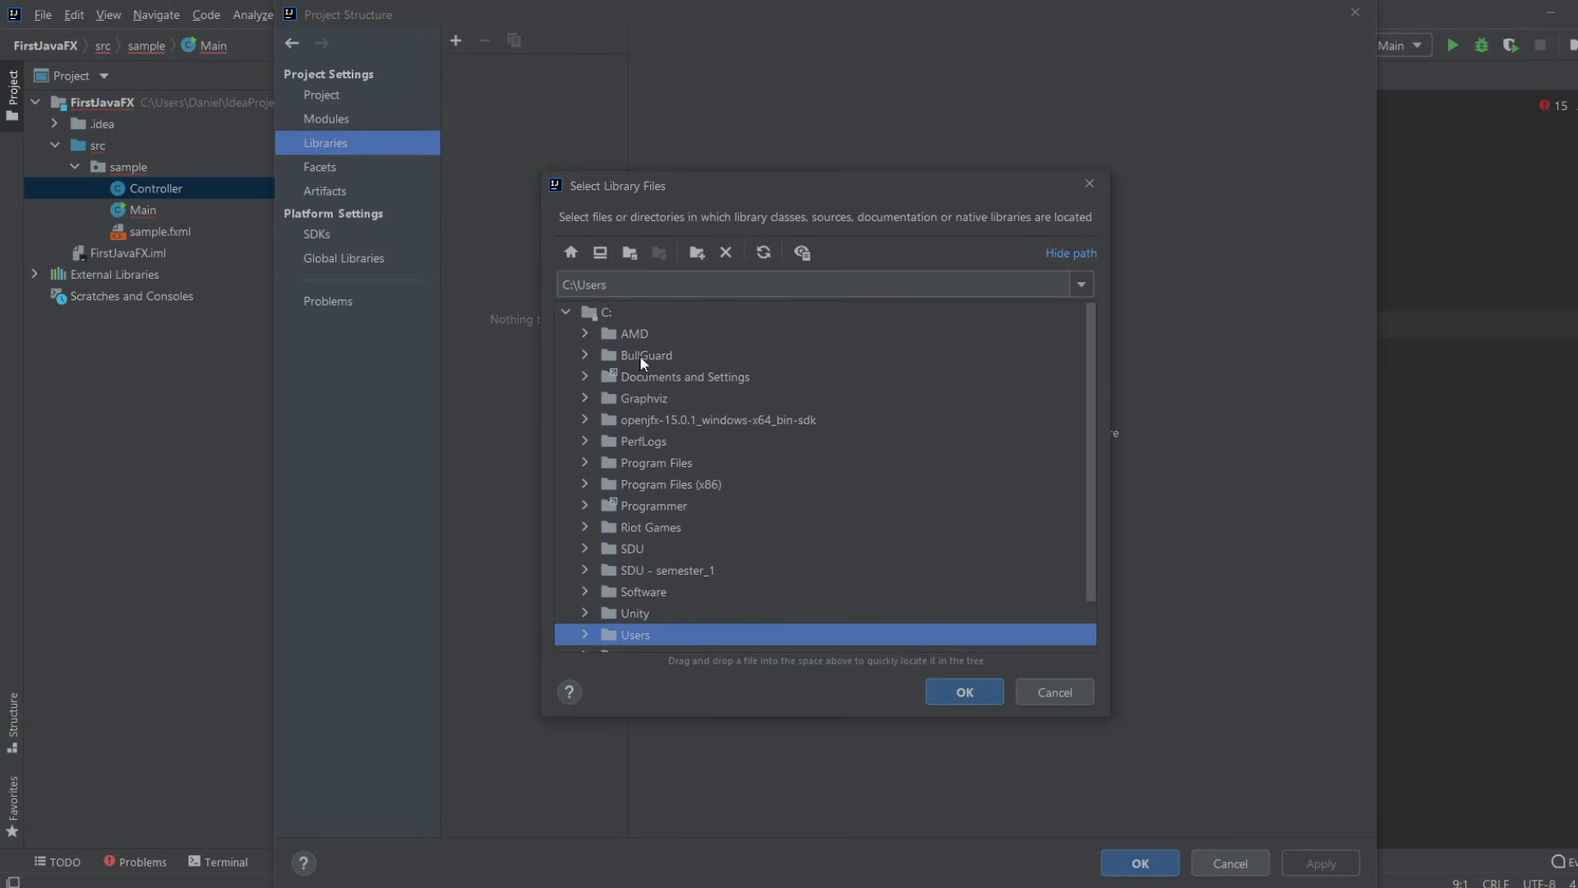
pyautogui.click(585, 420)
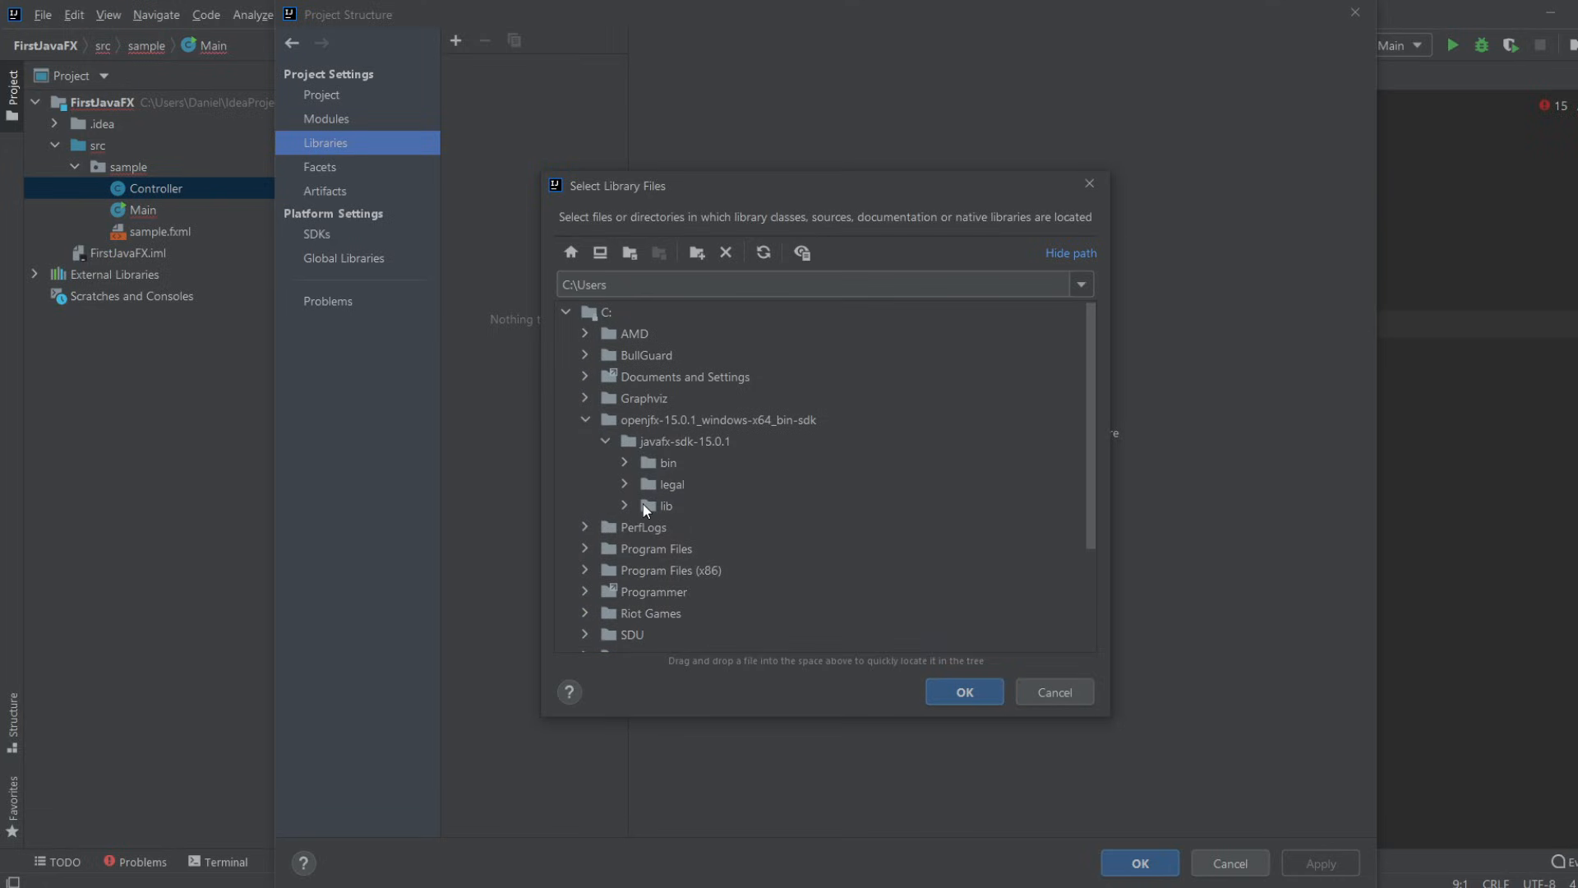
pyautogui.click(664, 506)
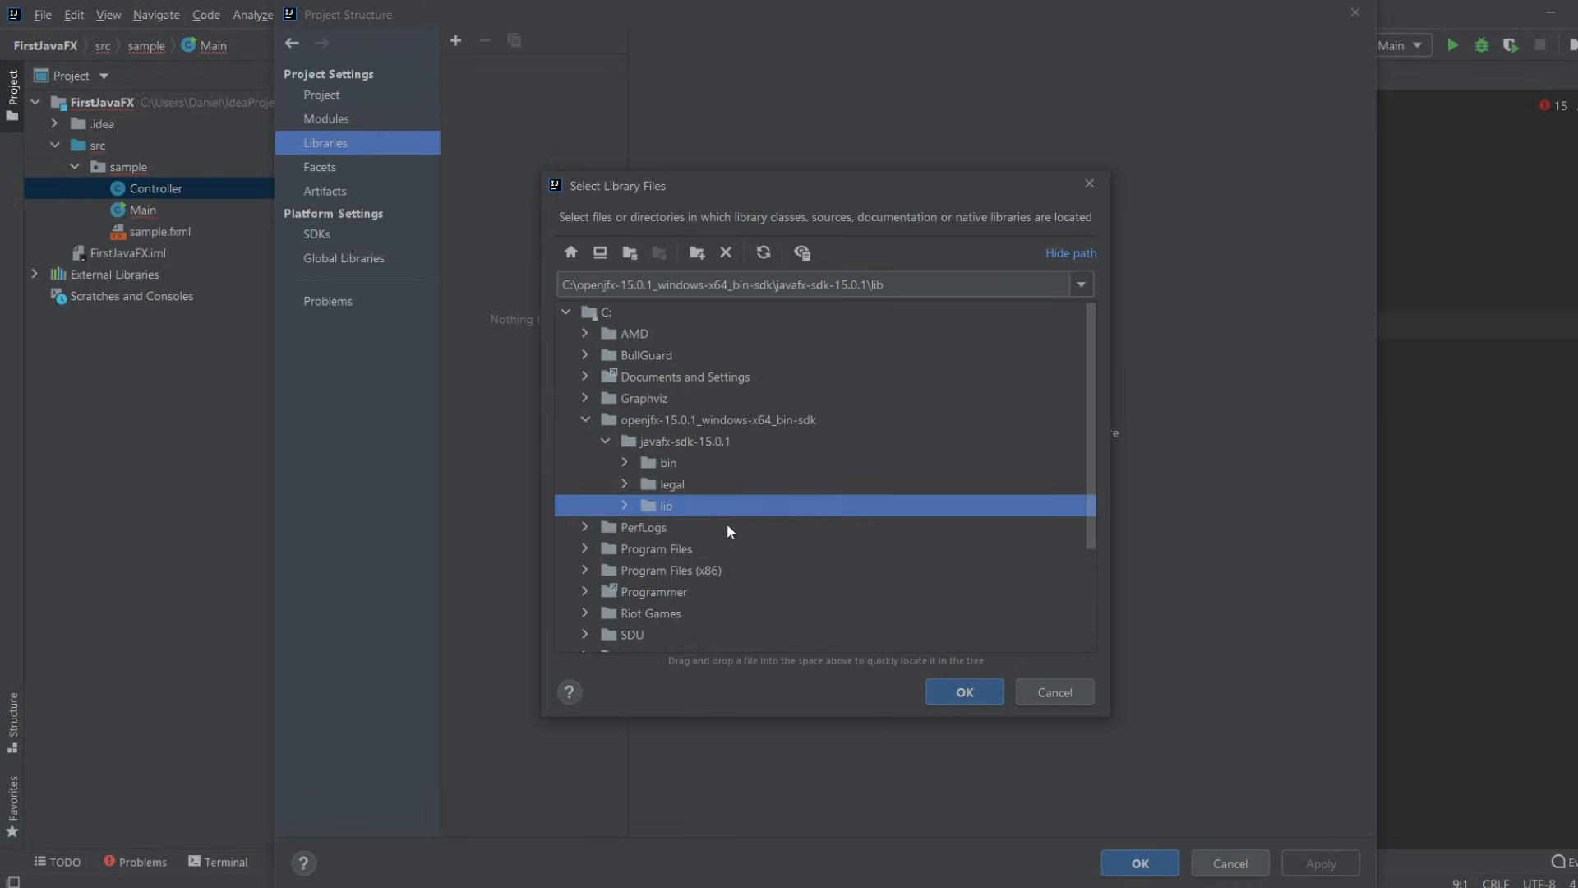
pyautogui.moveTo(907, 639)
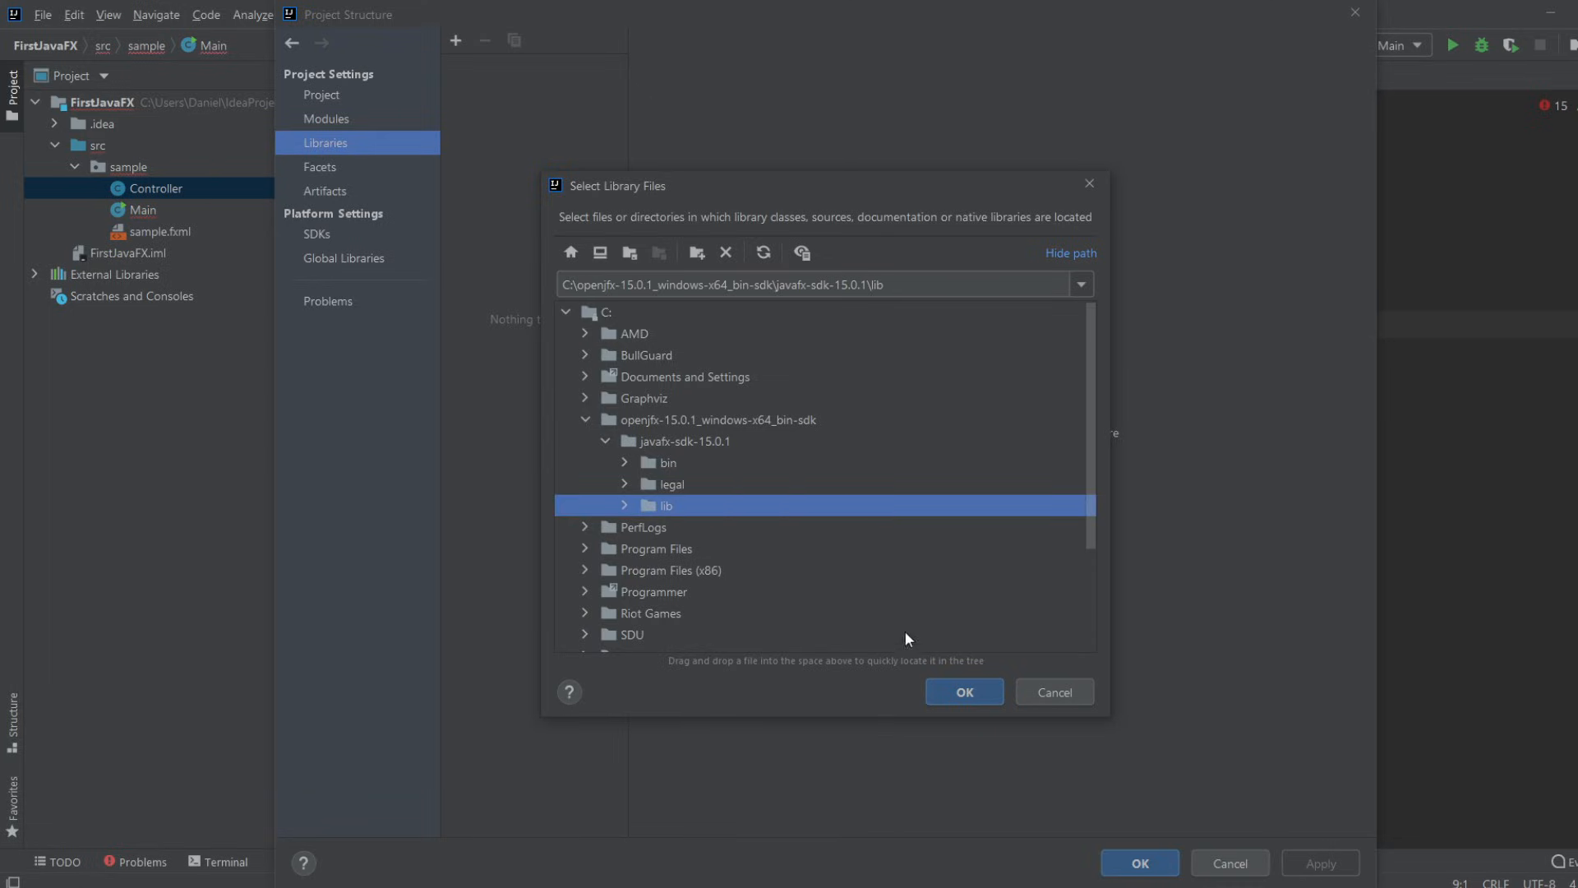
pyautogui.click(964, 691)
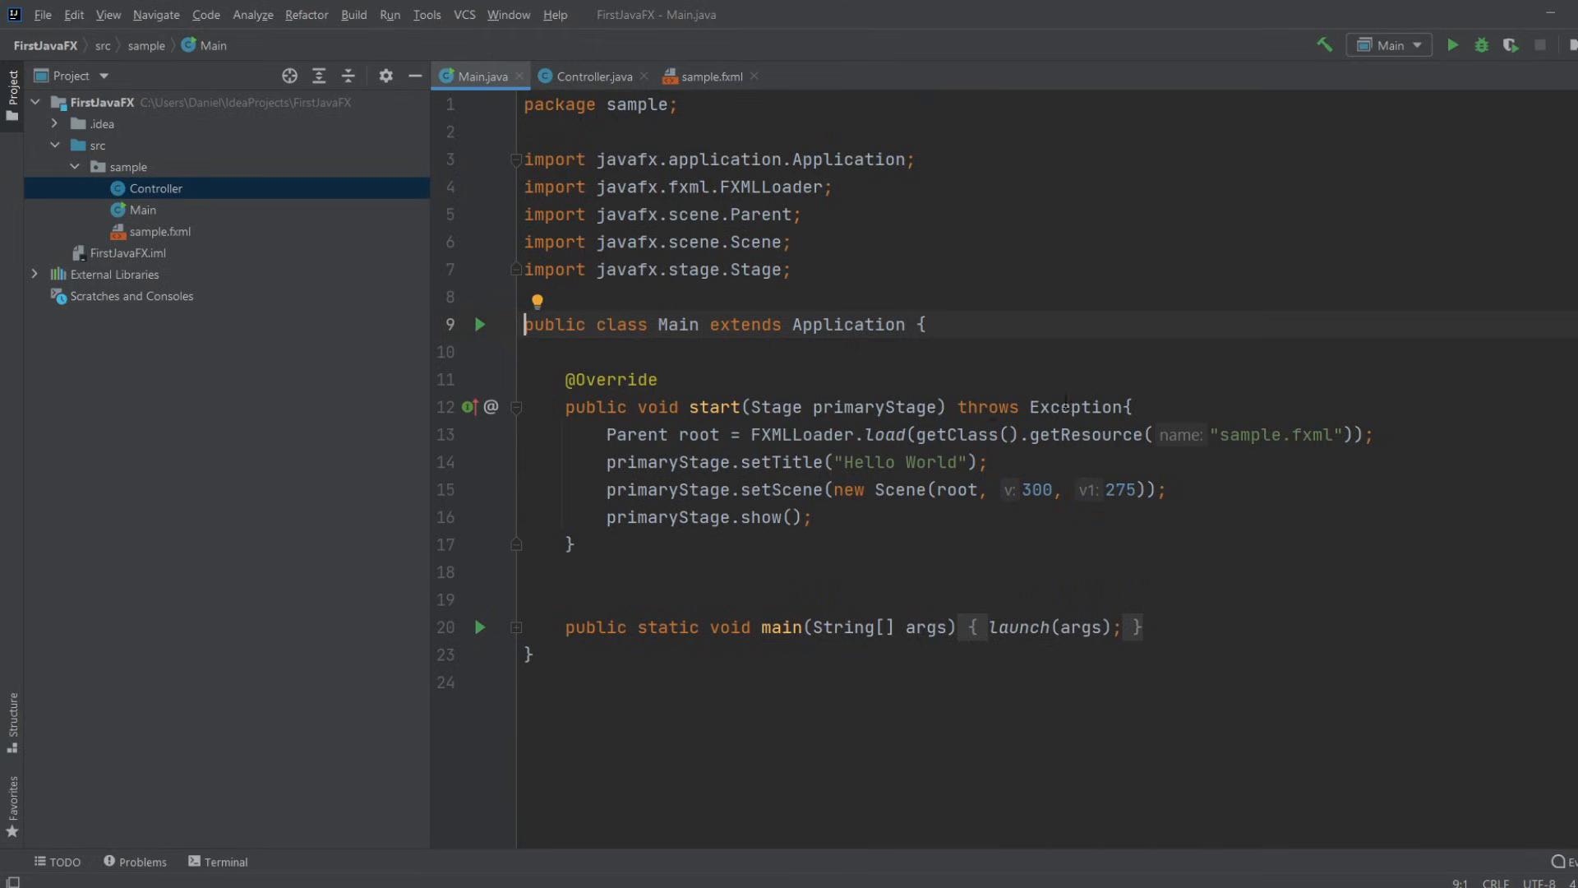
pyautogui.moveTo(477, 328)
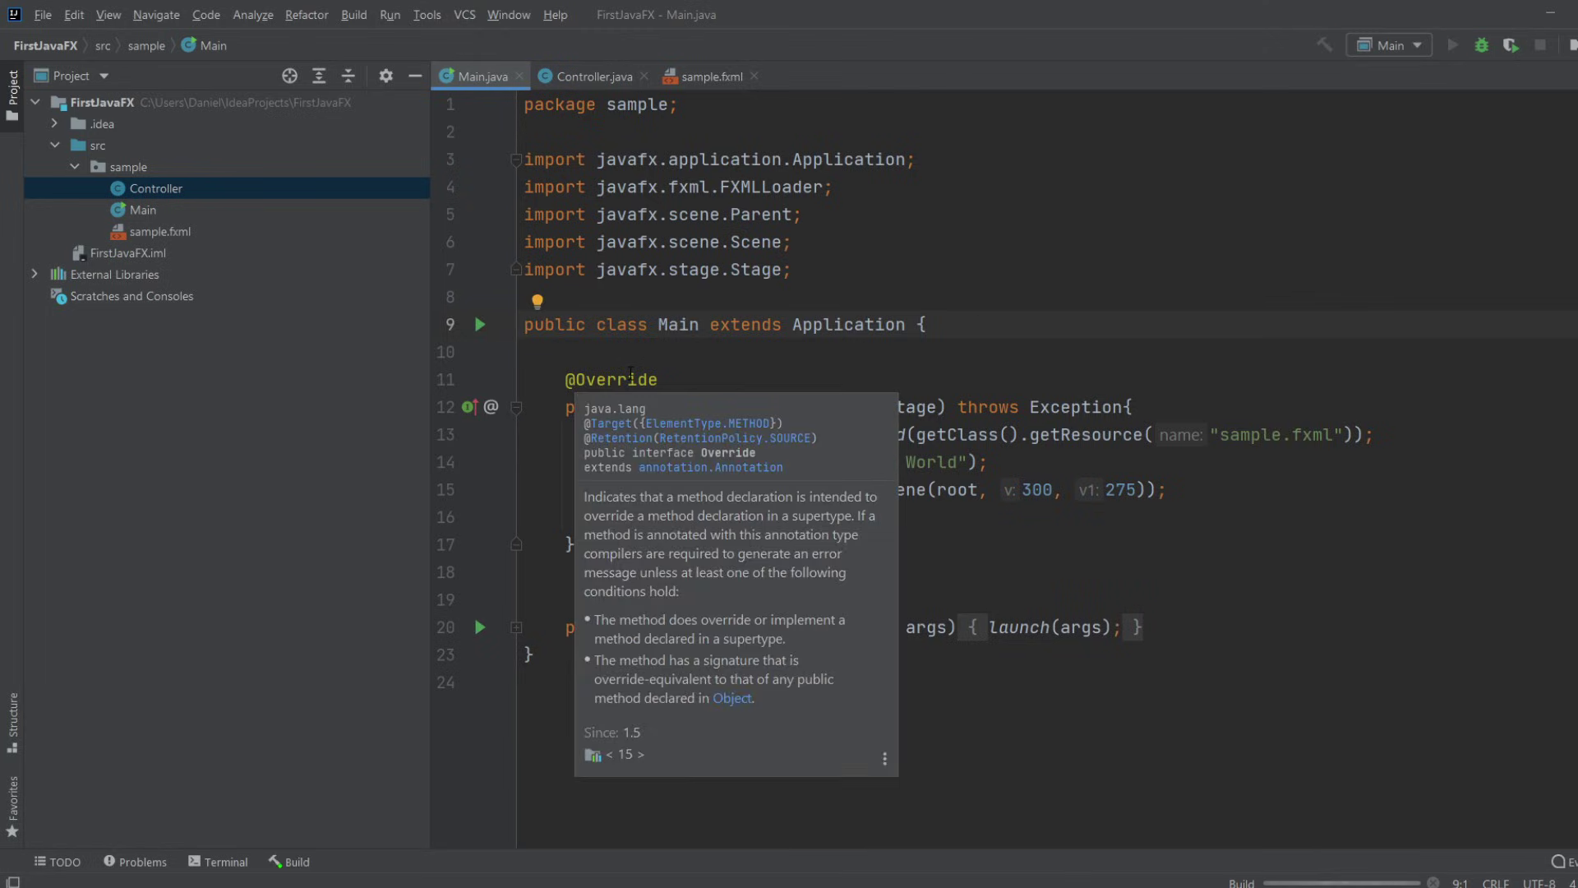
# - Run the Main configuration from the toolbar
pyautogui.click(1456, 44)
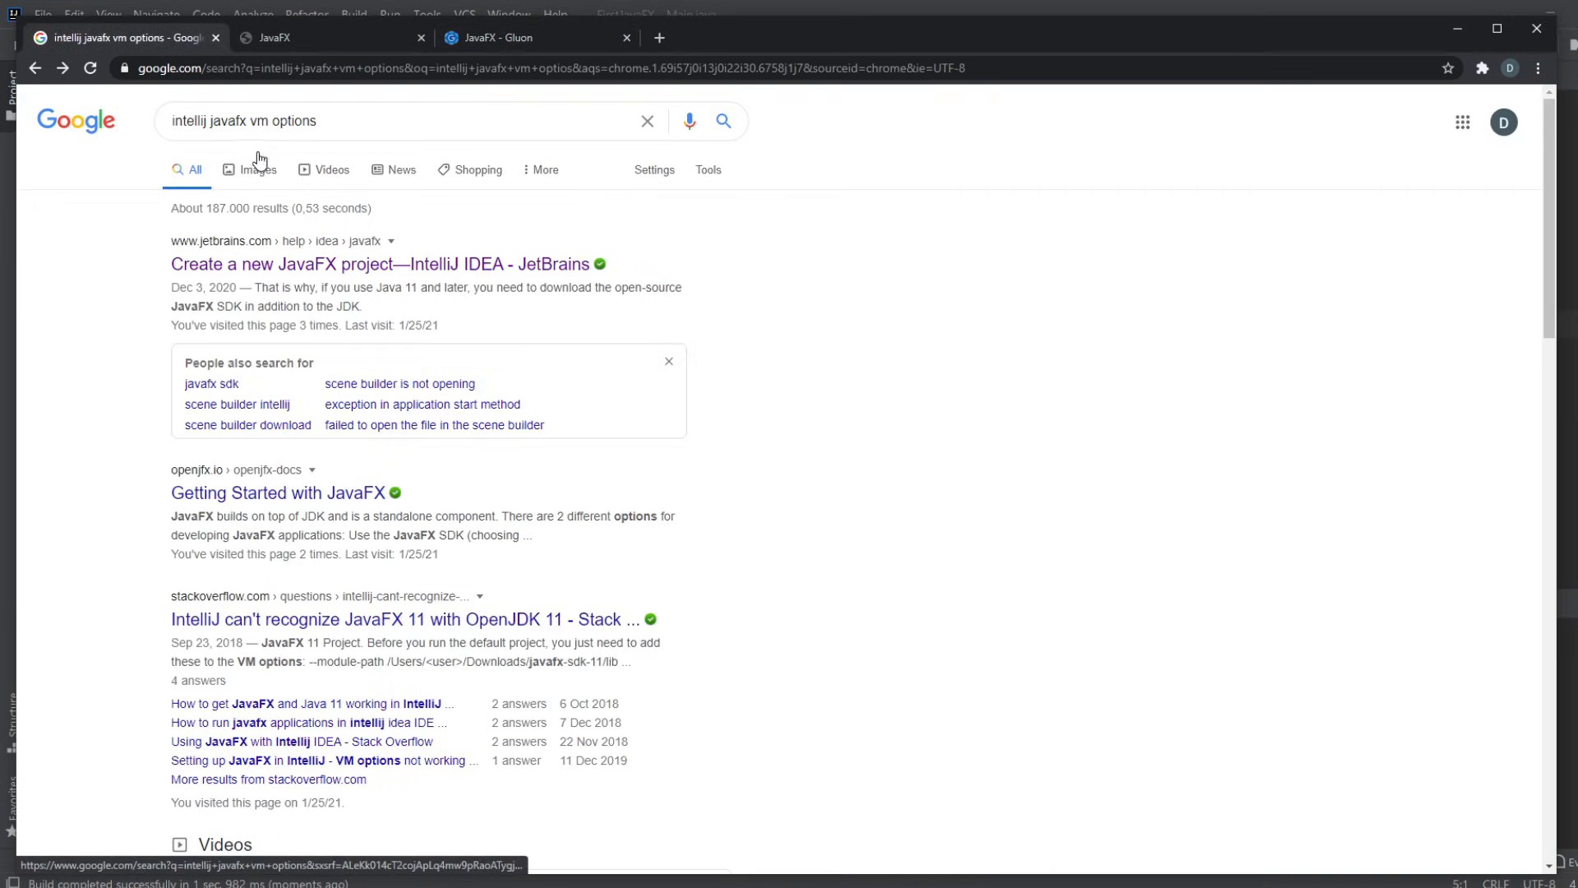
pyautogui.moveTo(467, 283)
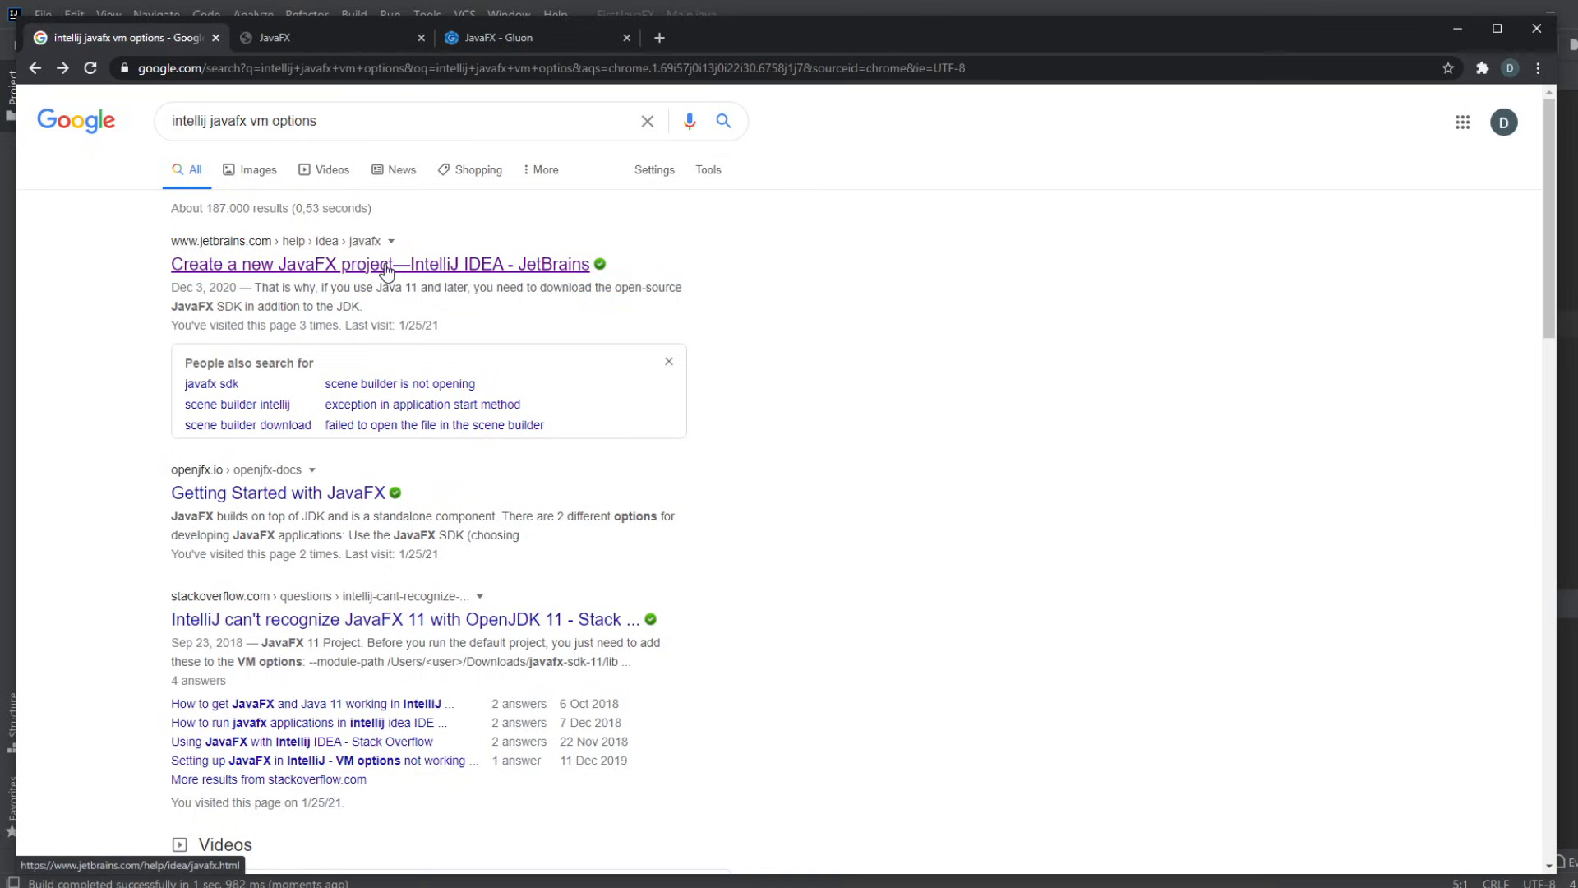
# - Read the JetBrains JavaFX guide's Add VM options and Troubleshoot sections
pyautogui.click(375, 263)
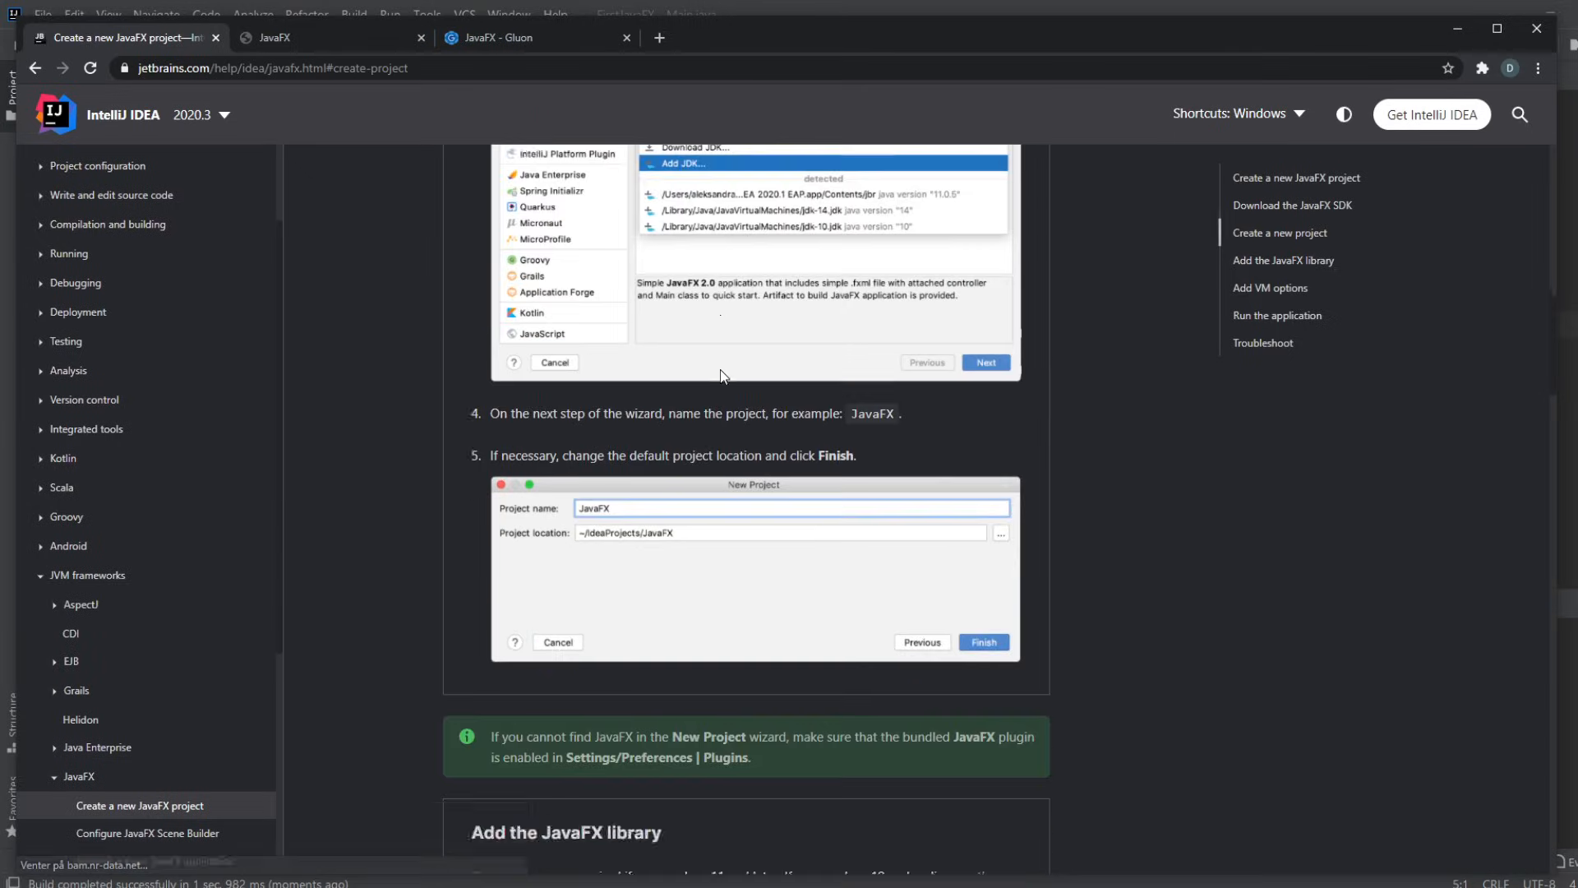
pyautogui.click(1271, 288)
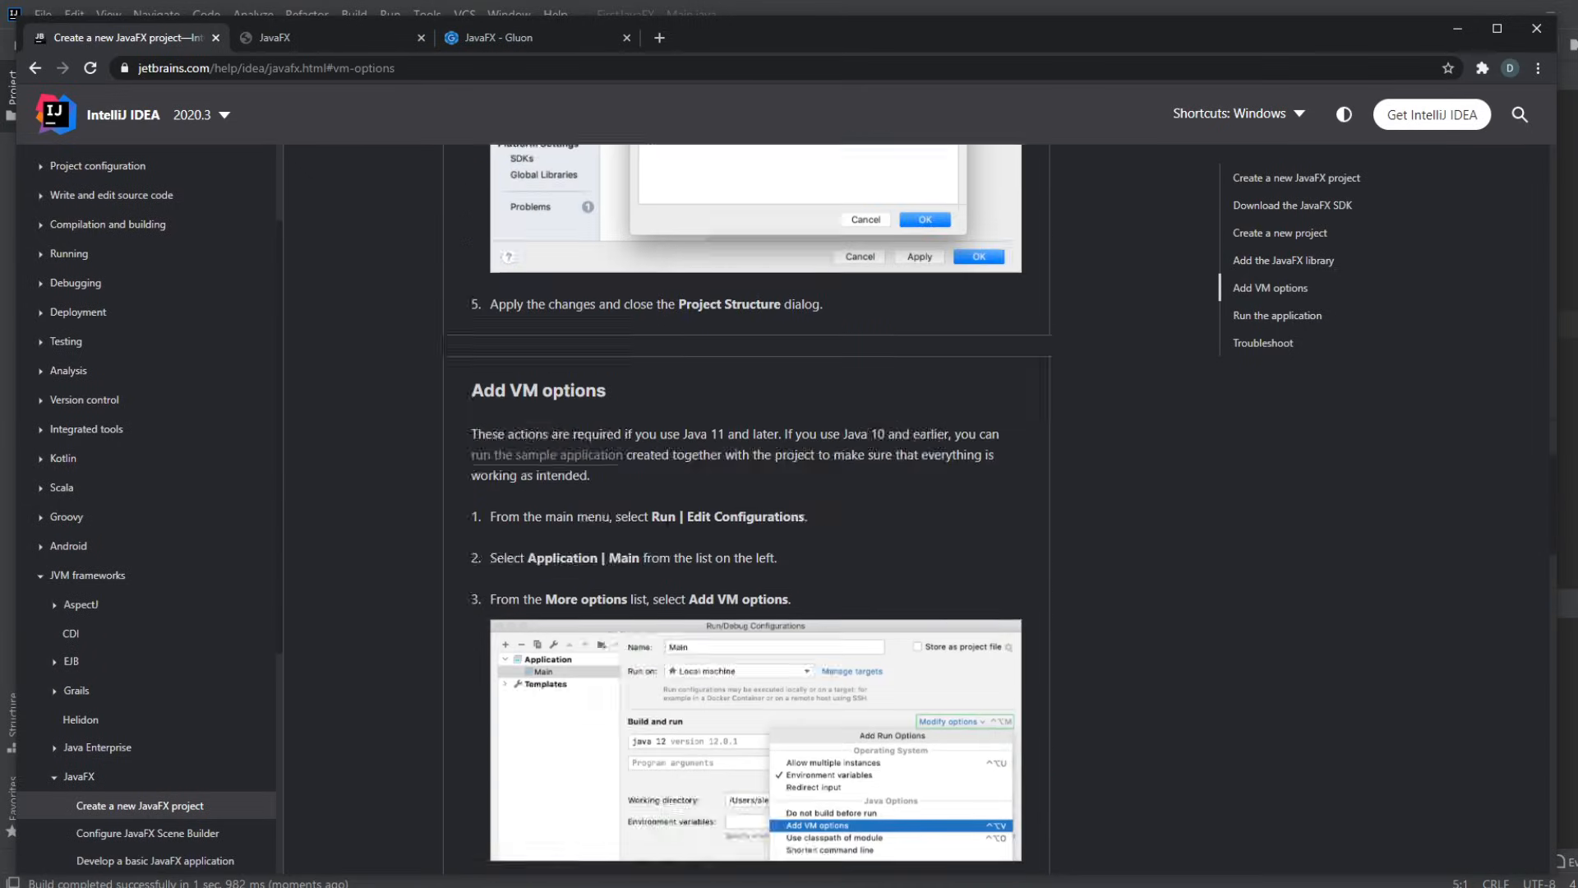
pyautogui.click(1263, 343)
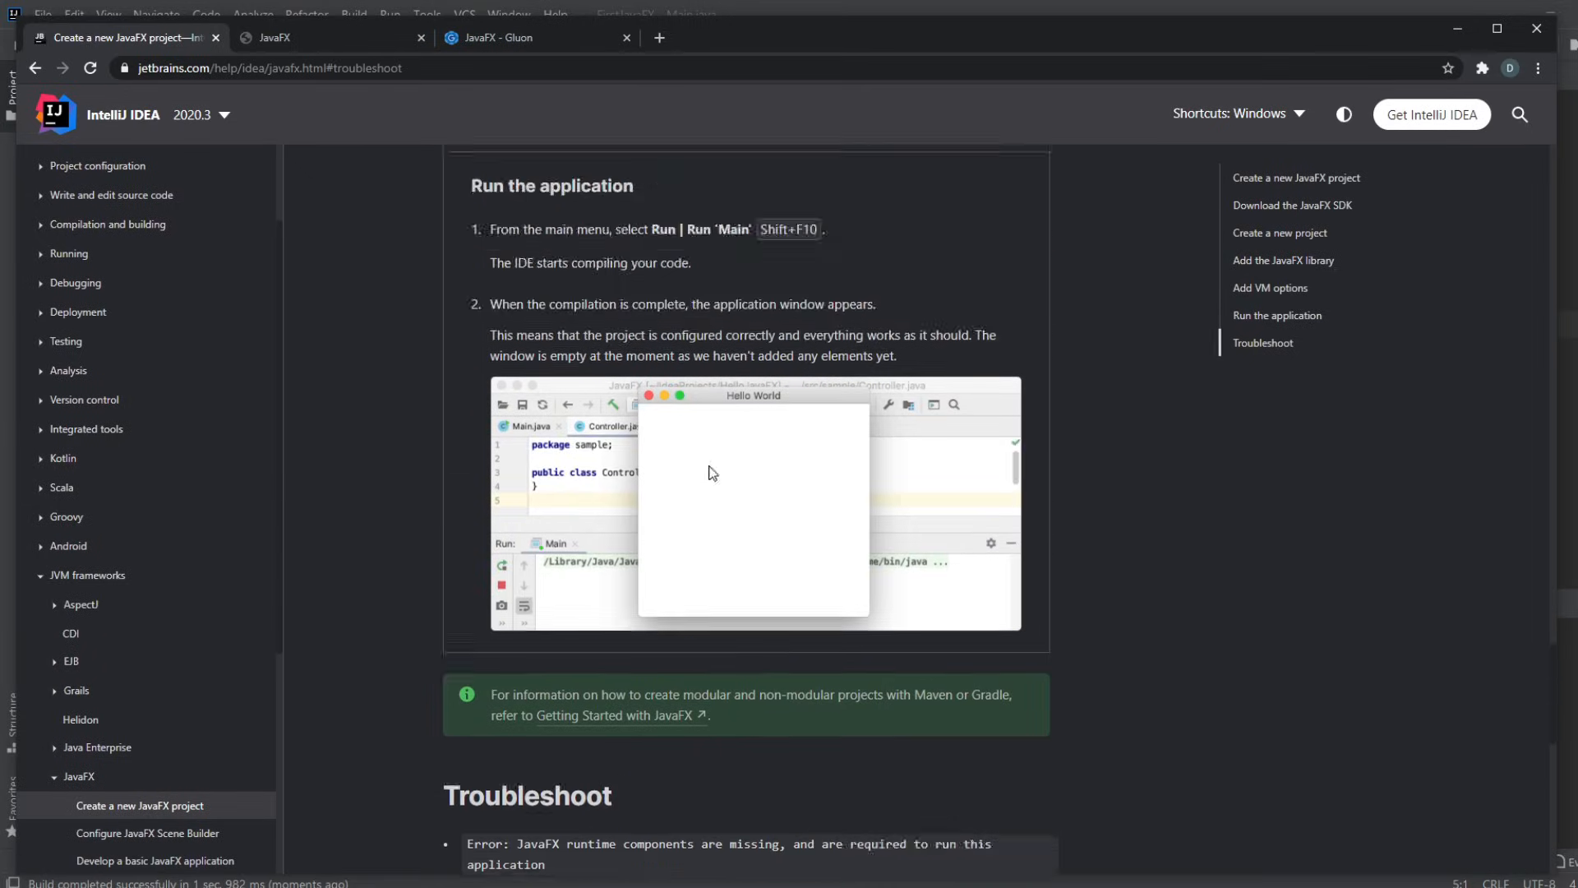
pyautogui.click(1271, 287)
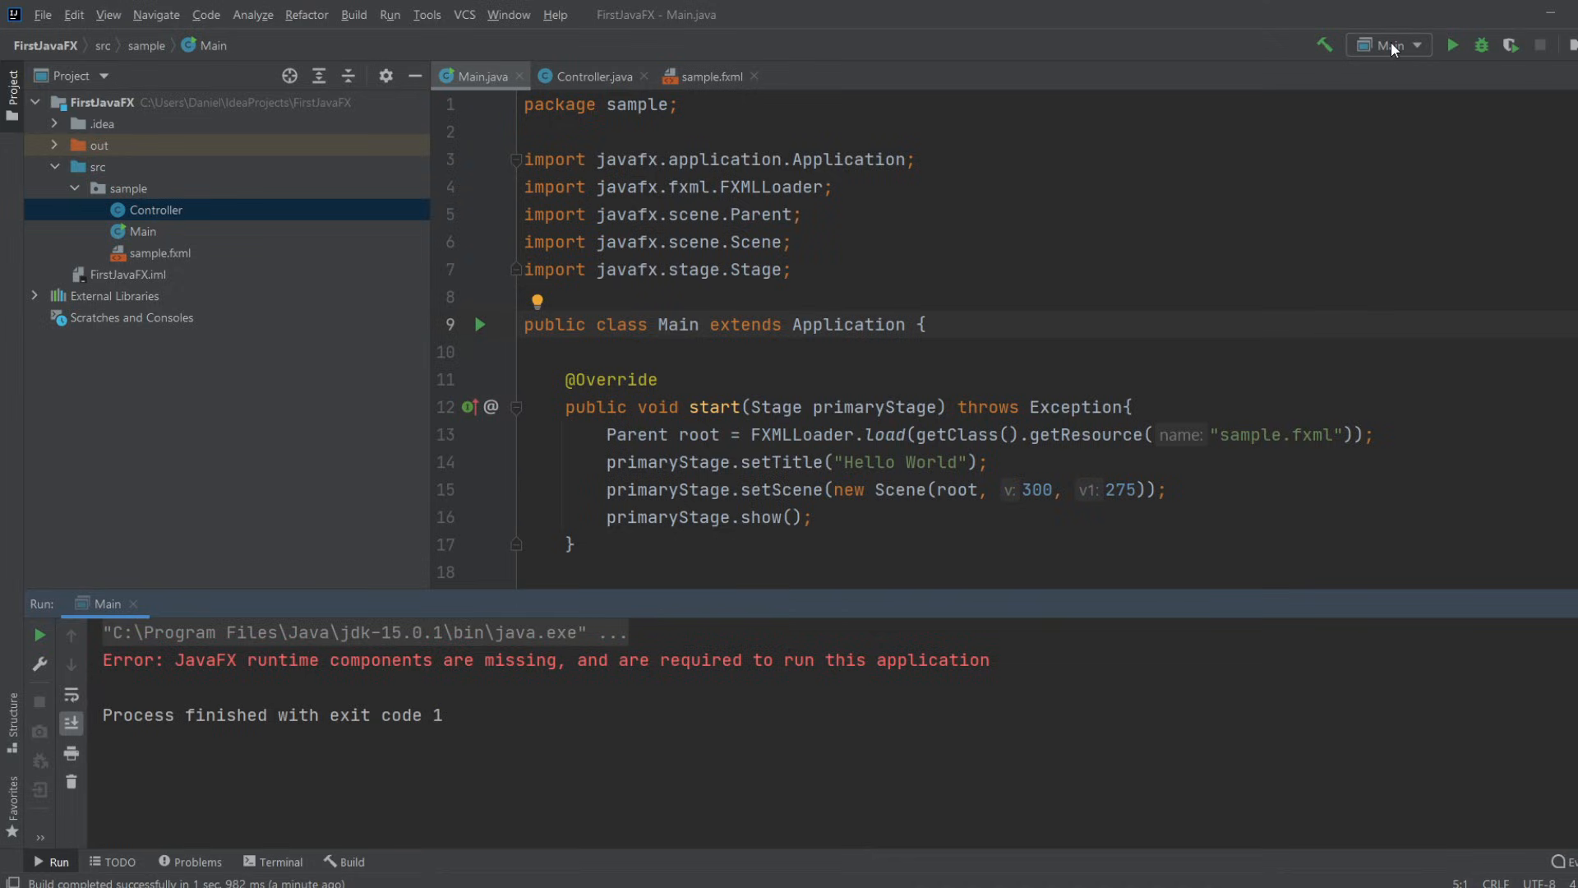
# - Open Edit Configurations for the Main run configuration
pyautogui.click(1389, 45)
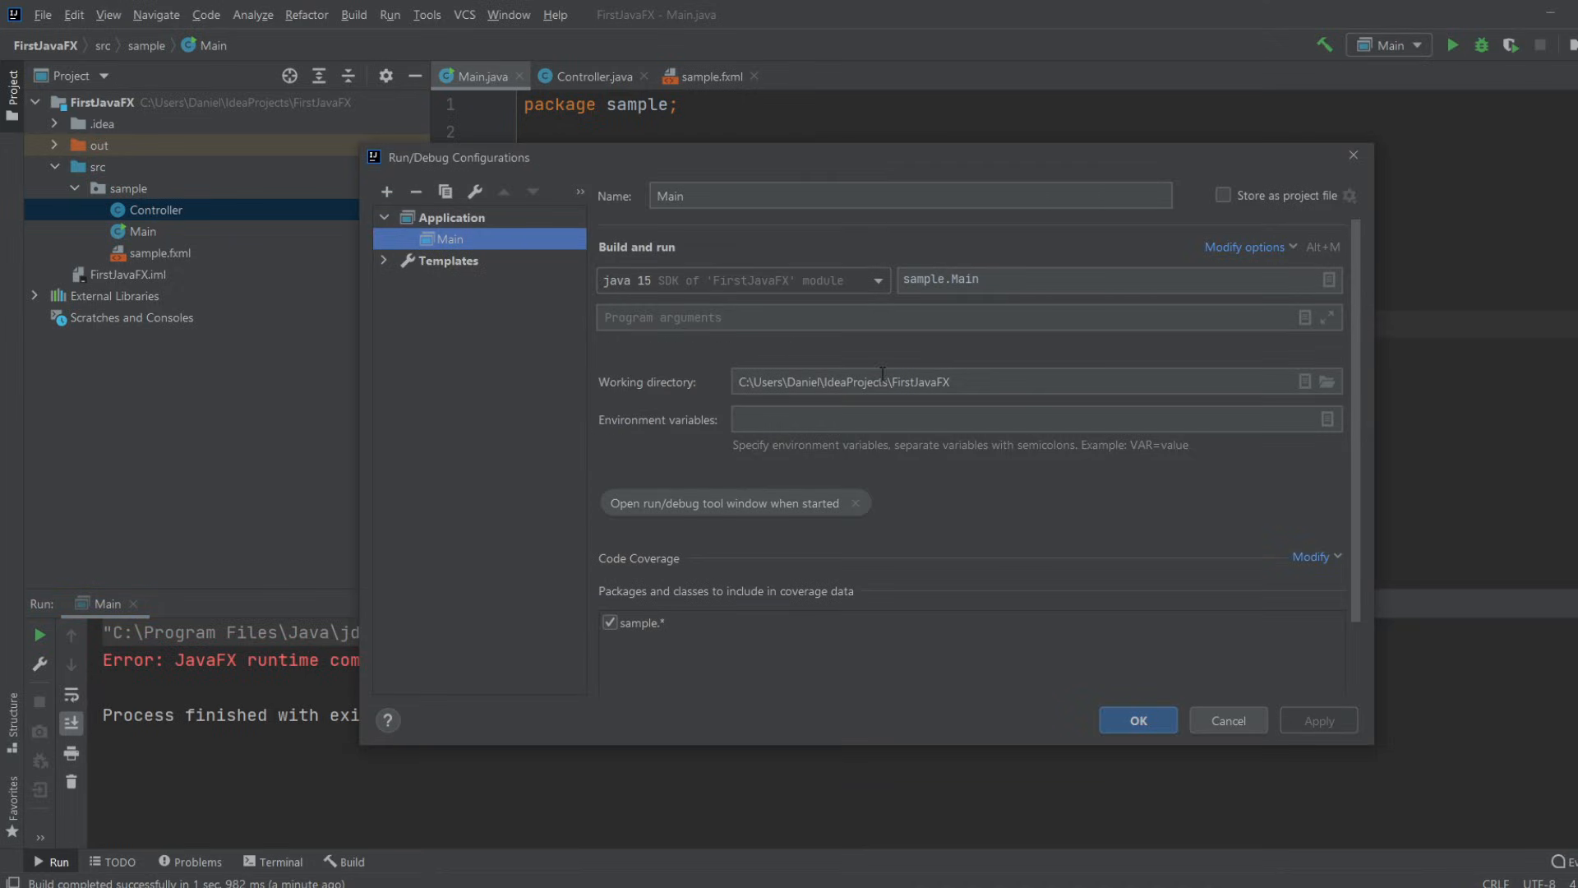
pyautogui.moveTo(259, 248)
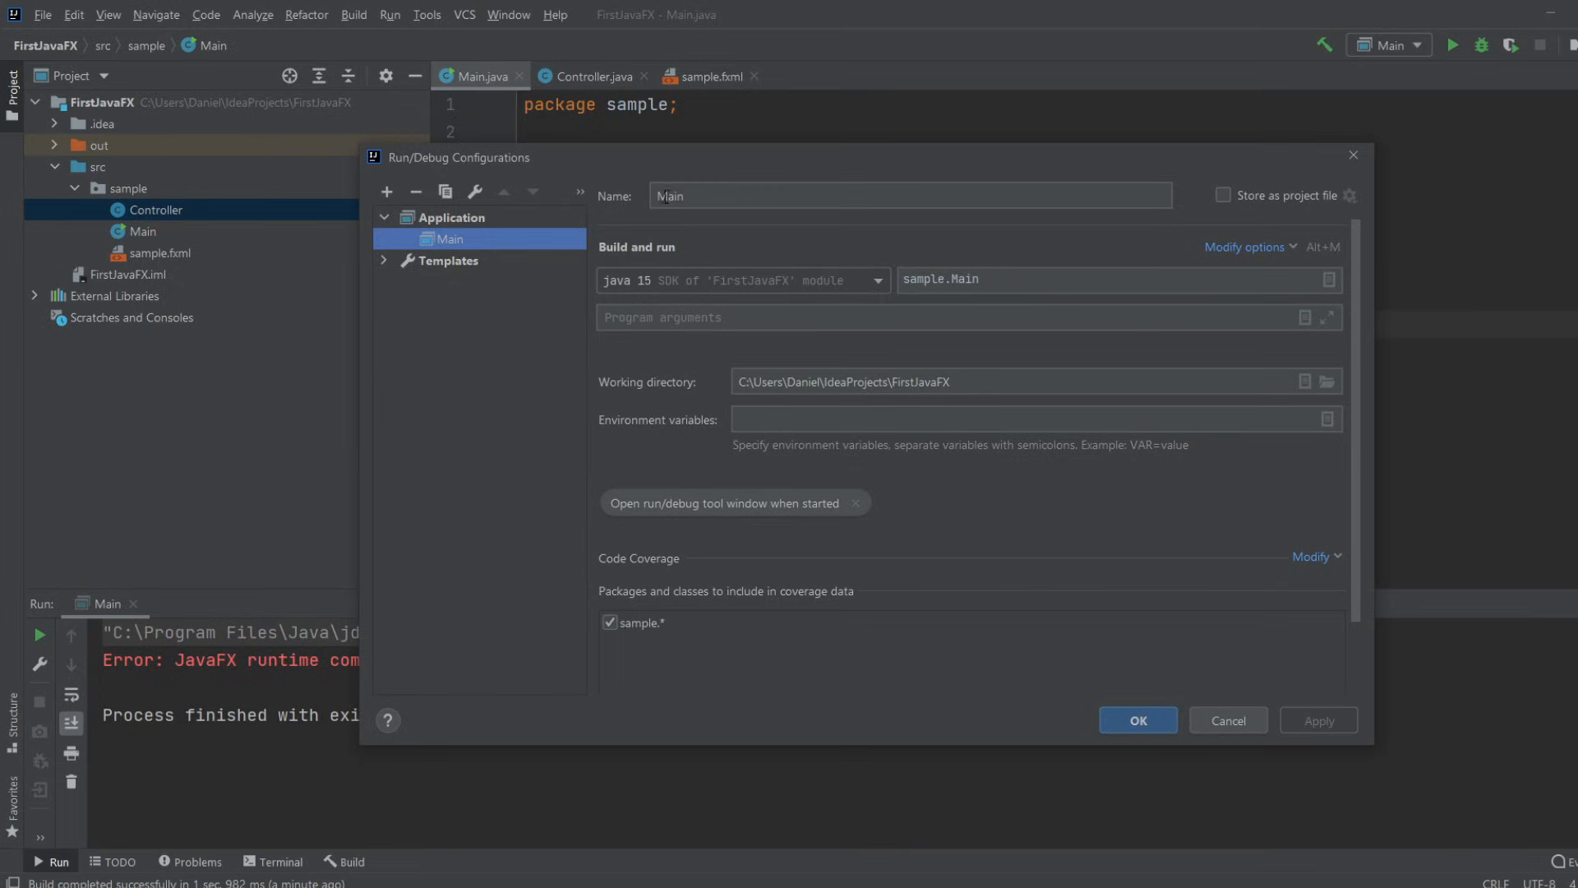
pyautogui.moveTo(890, 272)
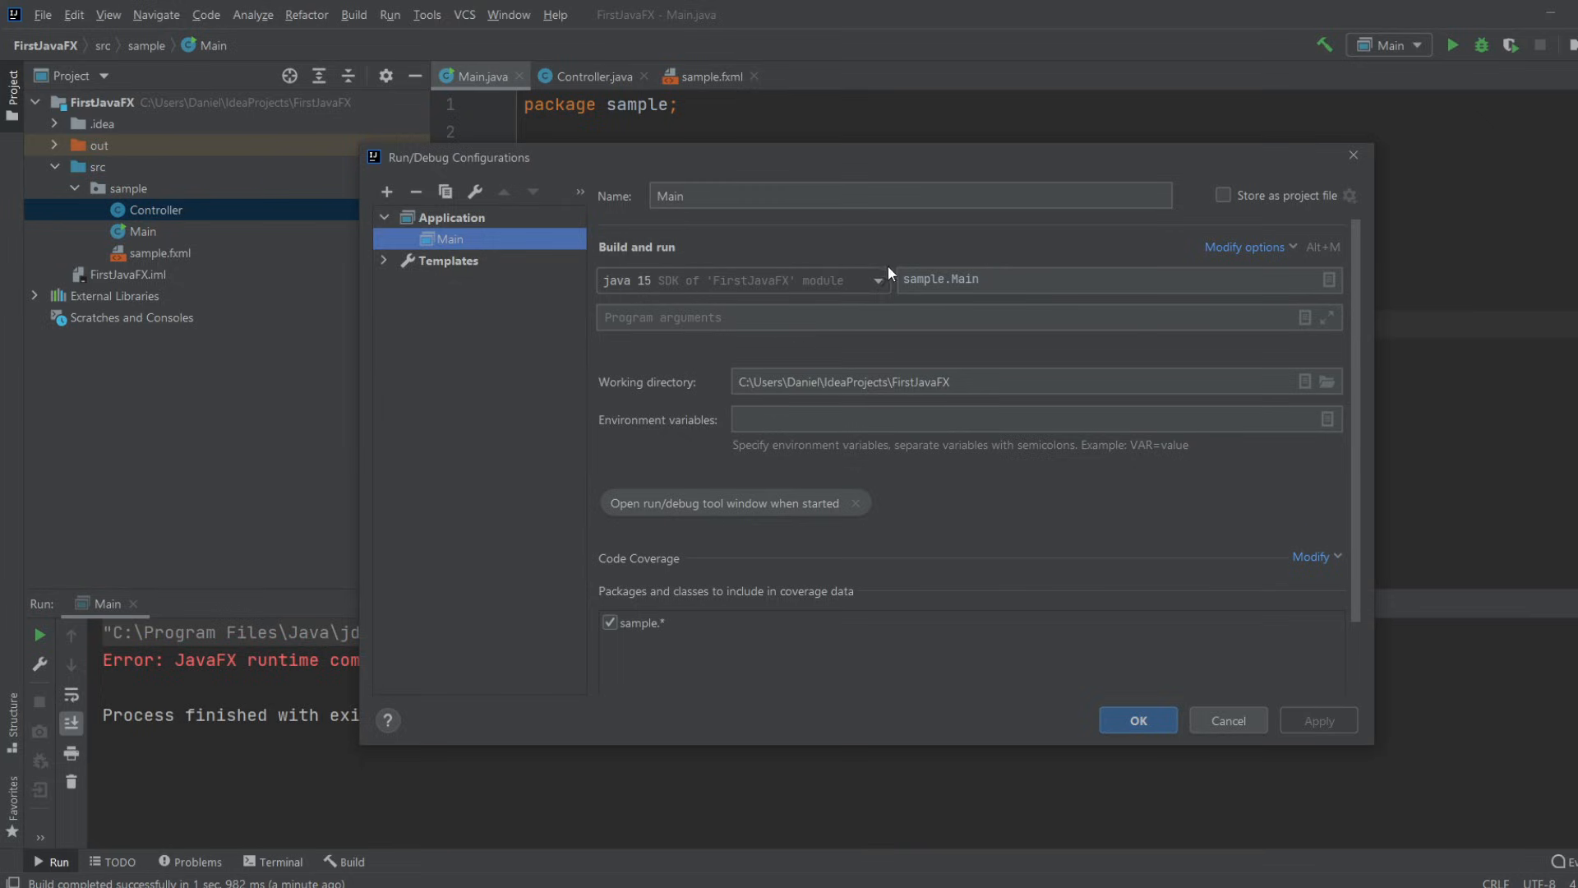
pyautogui.click(449, 239)
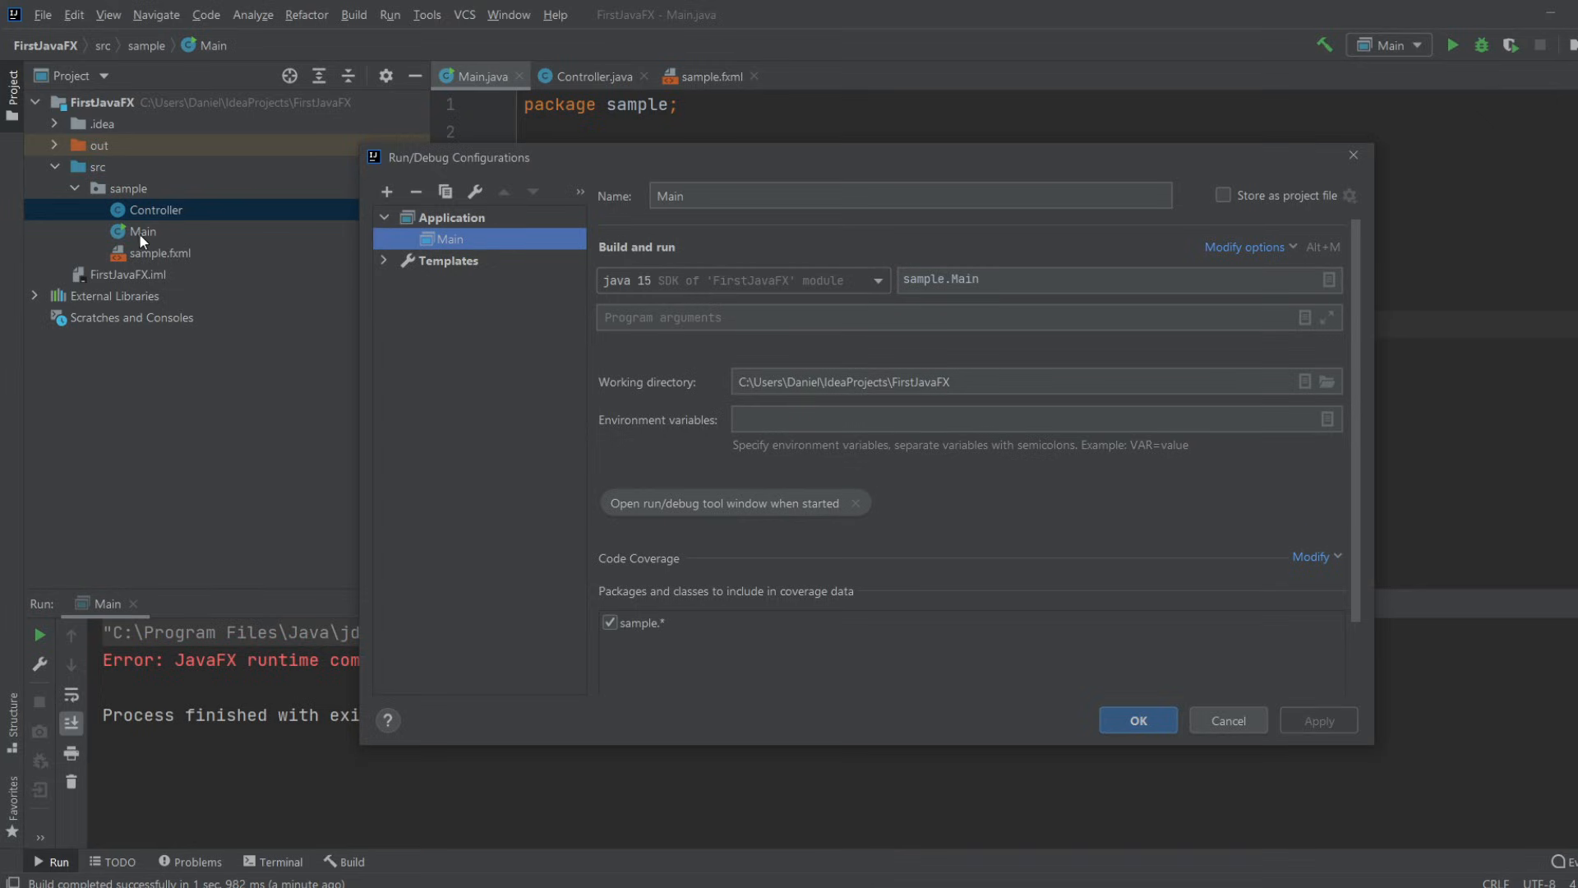
pyautogui.moveTo(194, 241)
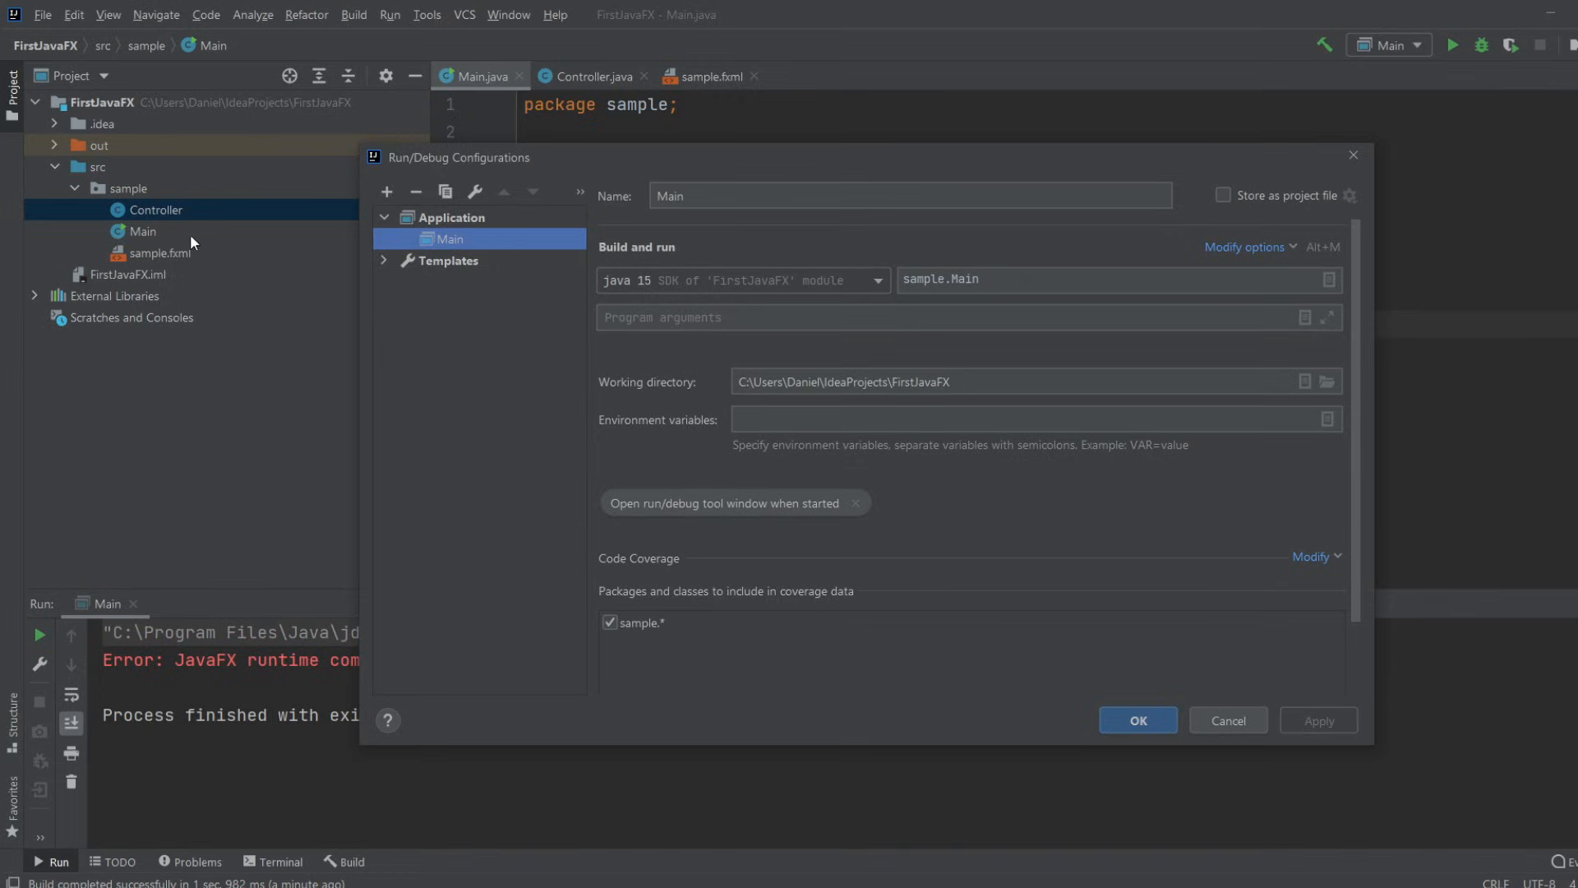
pyautogui.moveTo(296, 285)
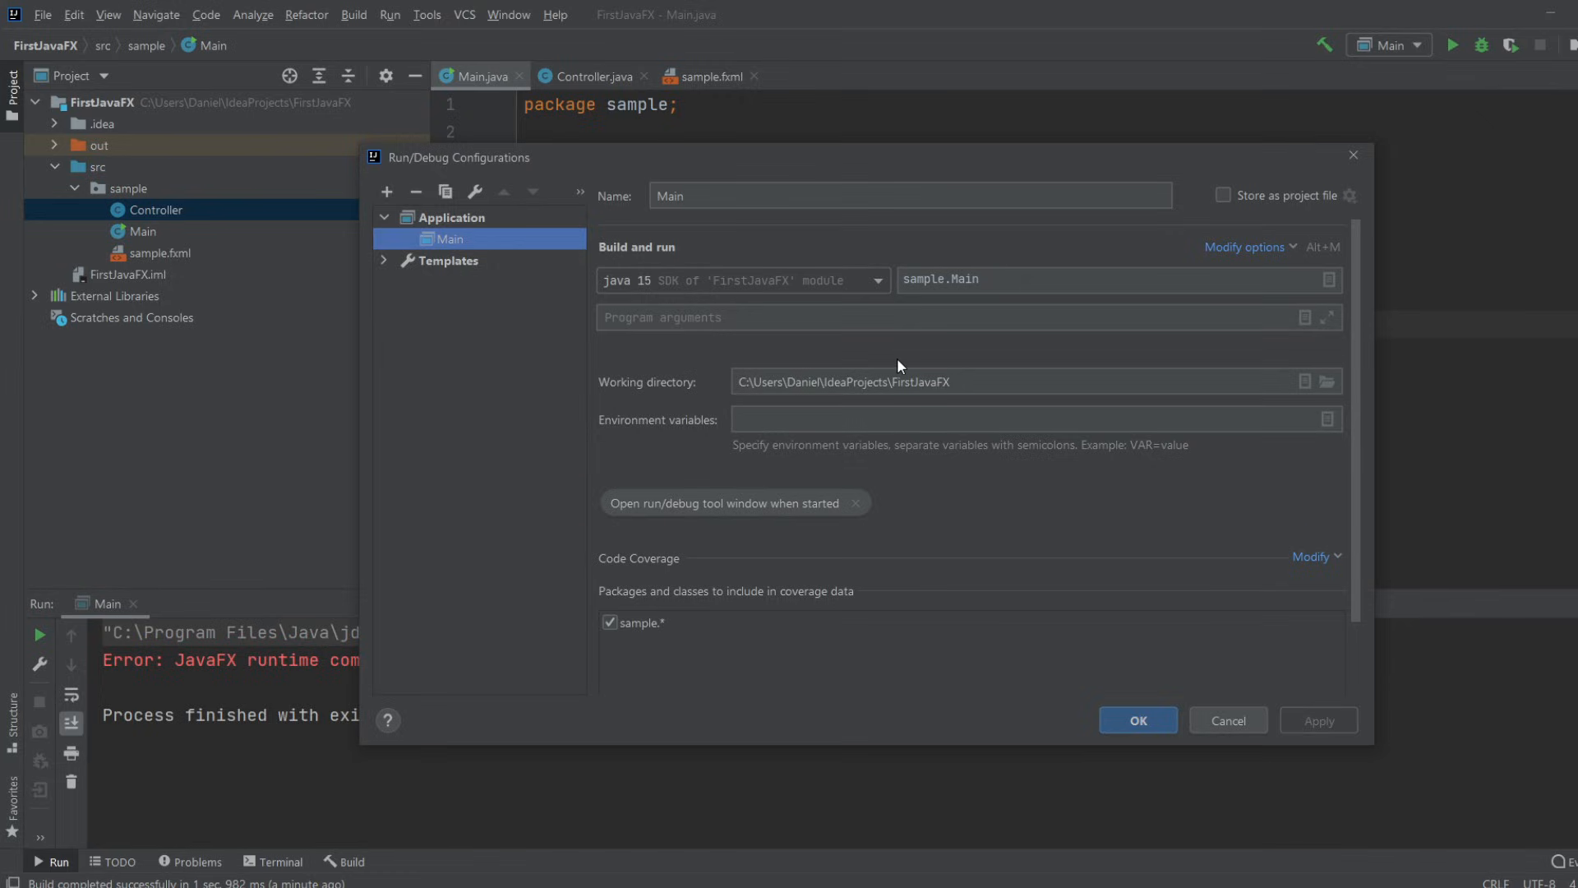
pyautogui.moveTo(768, 272)
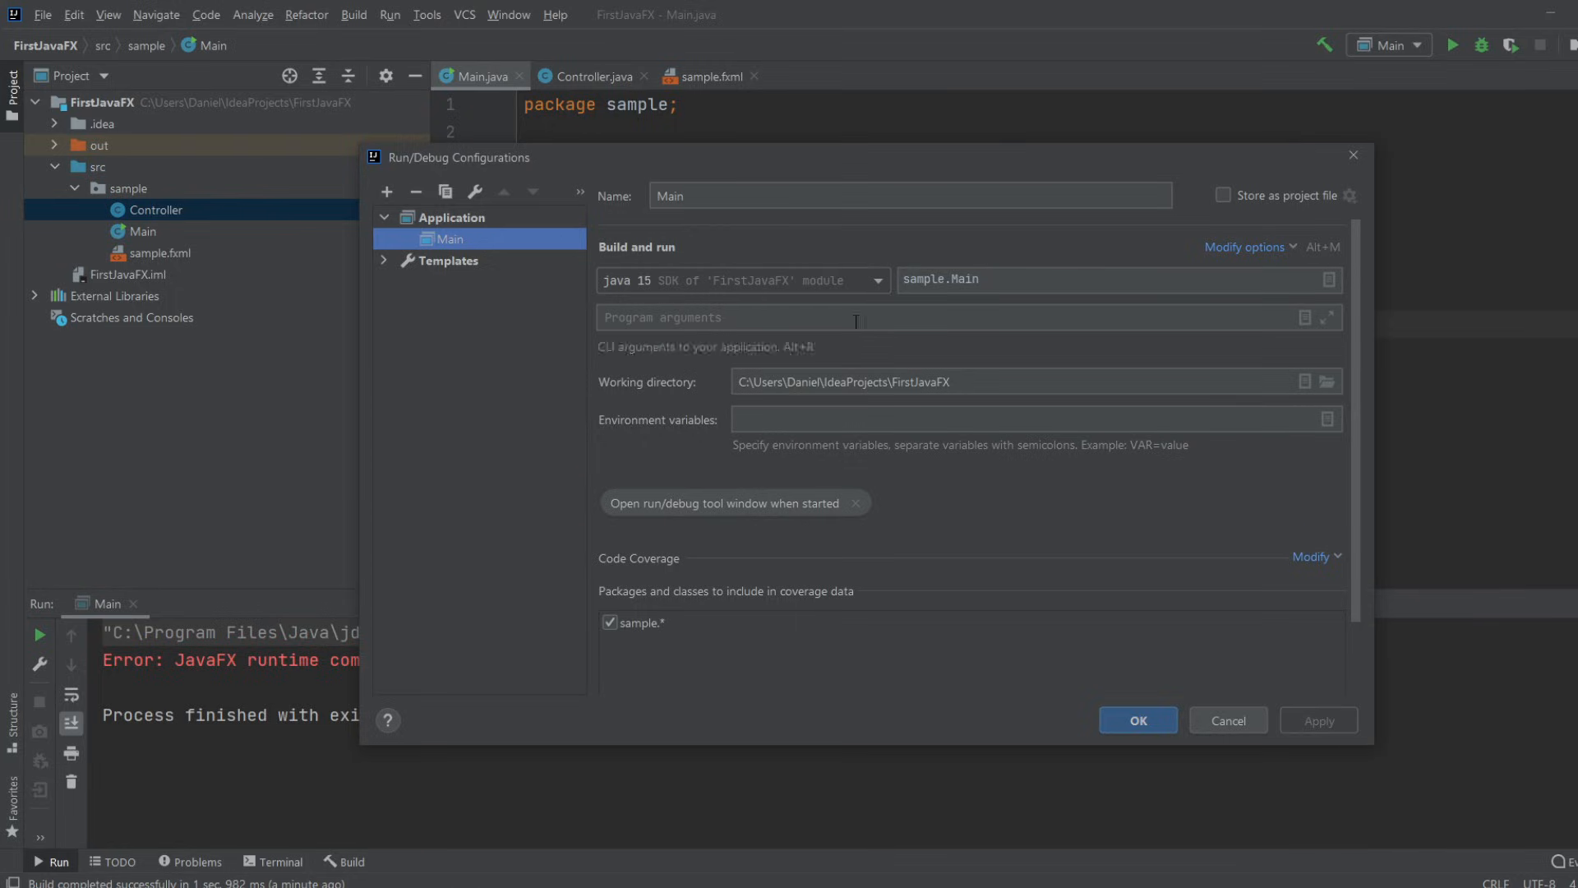
pyautogui.click(1146, 280)
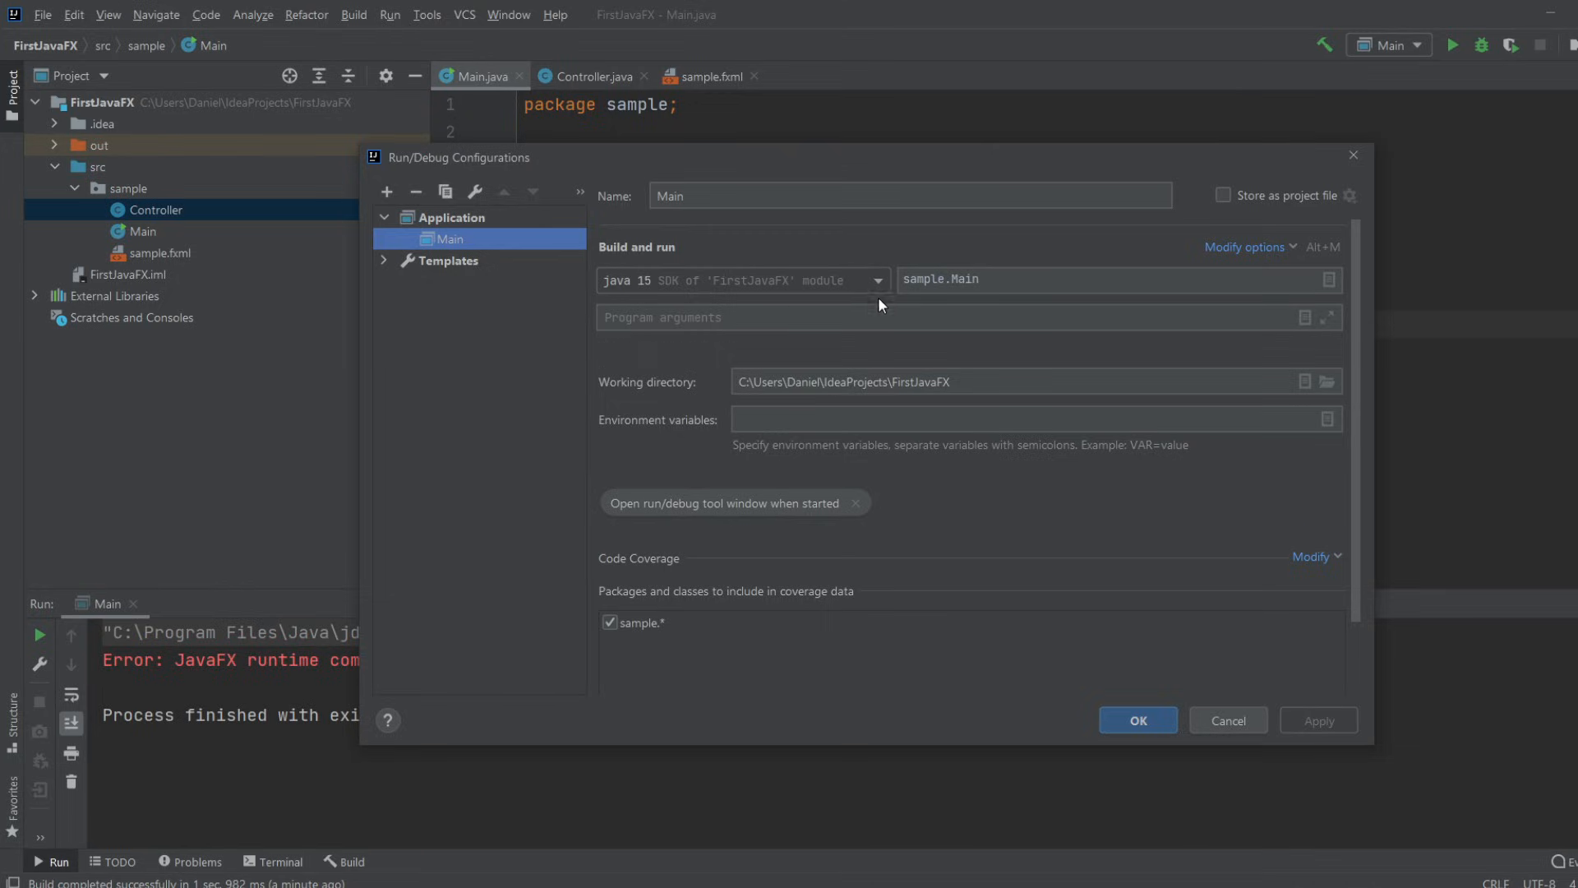
pyautogui.moveTo(661, 358)
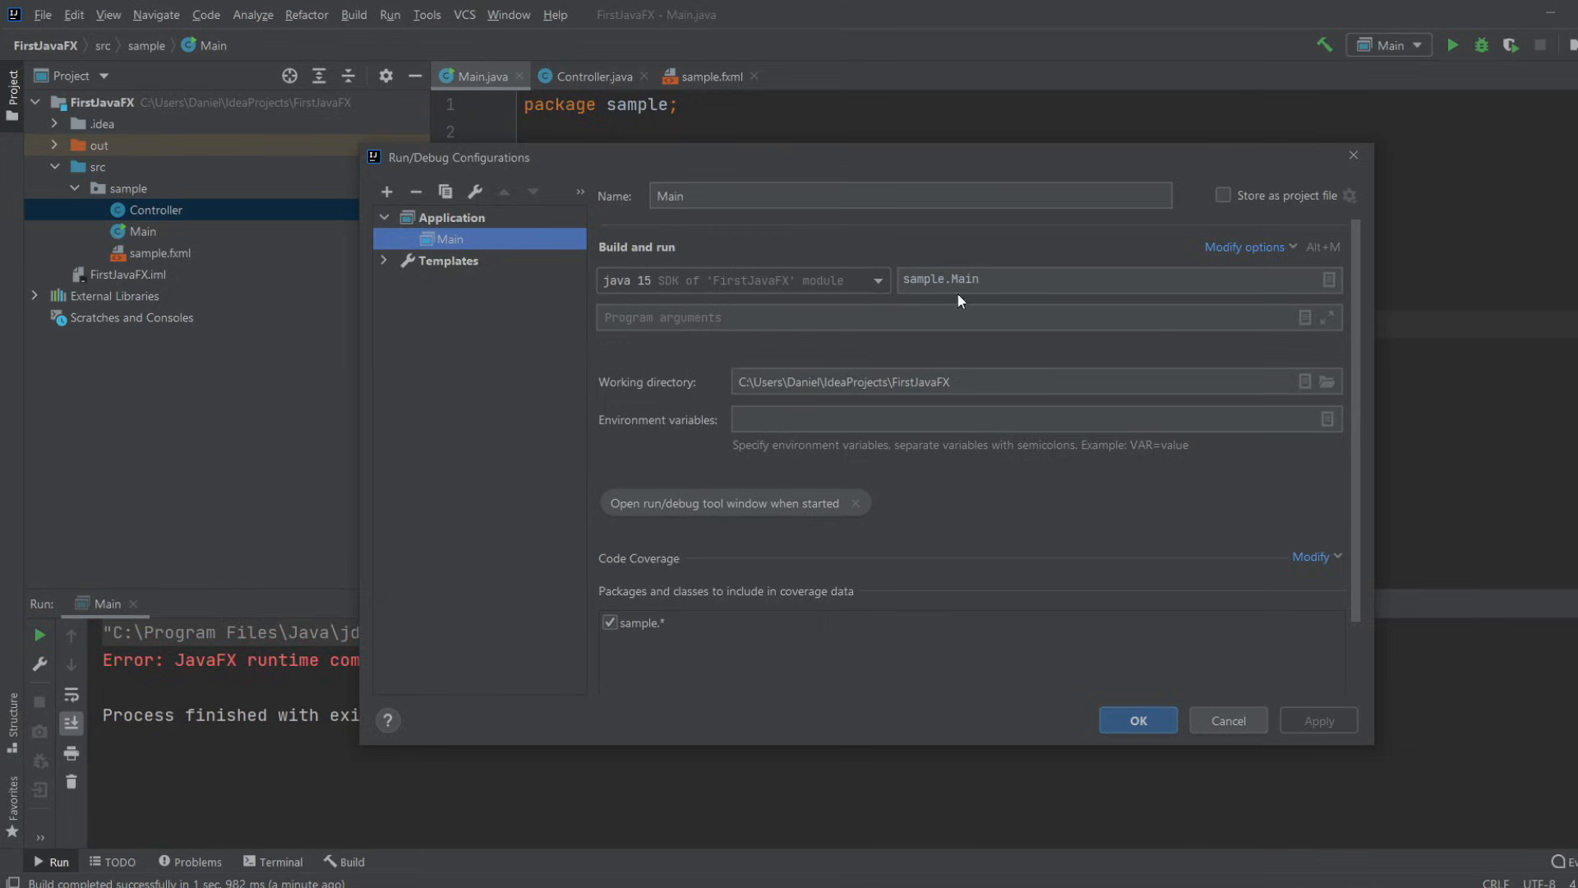
# - Enter VM options '--module-path /path/to/javafx/sdk --add-modules javafx.controls,javafx.fxml' and select the placeholder path
pyautogui.click(1246, 247)
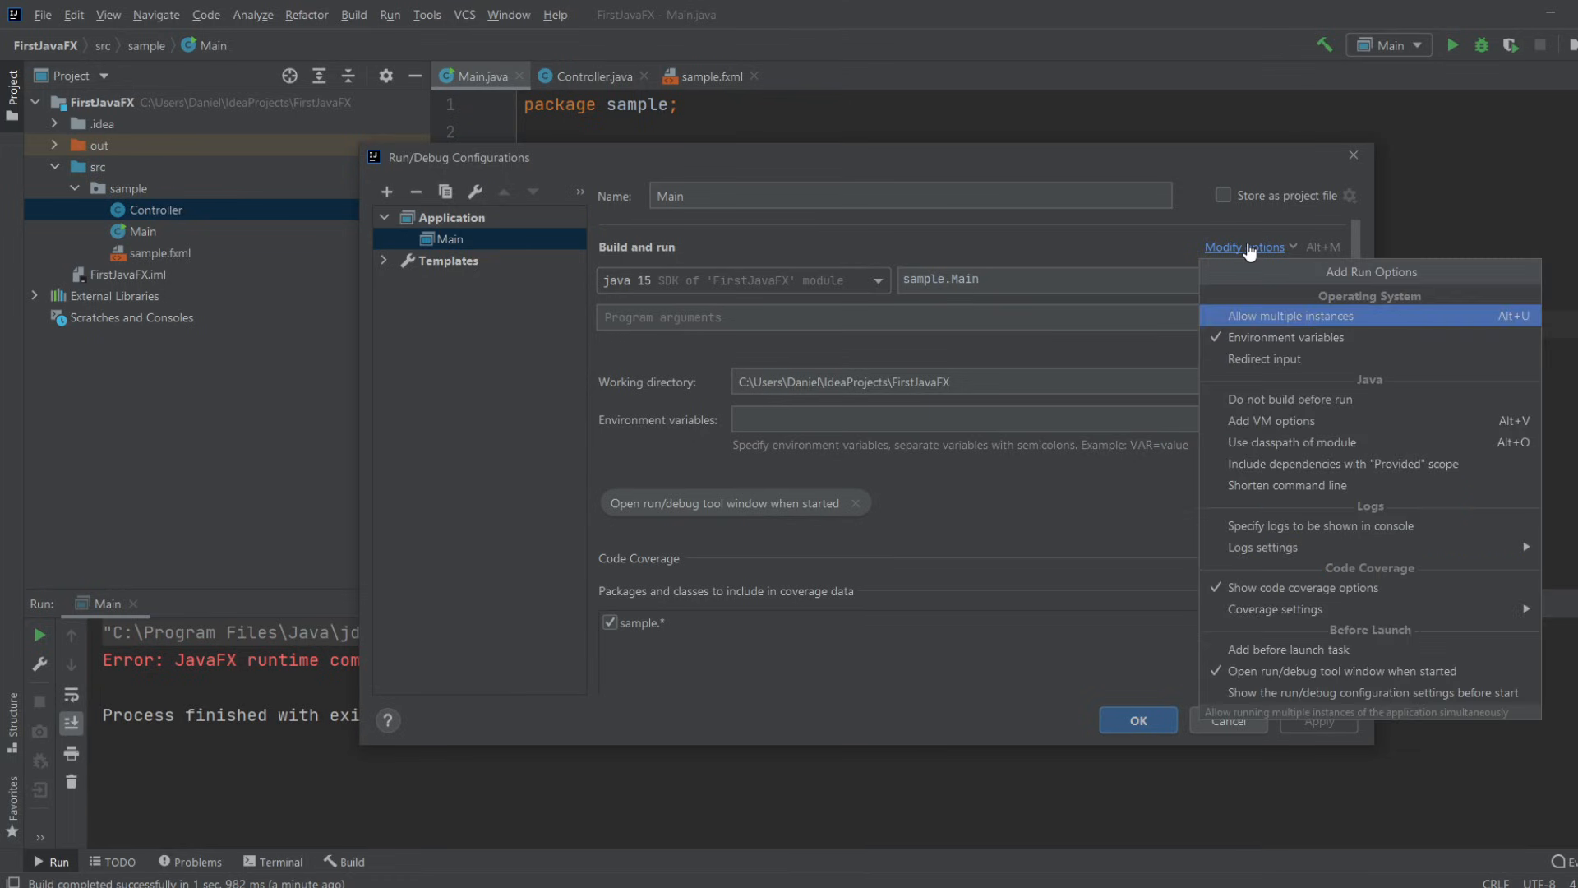
pyautogui.moveTo(1295, 426)
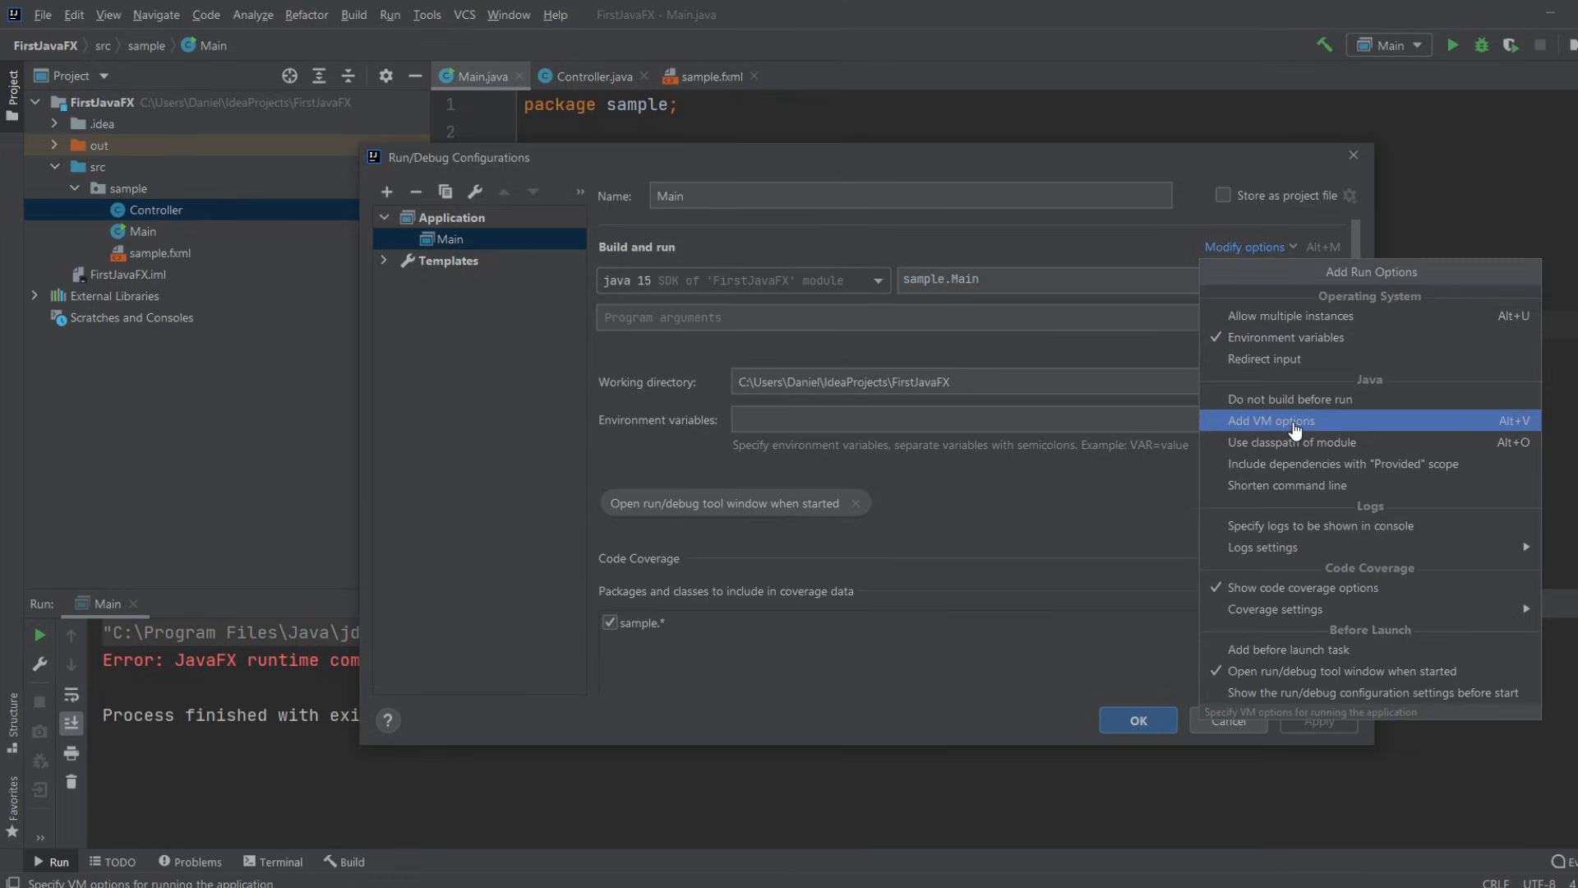
pyautogui.moveTo(1530, 455)
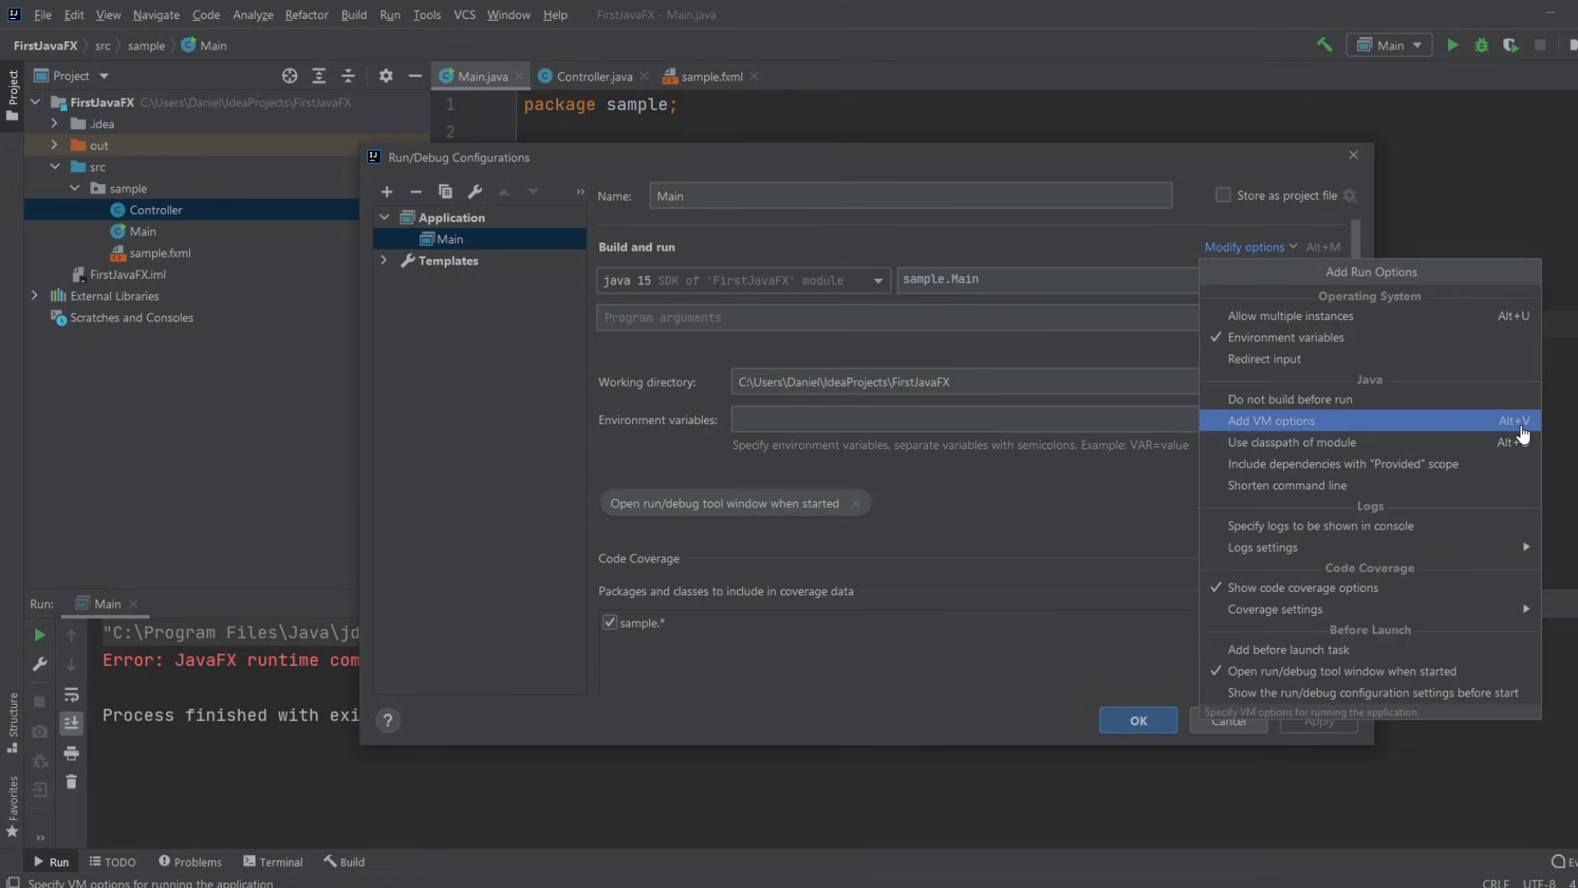
pyautogui.click(1304, 421)
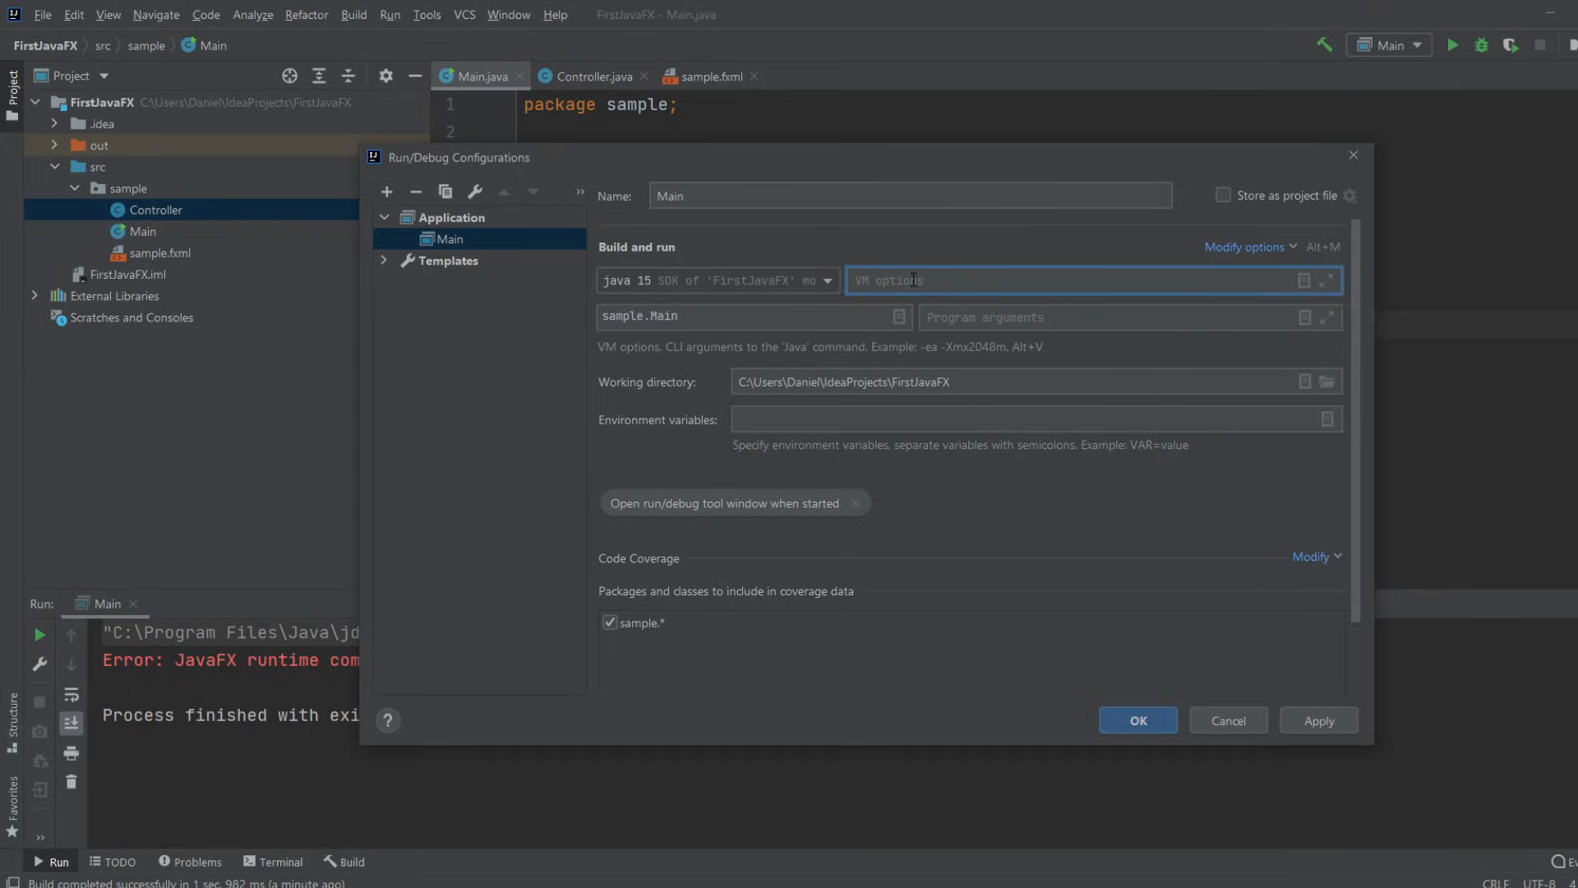
pyautogui.click(1327, 280)
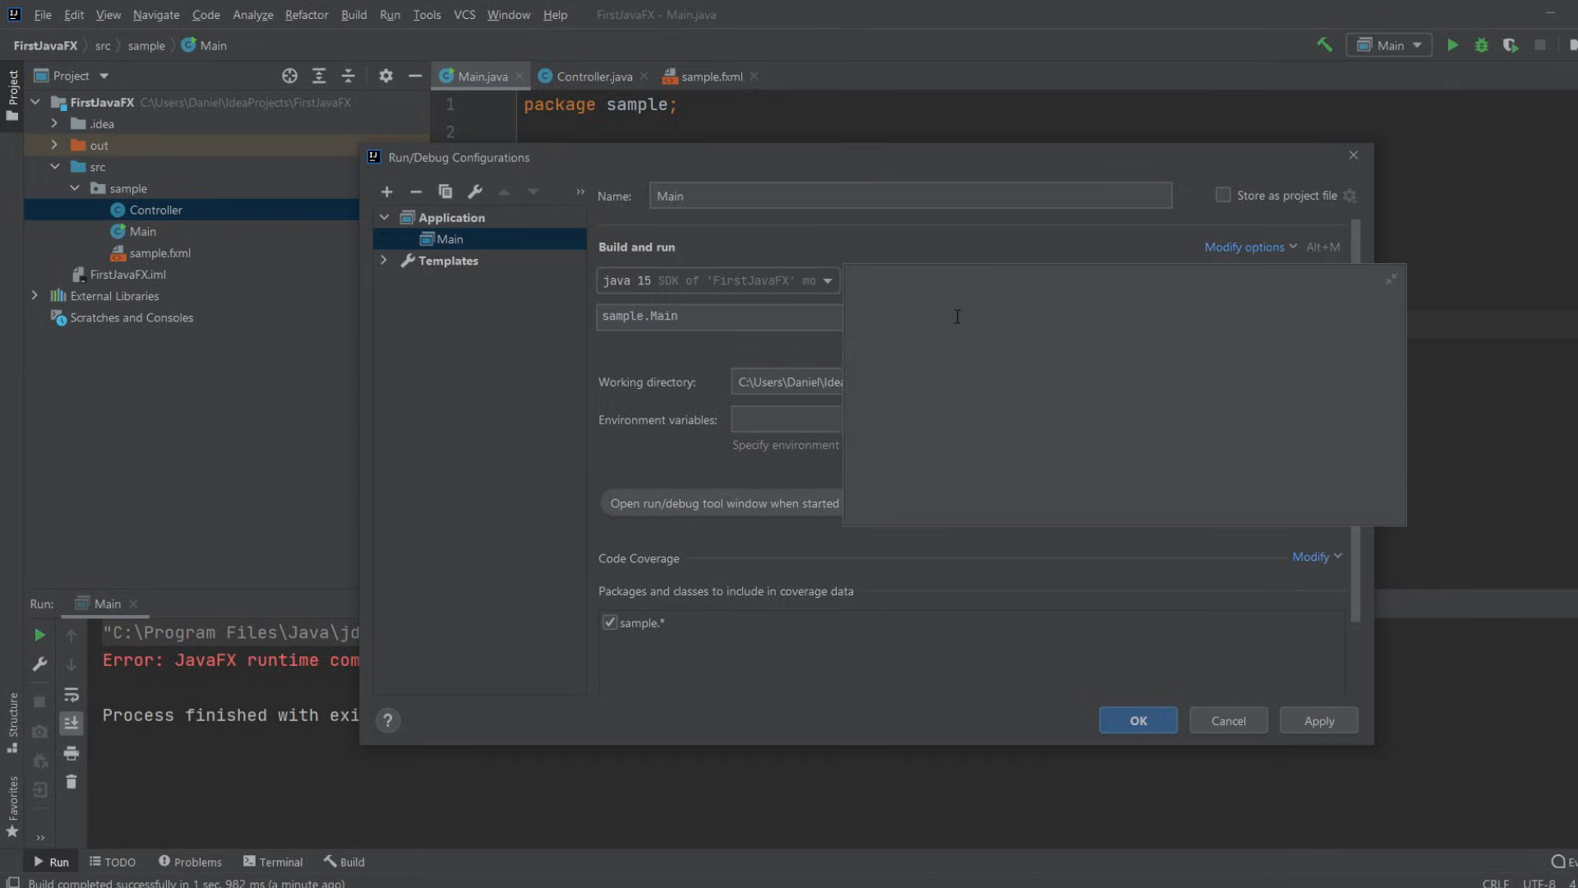
pyautogui.write('--module-path /path/to/javafx/sdk --add-modules javafx.controls,javafx.fxml')
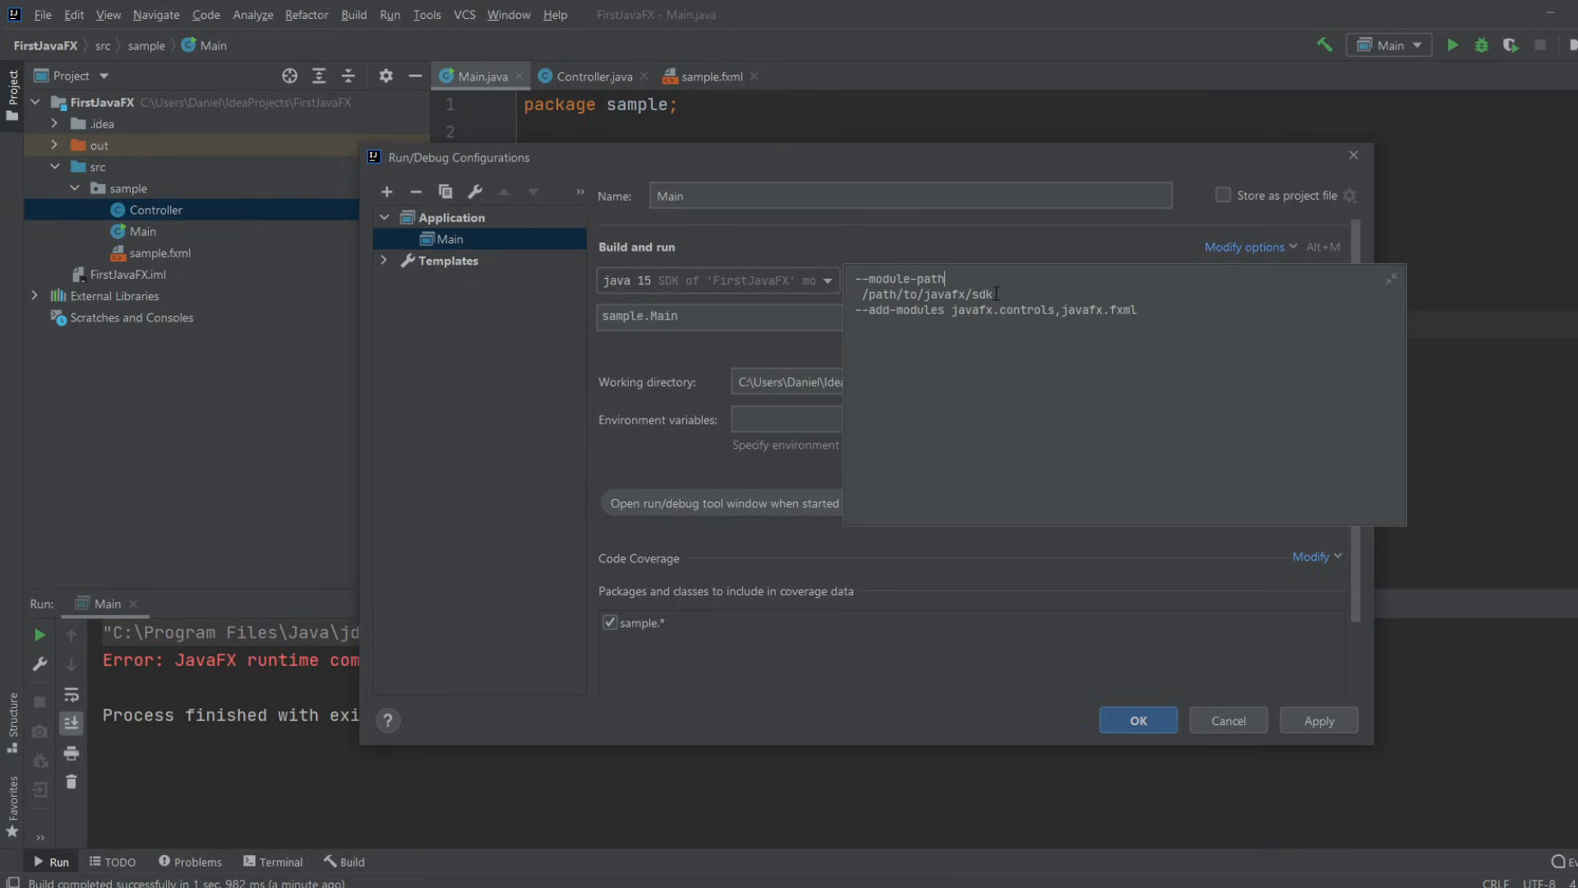
pyautogui.doubleClick(924, 294)
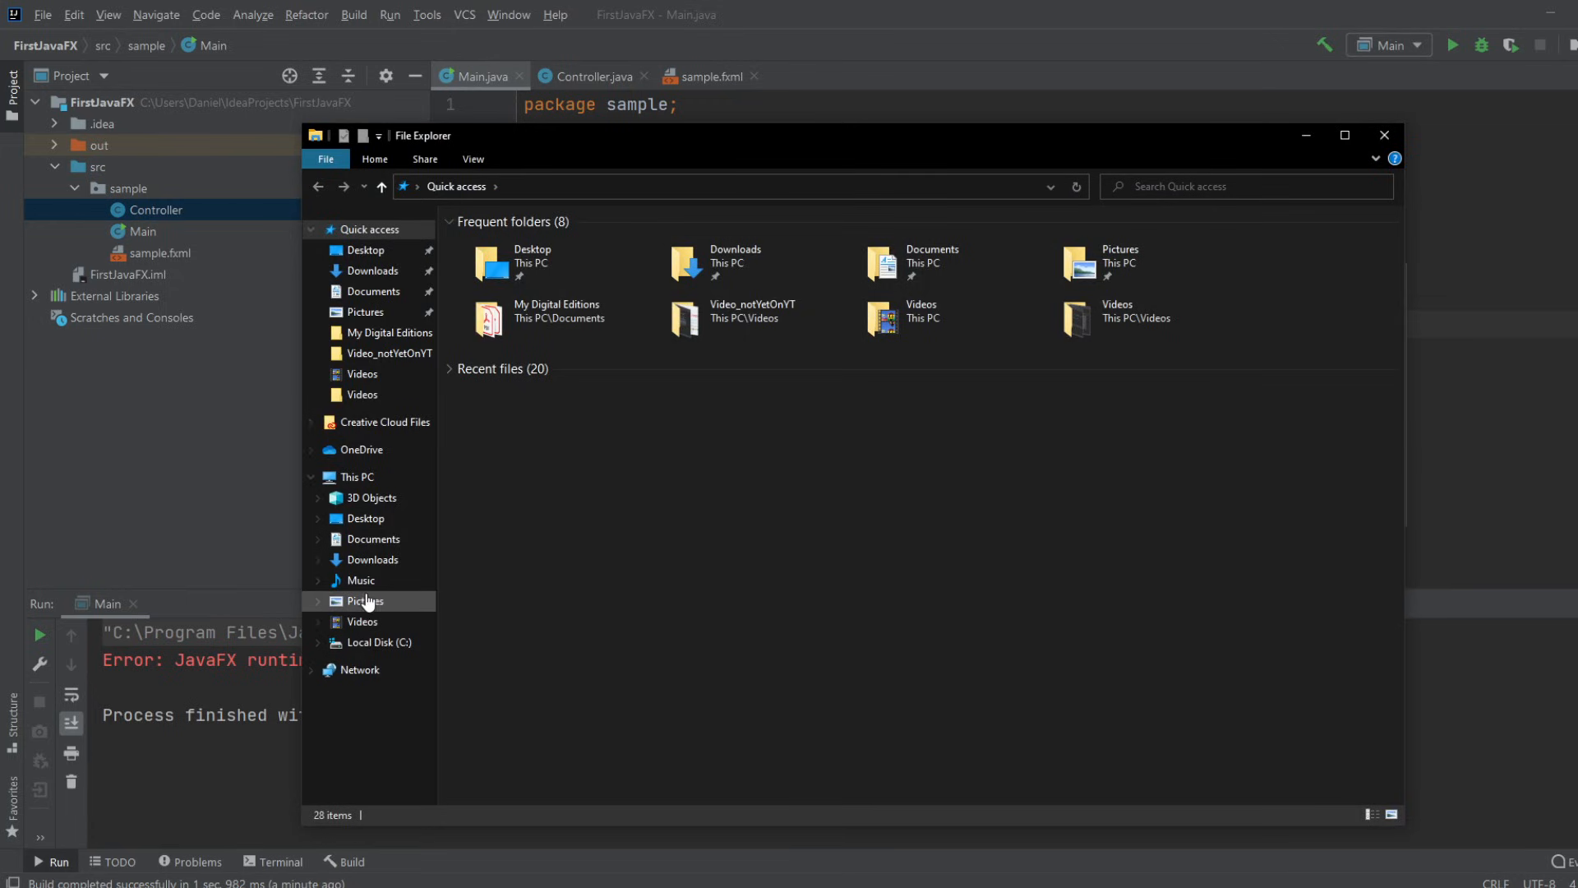
# - Browse C: > openjfx-15.0.1_windows-x64_bin-sdk > javafx-sdk-15.0.1 > lib
pyautogui.click(376, 642)
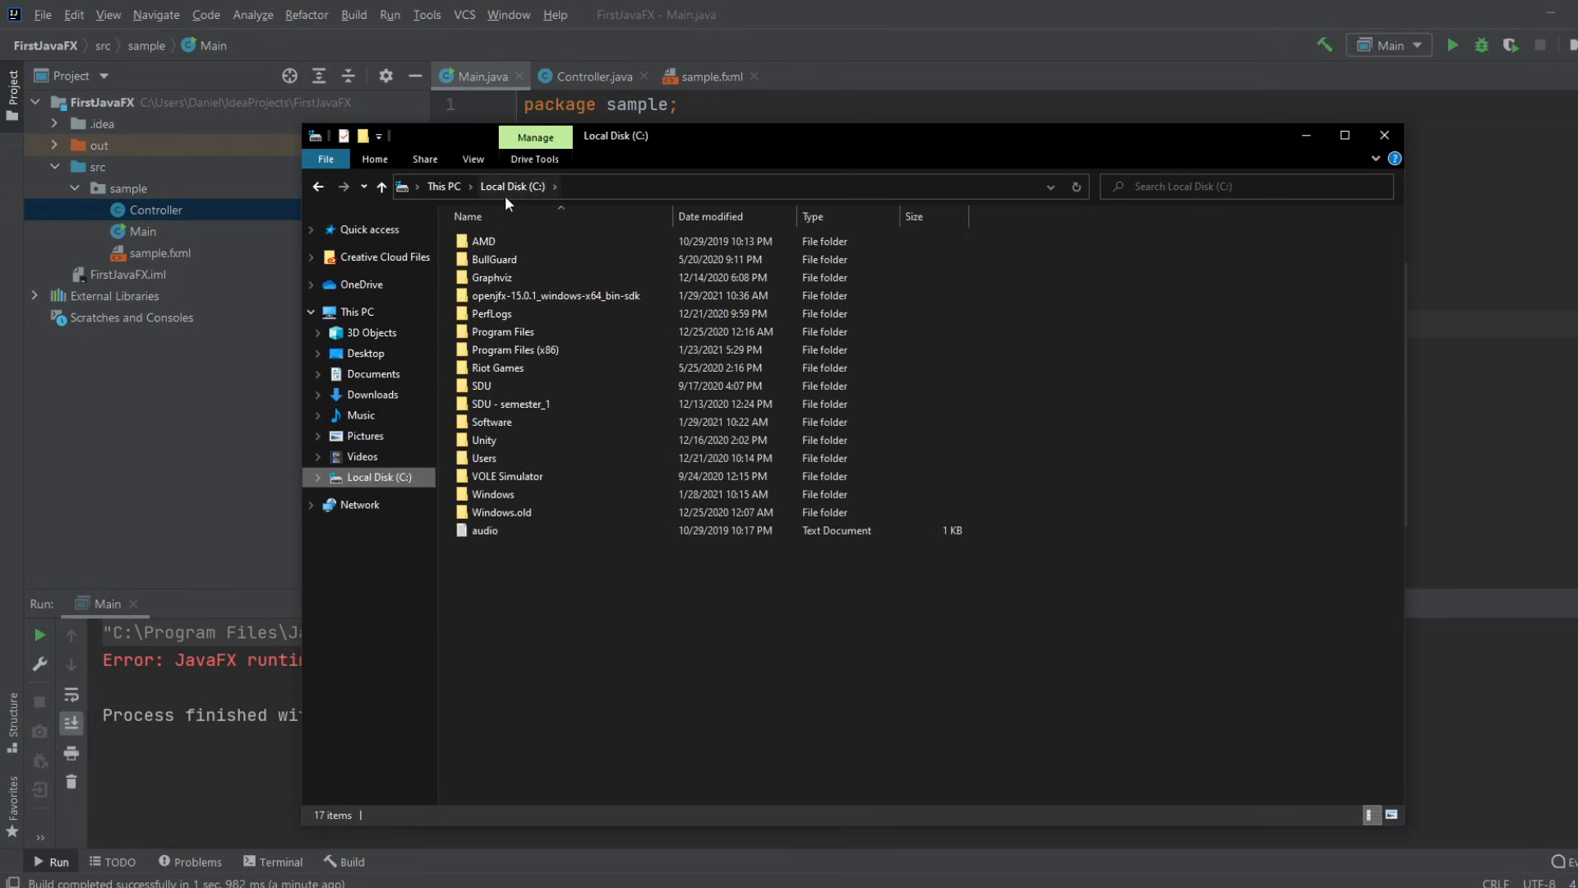
pyautogui.doubleClick(556, 295)
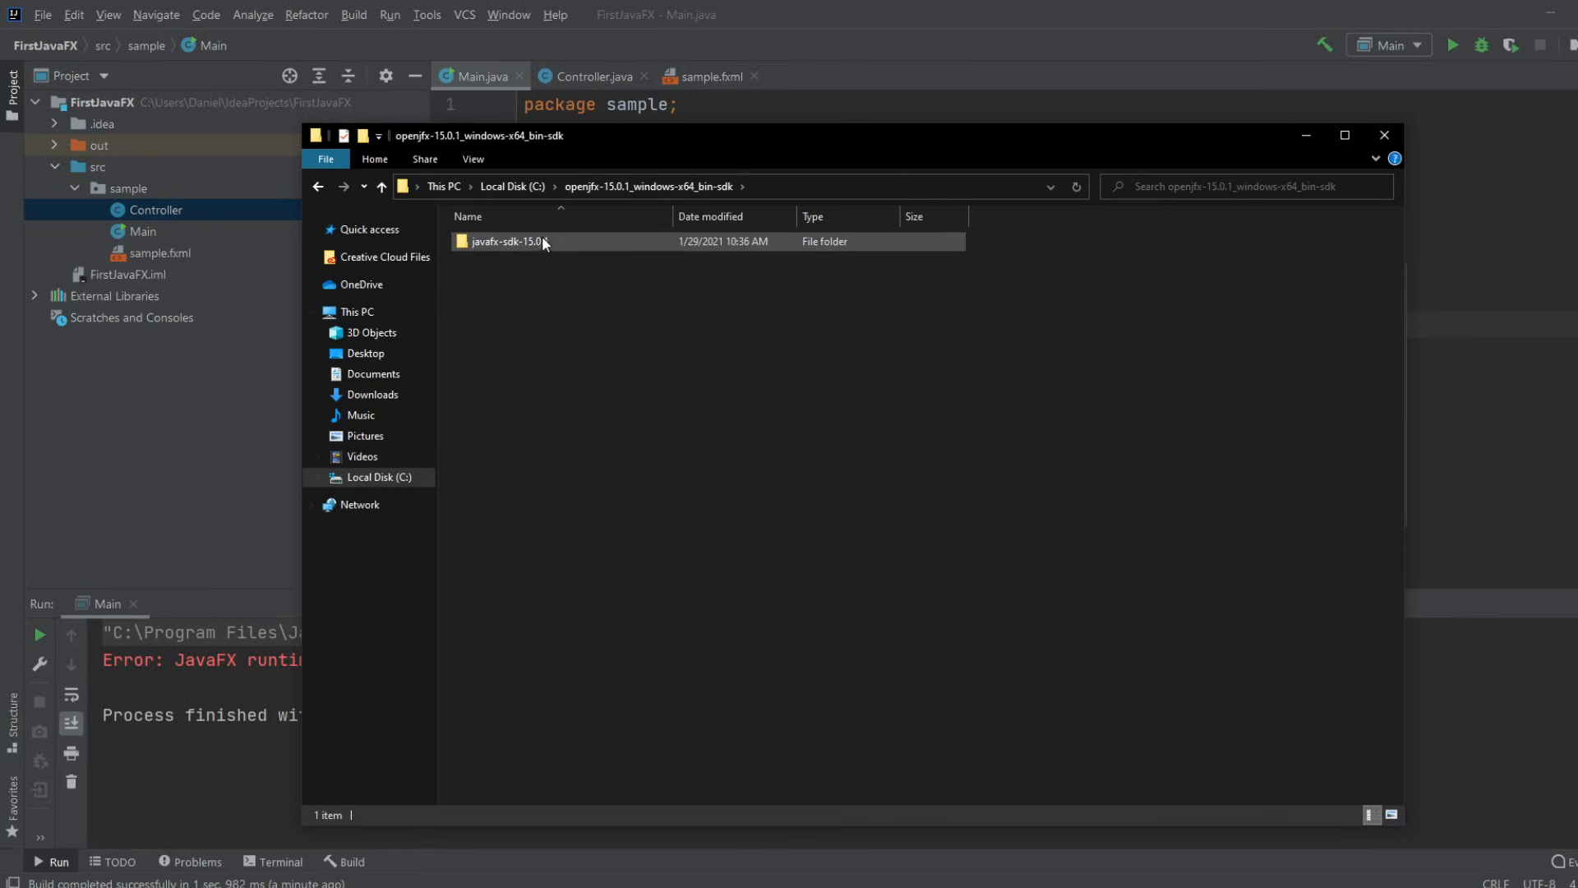
pyautogui.doubleClick(508, 242)
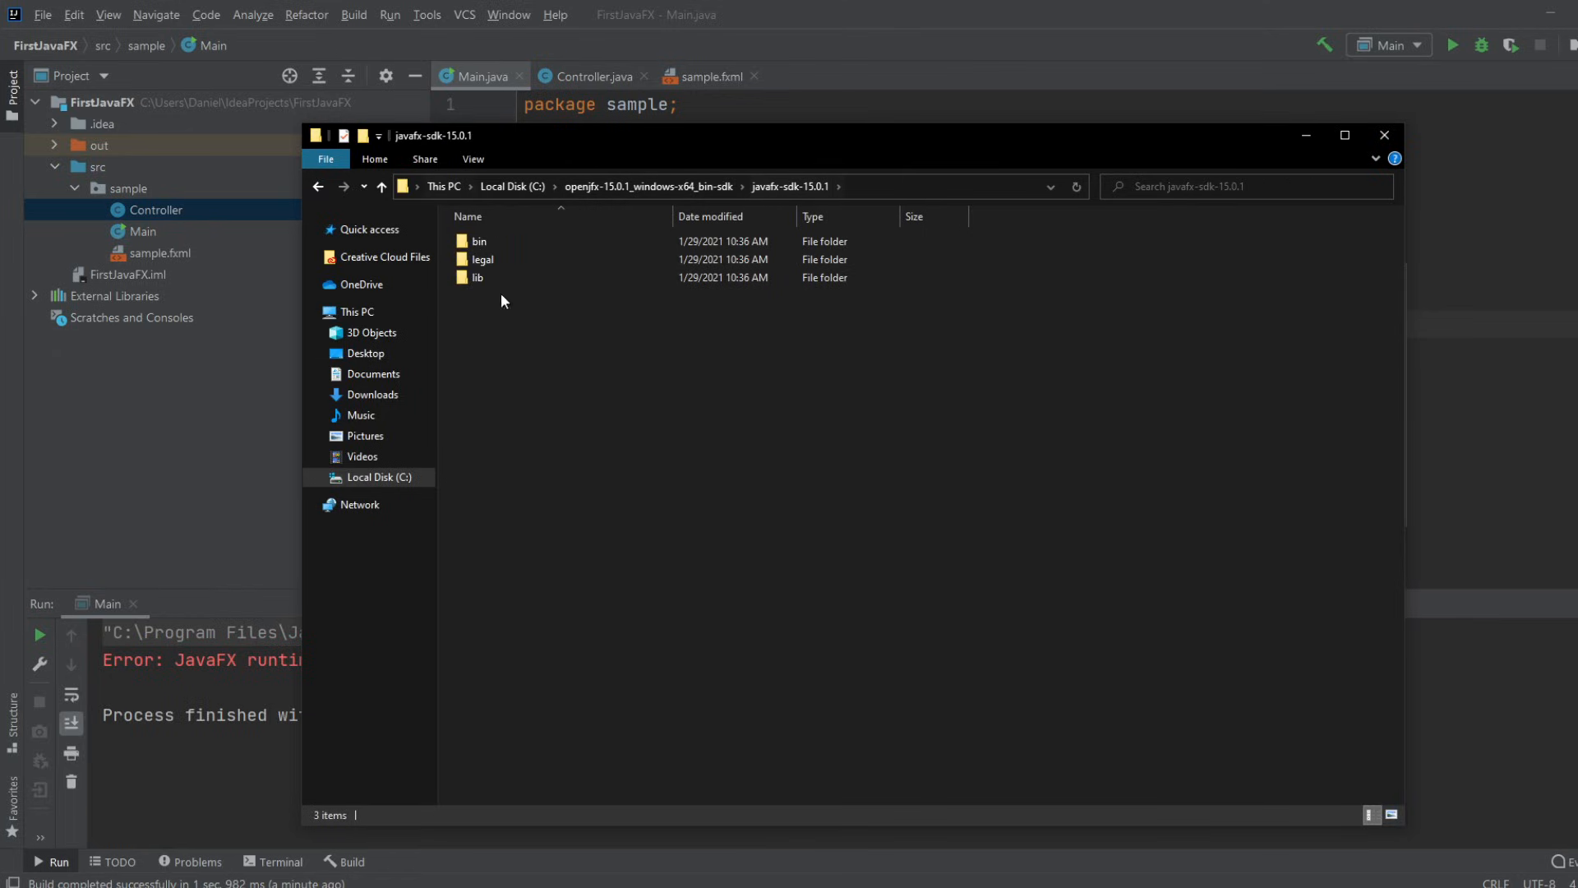
pyautogui.doubleClick(477, 277)
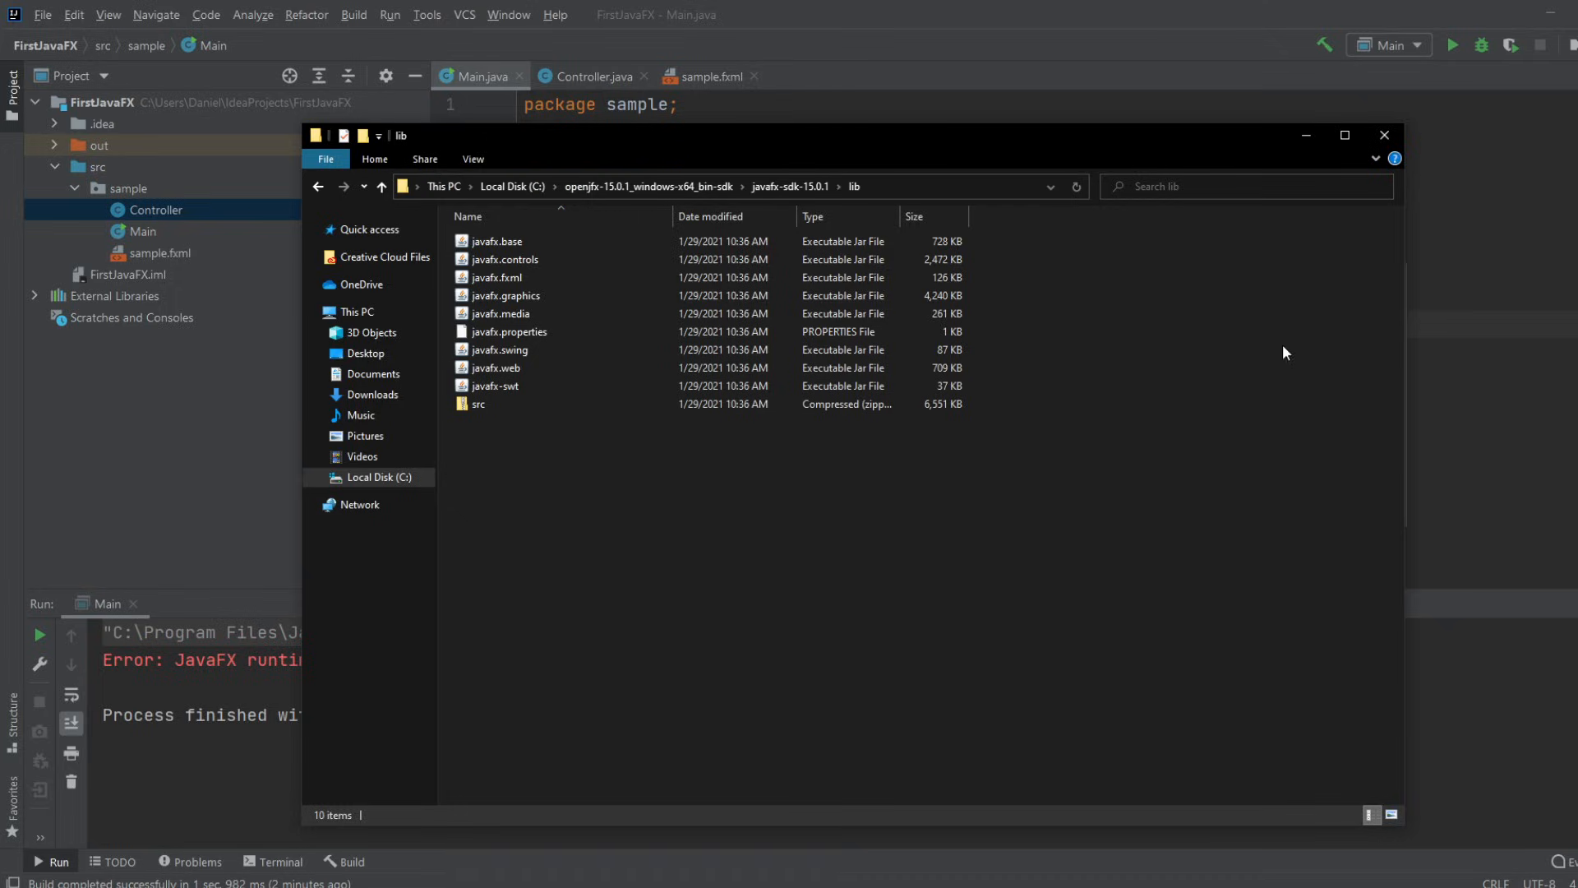
pyautogui.moveTo(1385, 135)
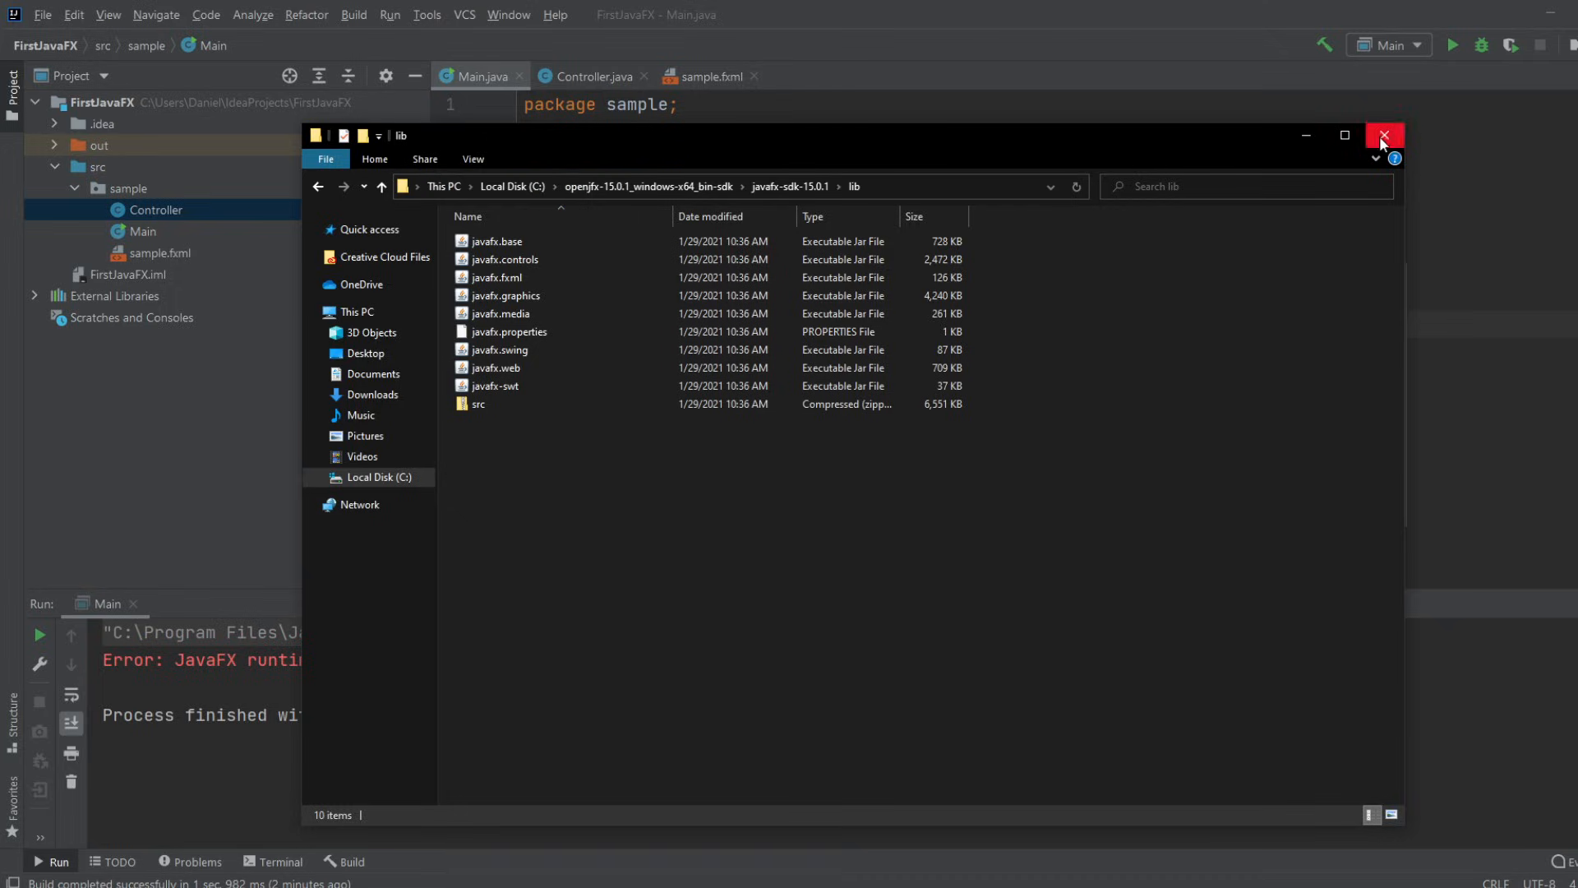
# - Set Main's VM options module path to C:\openjfx-15.0.1_windows-x64_bin-sdk\javafx-sdk-15.0.1\lib and save
pyautogui.click(1384, 134)
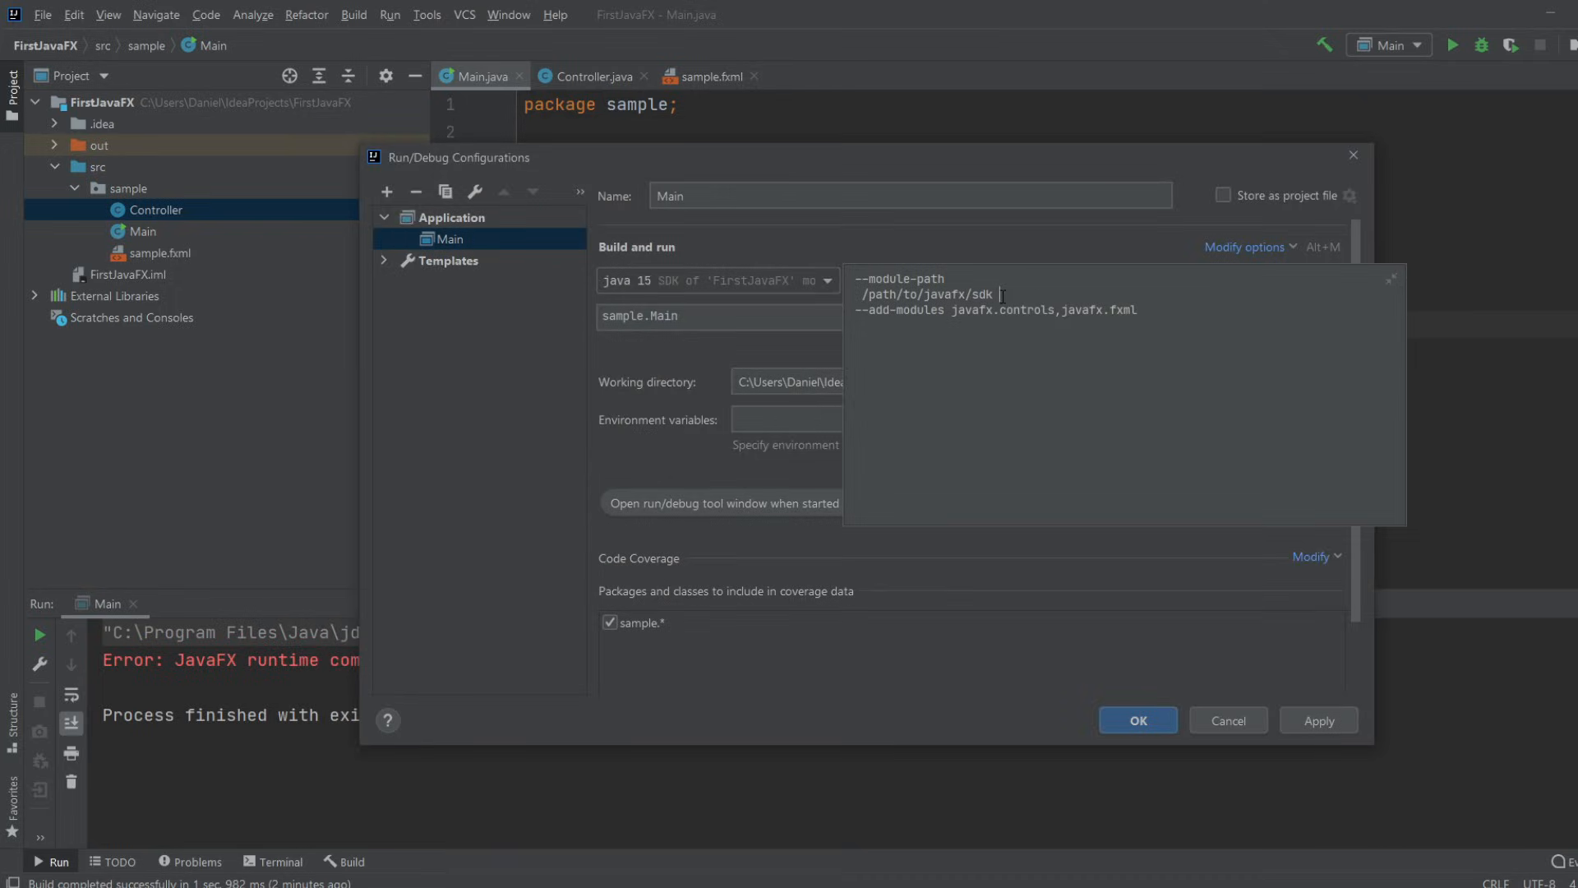
pyautogui.write('C:\\openjfx-15.0.1_windows-x64_bin-sdk\\javafx-sdk-15.0.1\\lib')
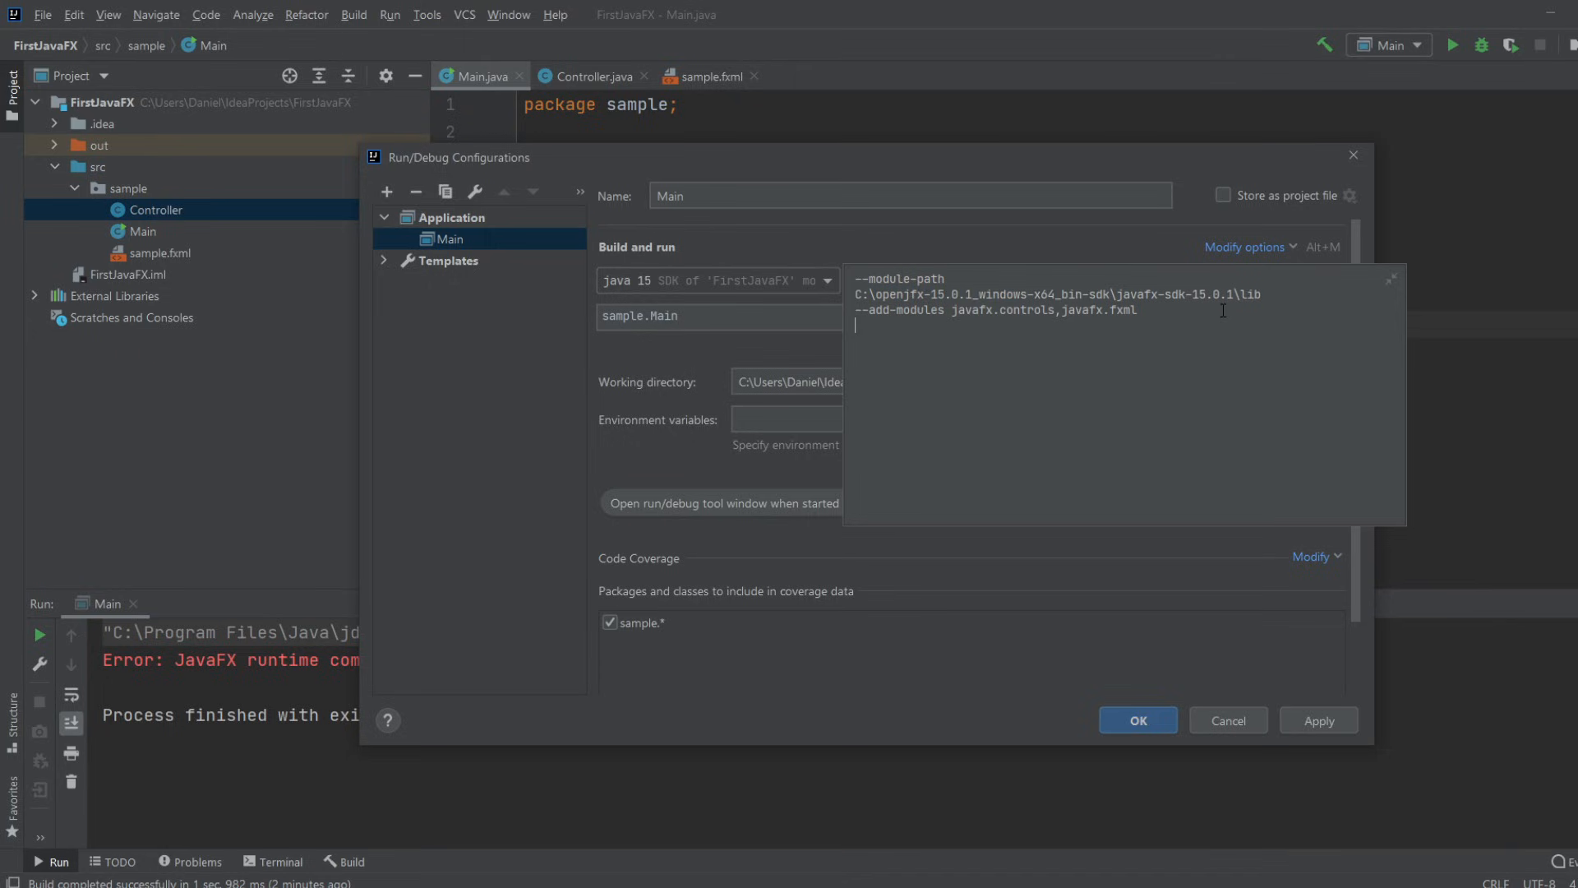
pyautogui.click(1391, 277)
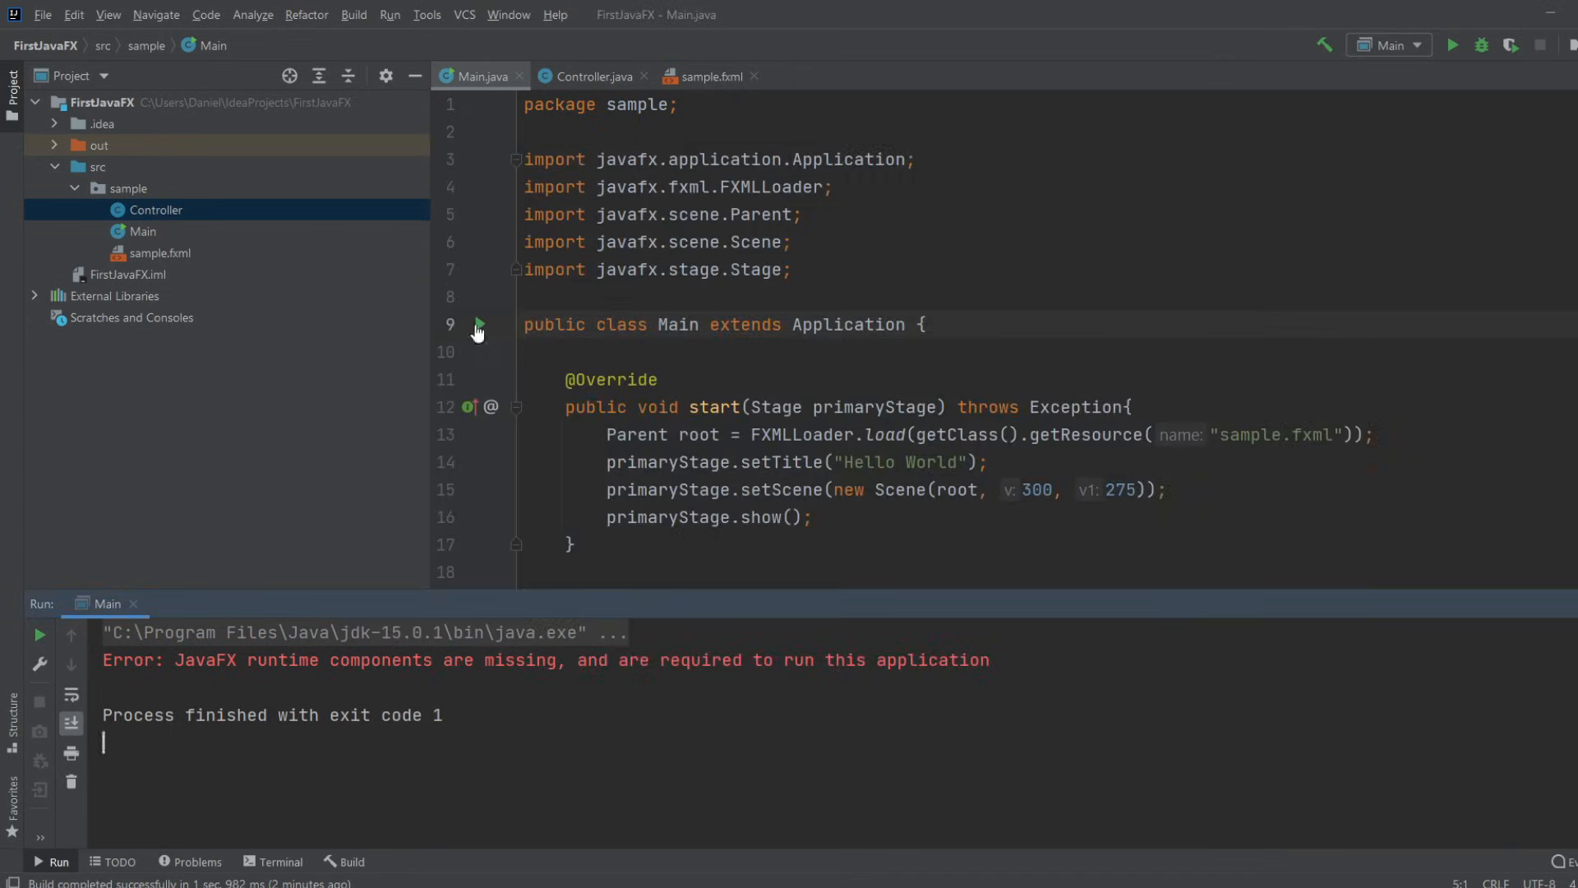
pyautogui.moveTo(611, 380)
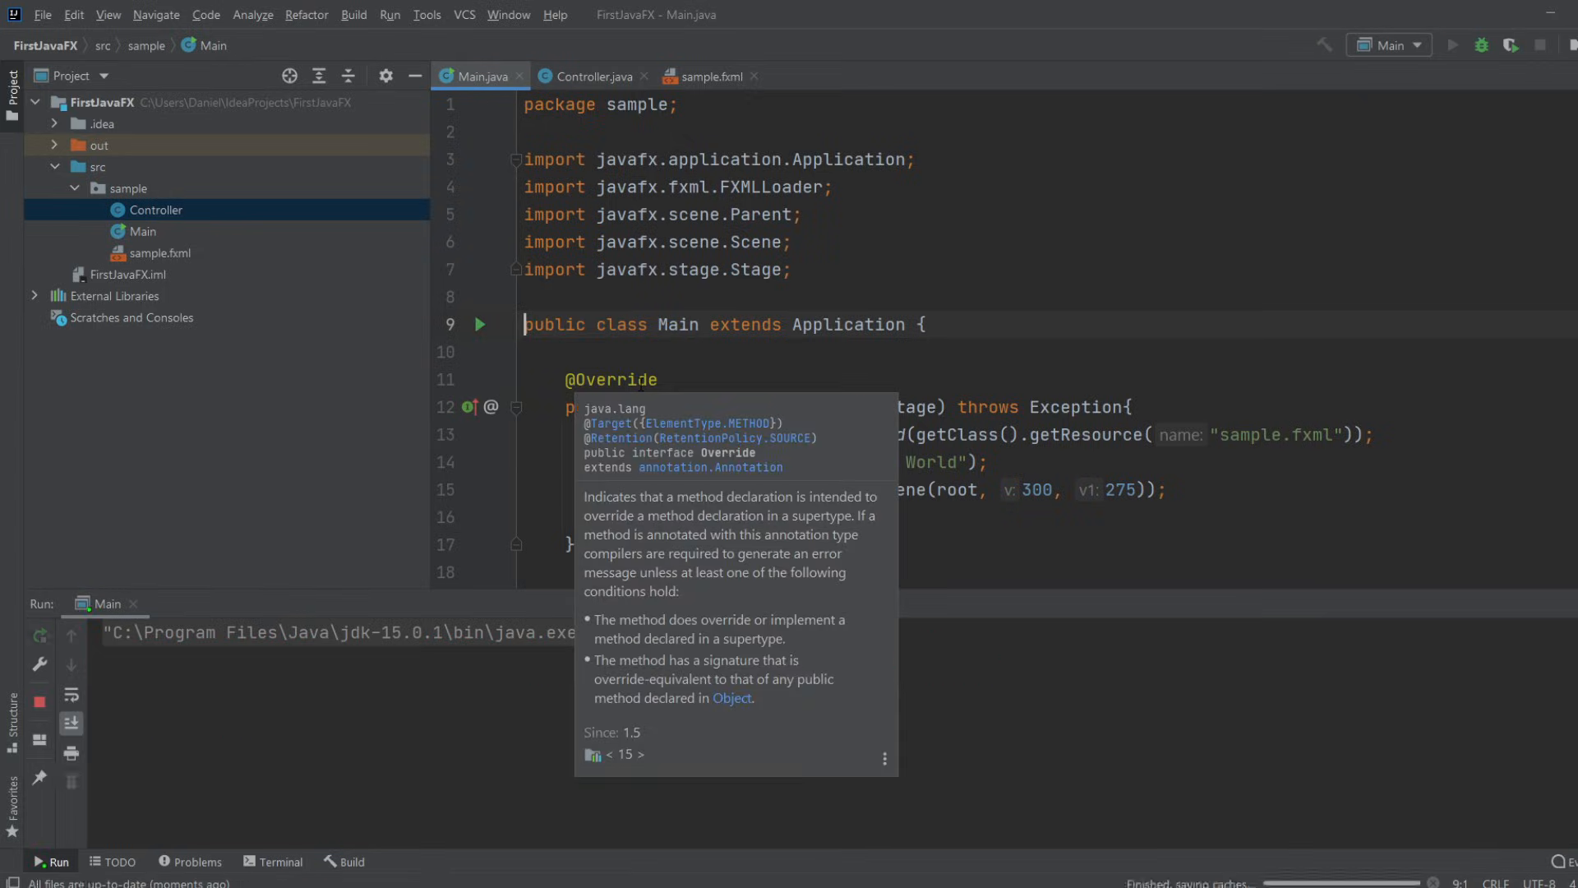
# - Run the Main class, view the empty Hello World window, then close it
pyautogui.click(480, 325)
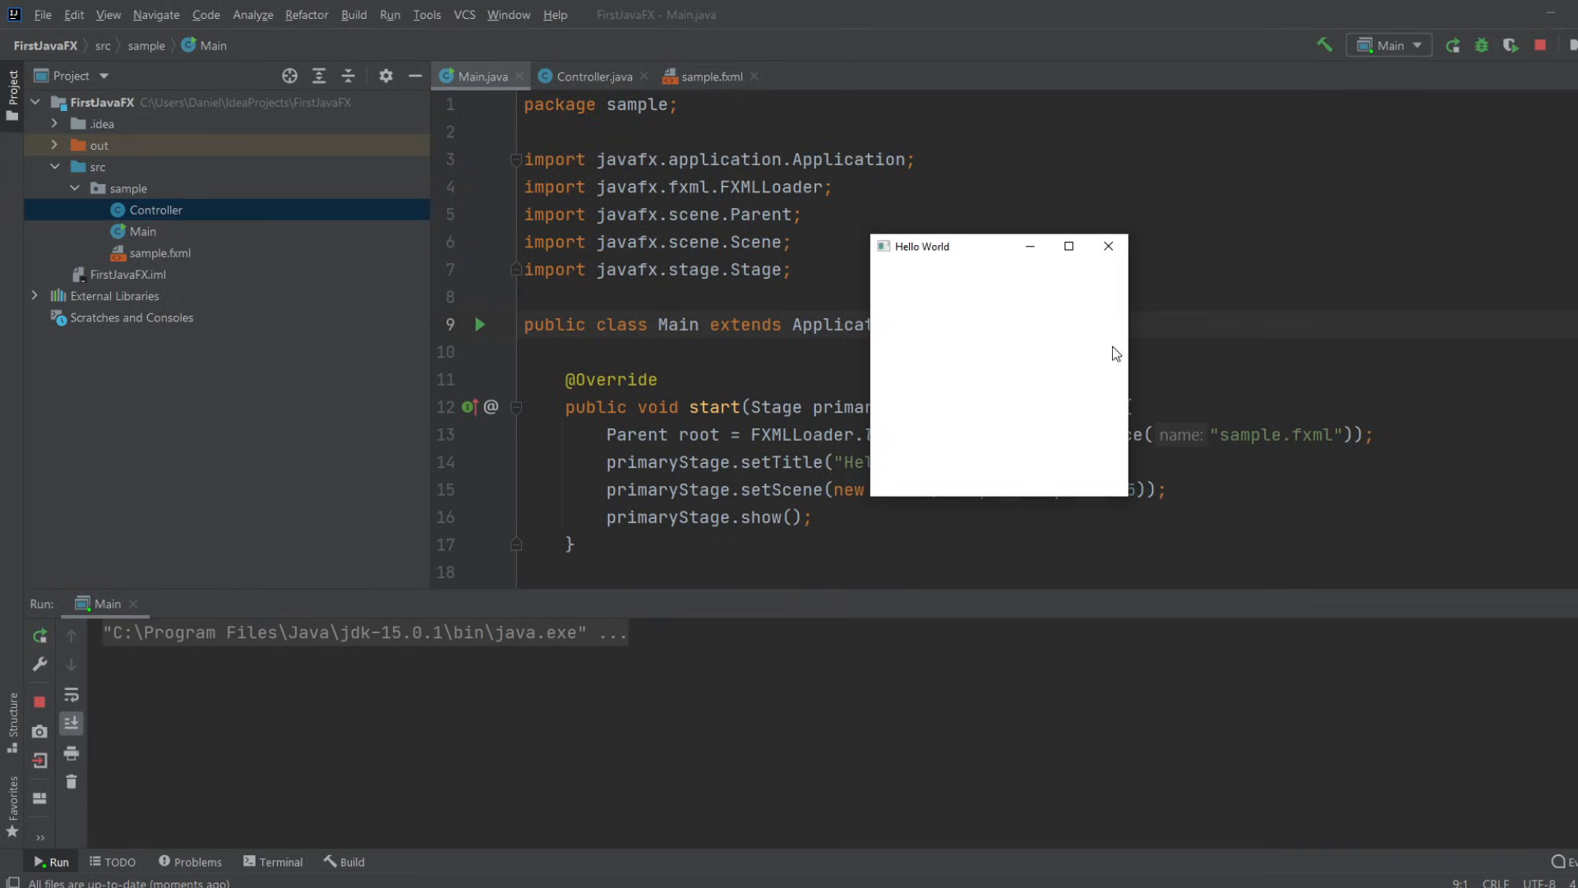
pyautogui.moveTo(1060, 320)
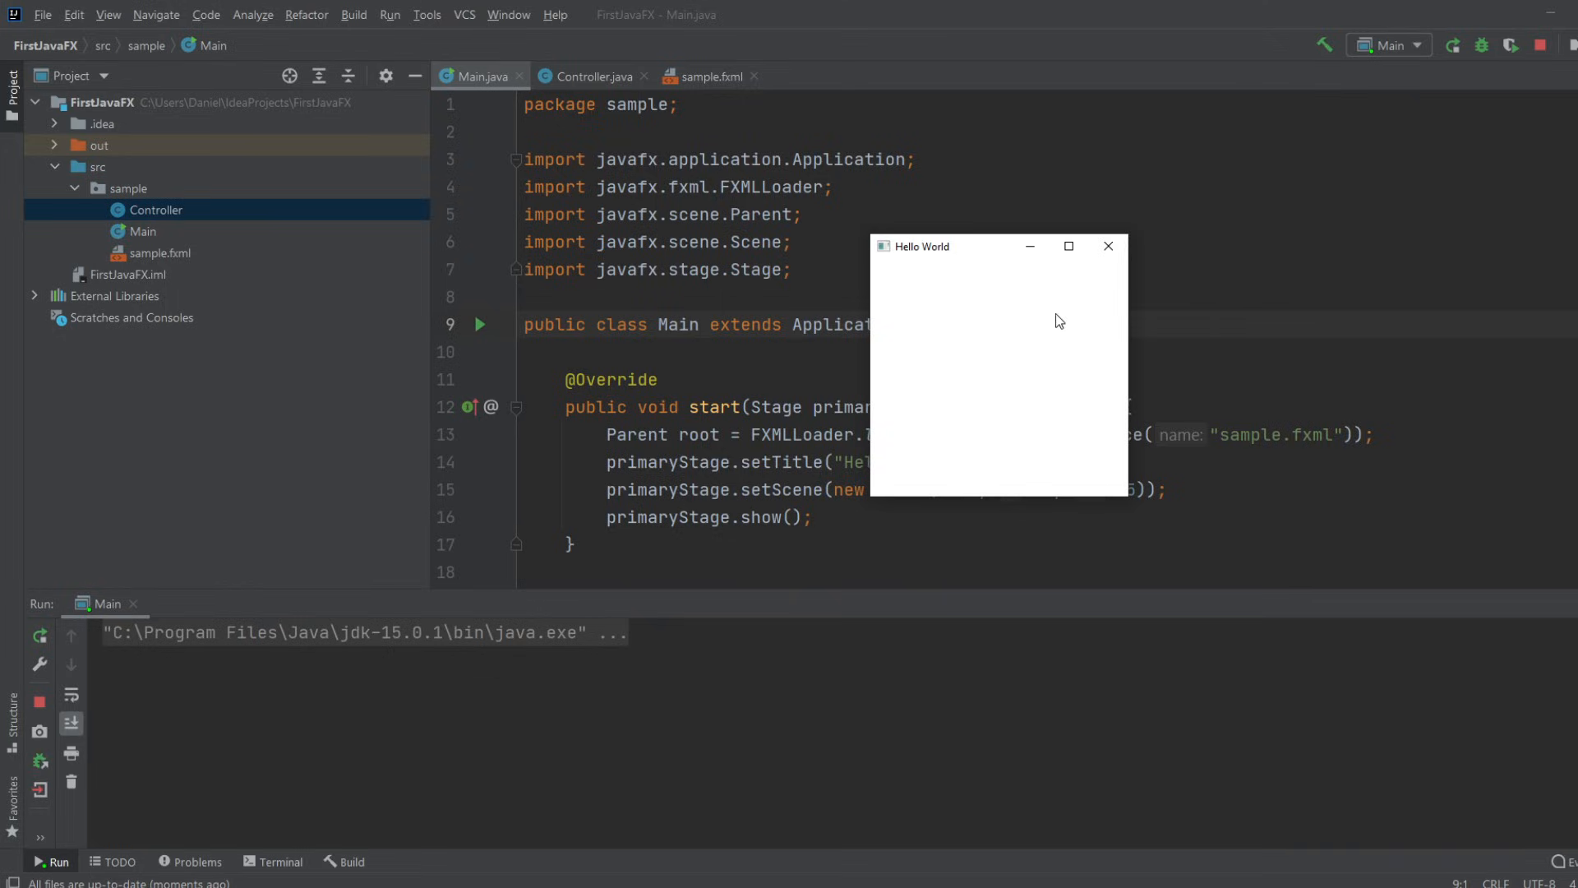
pyautogui.moveTo(897, 255)
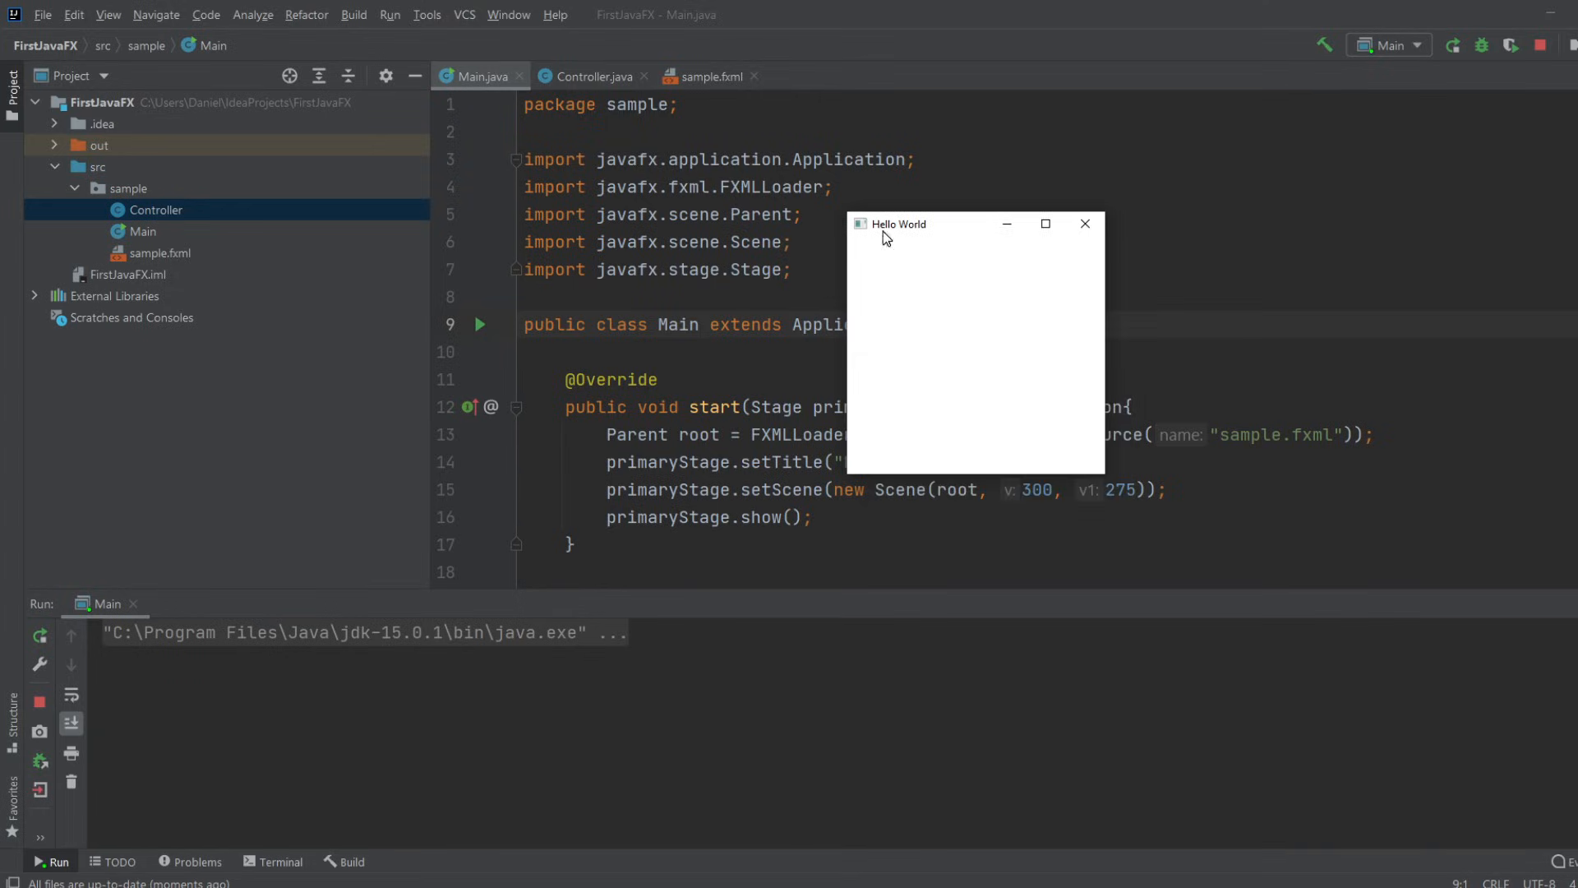
pyautogui.moveTo(1085, 223)
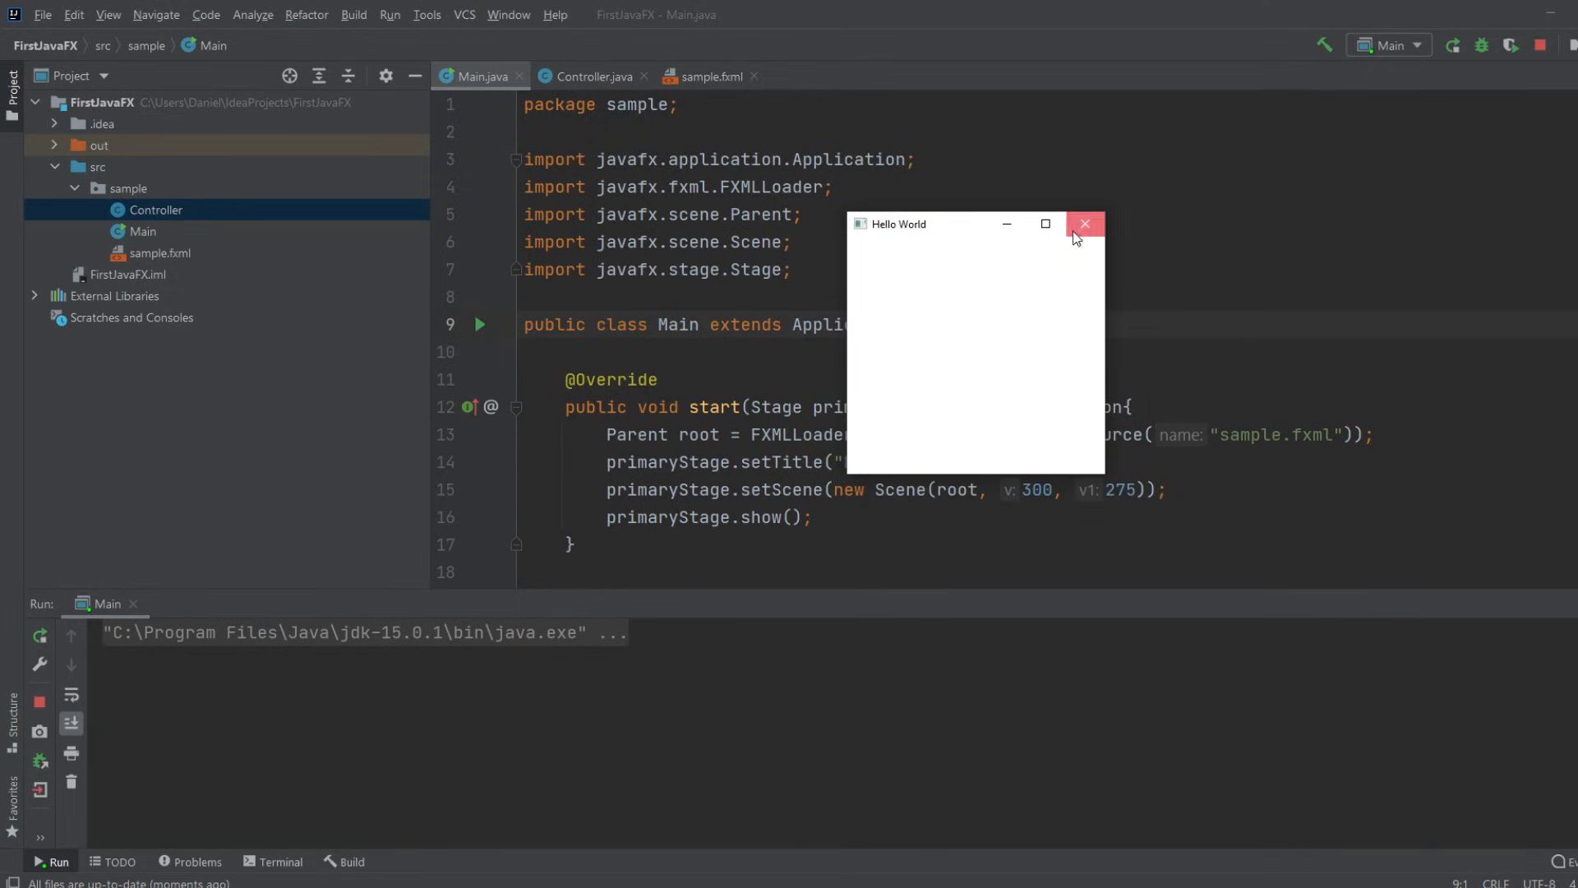
pyautogui.click(1086, 223)
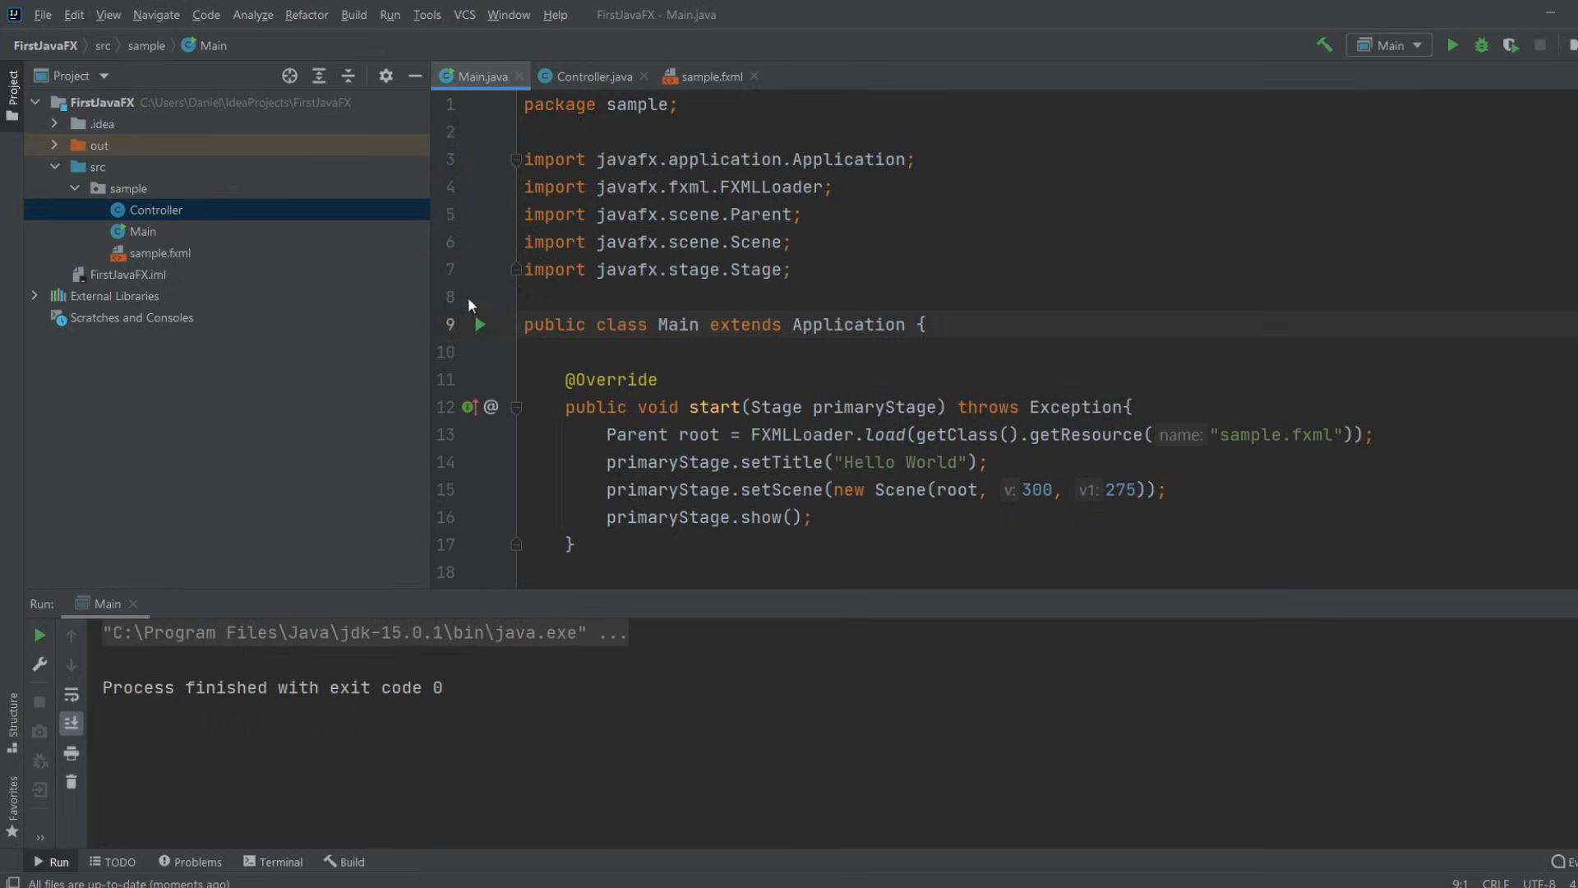
pyautogui.moveTo(1499, 78)
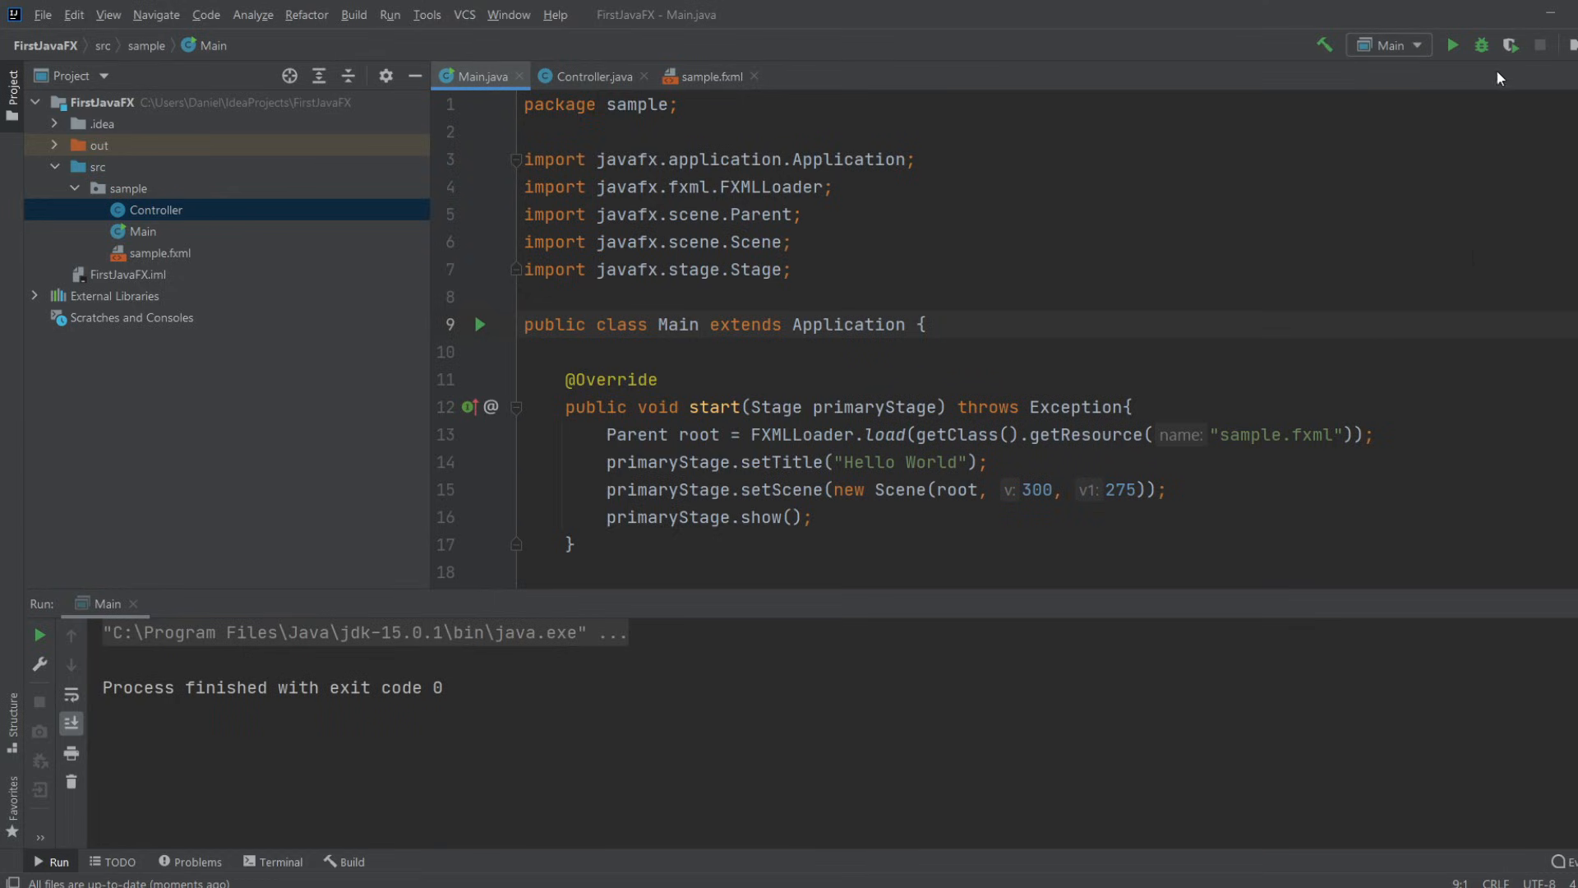